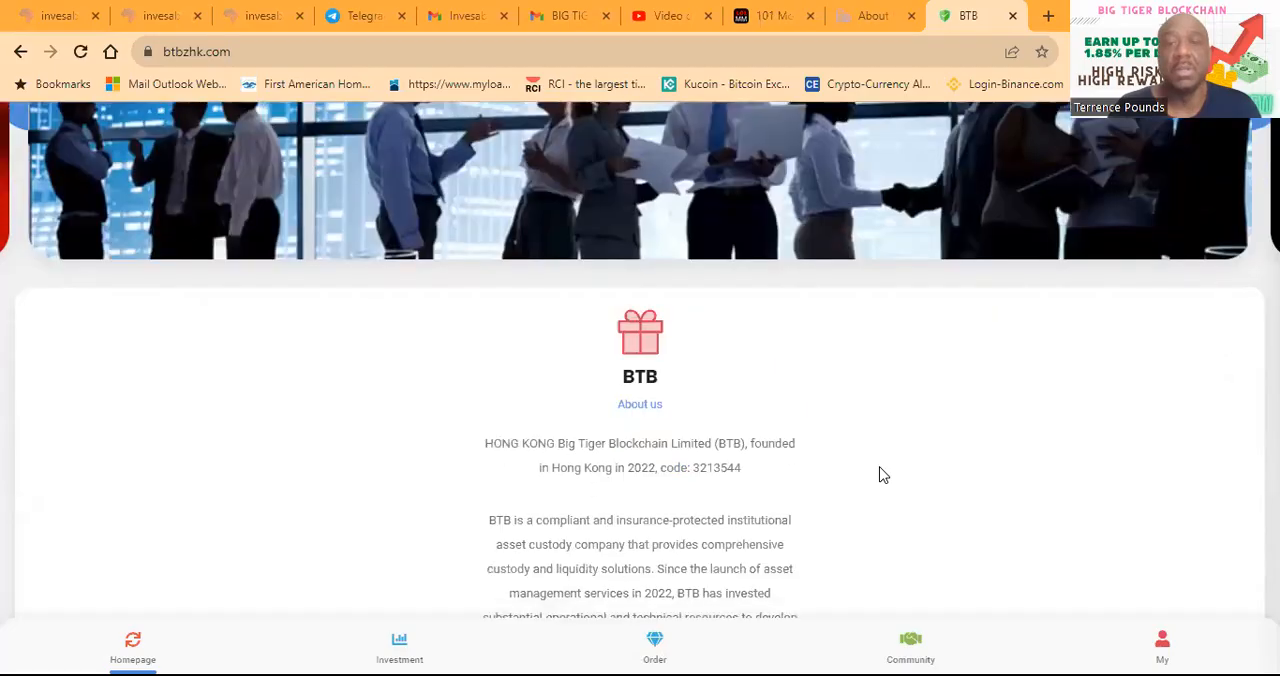
Scroll through the About page to the Contact us section with phone, address and email
{"action": "scroll", "scroll_direction": "down", "scroll_amount": 3}
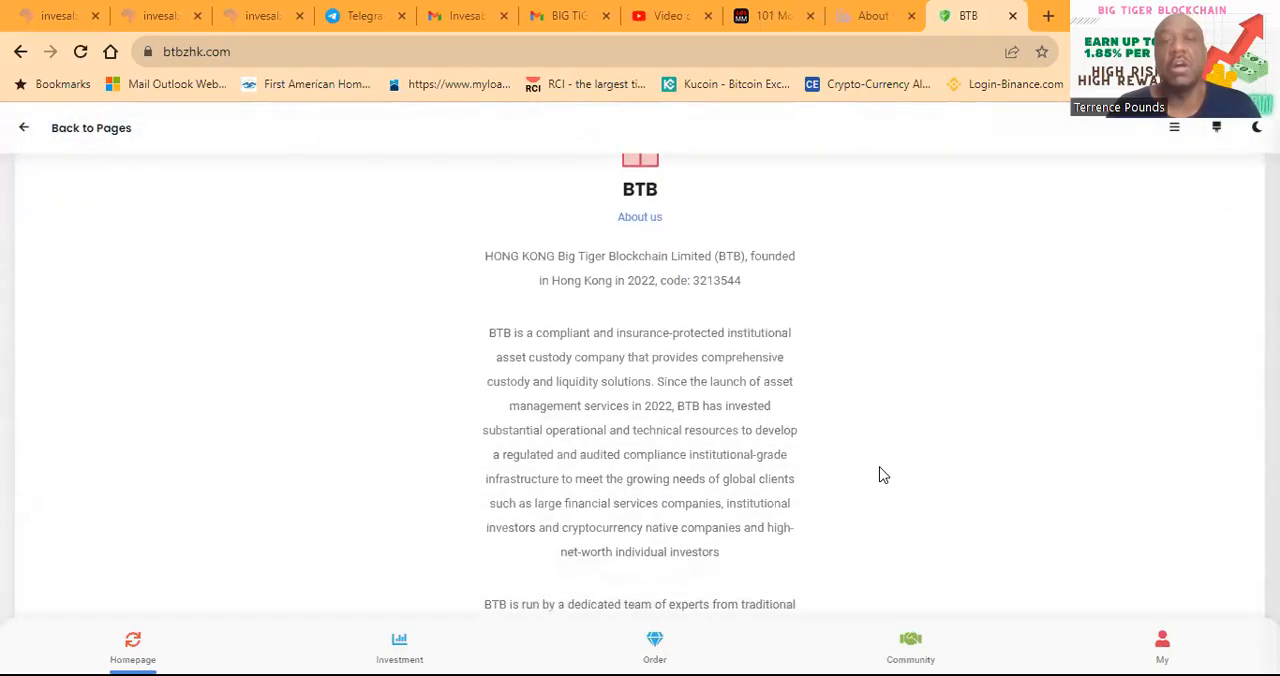
{"action": "mouse_move", "coordinate": [768, 256]}
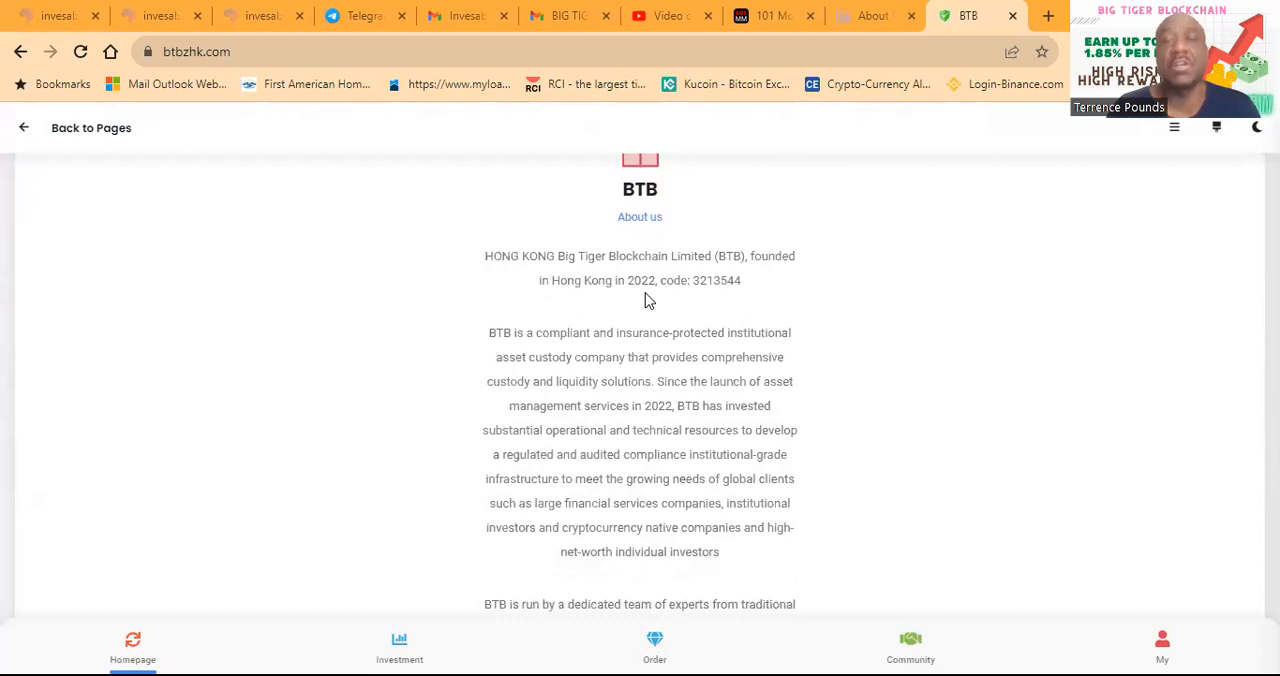
{"action": "scroll", "scroll_direction": "down", "scroll_amount": 3}
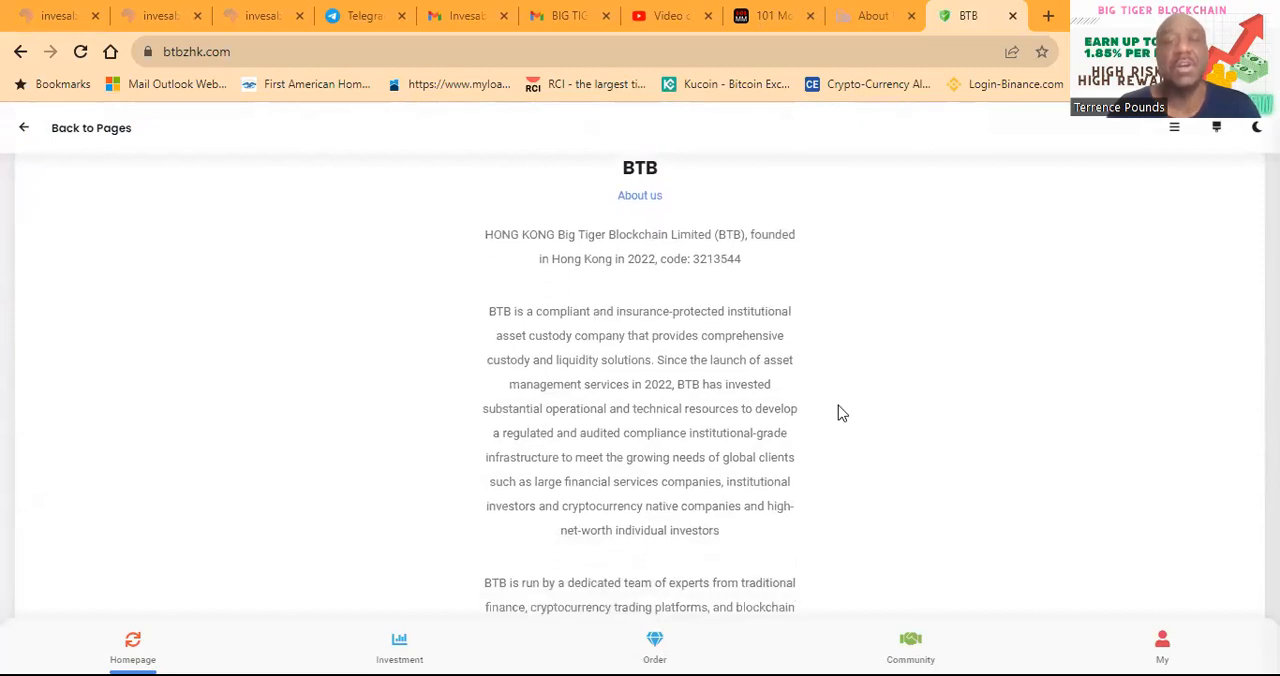
{"action": "scroll", "scroll_direction": "down", "scroll_amount": 3}
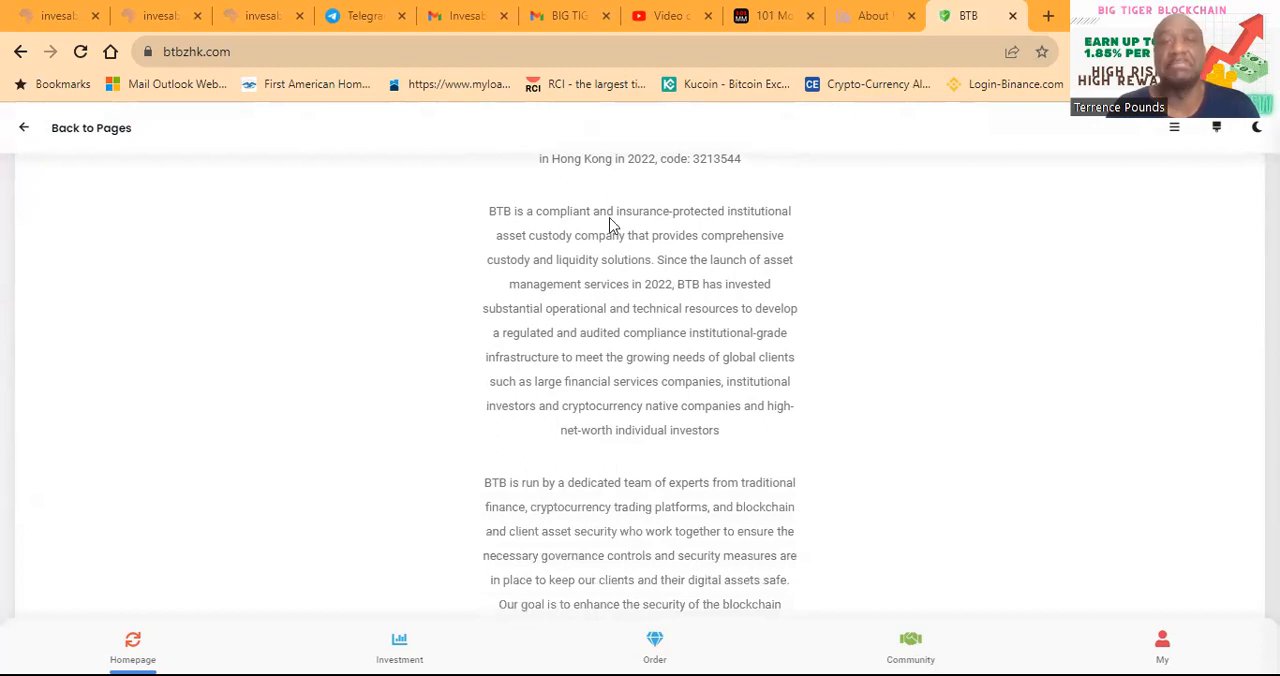
{"action": "mouse_move", "coordinate": [828, 230]}
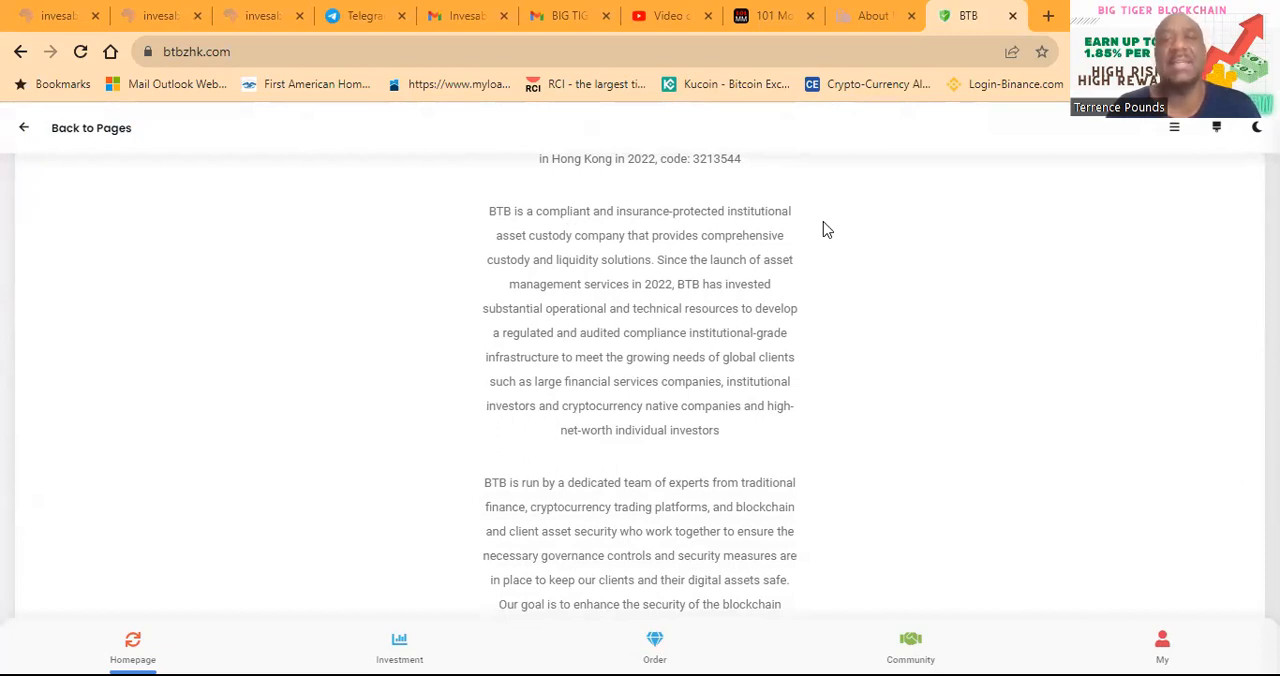
{"action": "mouse_move", "coordinate": [828, 292]}
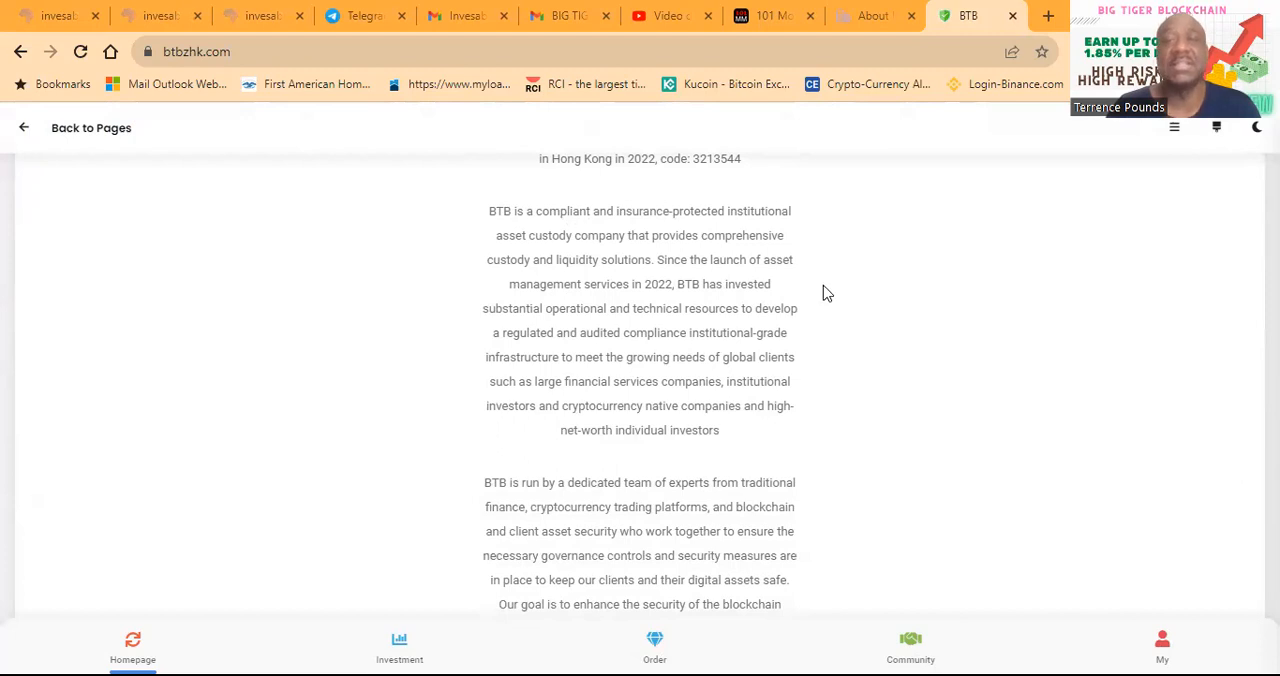
{"action": "scroll", "scroll_direction": "down", "scroll_amount": 3}
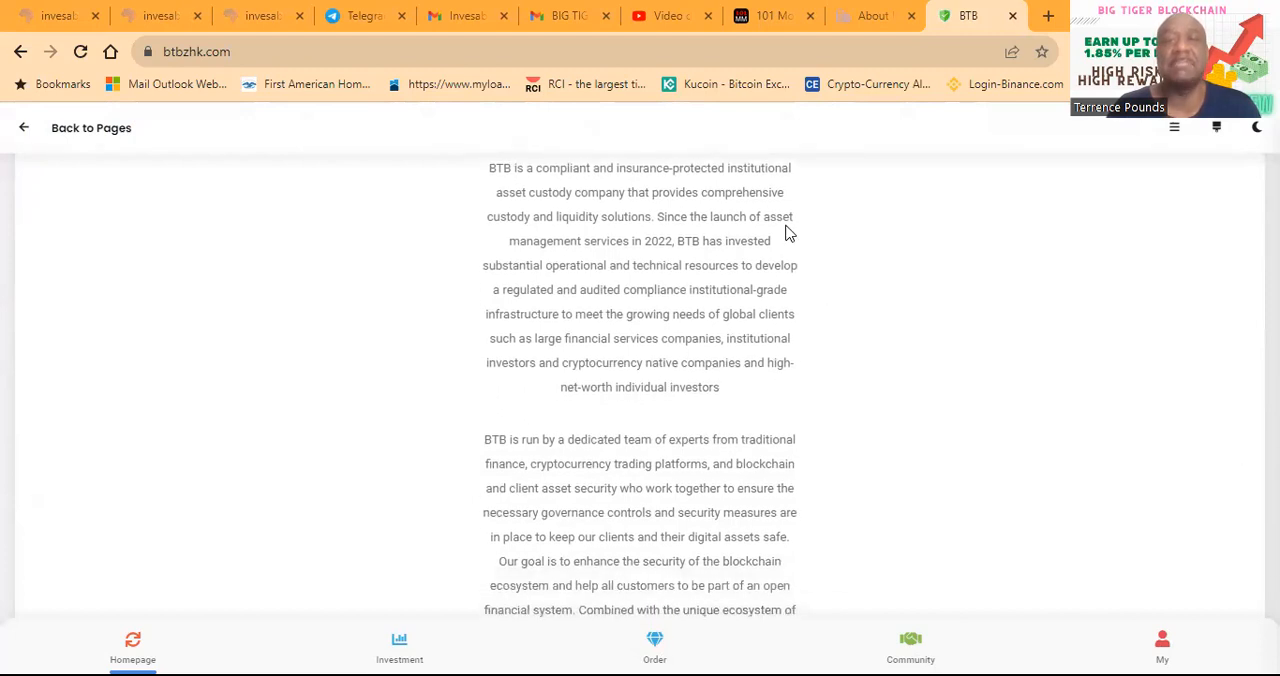
{"action": "mouse_move", "coordinate": [816, 260]}
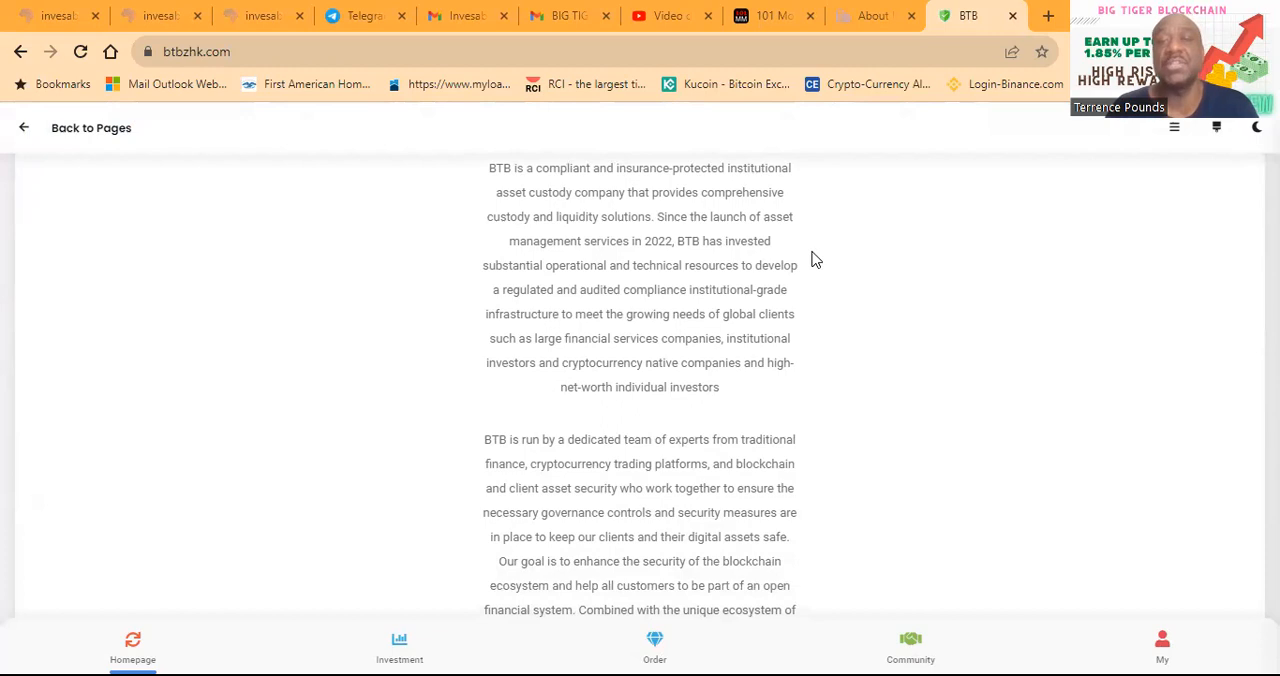
{"action": "mouse_move", "coordinate": [828, 292]}
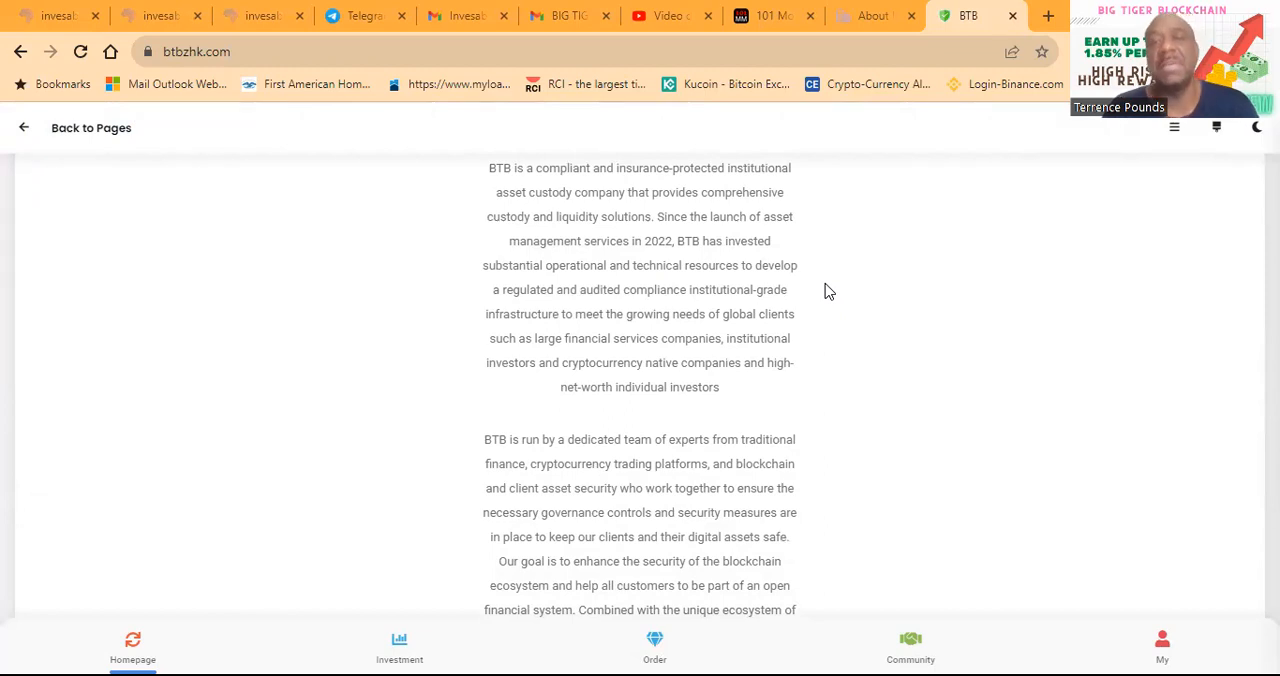
{"action": "mouse_move", "coordinate": [824, 326]}
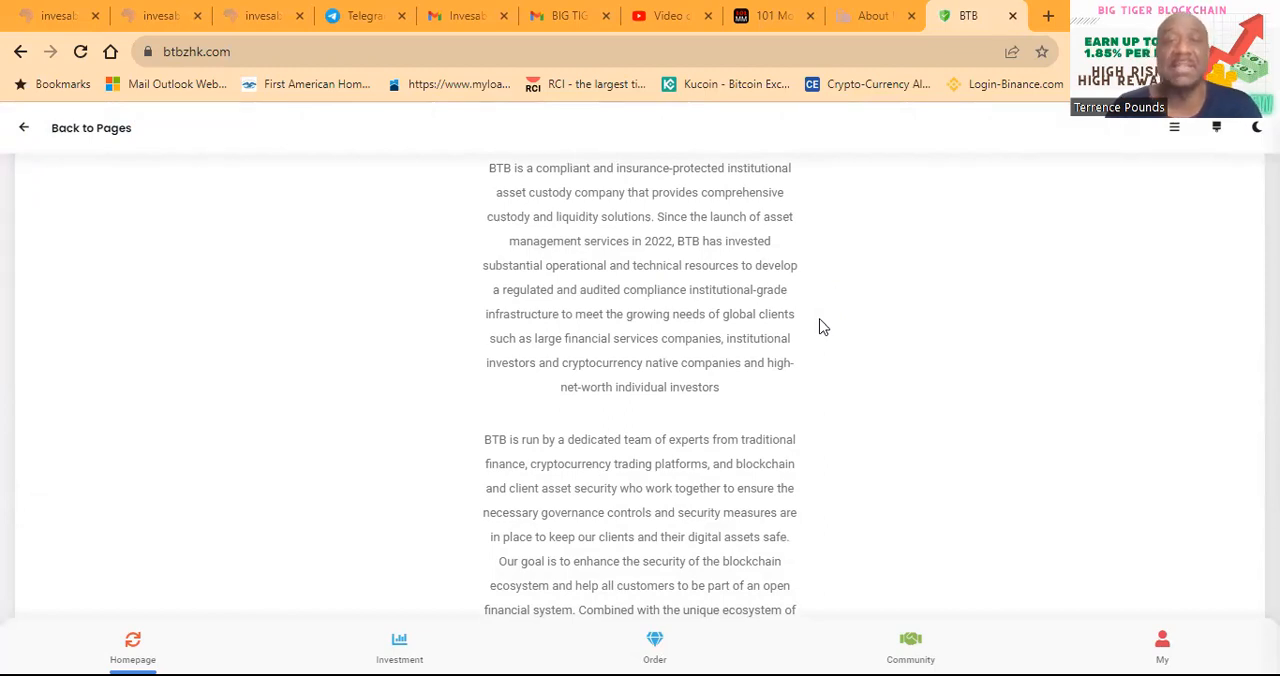
{"action": "scroll", "scroll_direction": "down", "scroll_amount": 3}
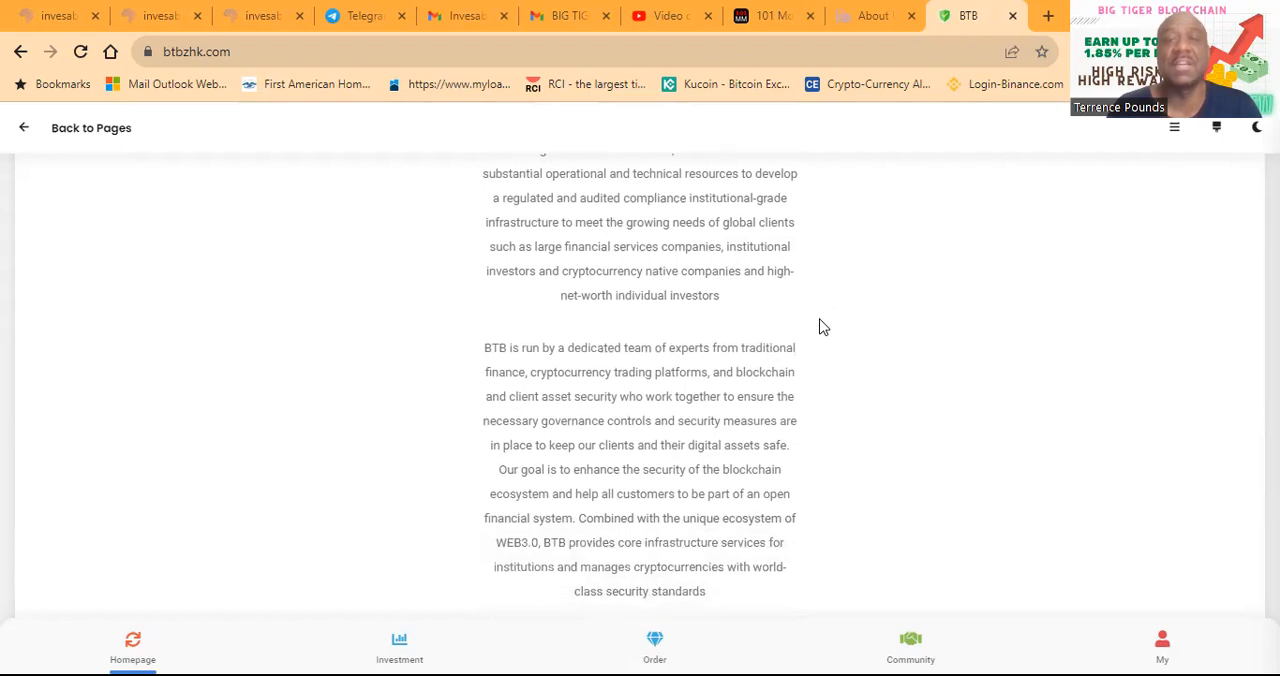
{"action": "mouse_move", "coordinate": [532, 284]}
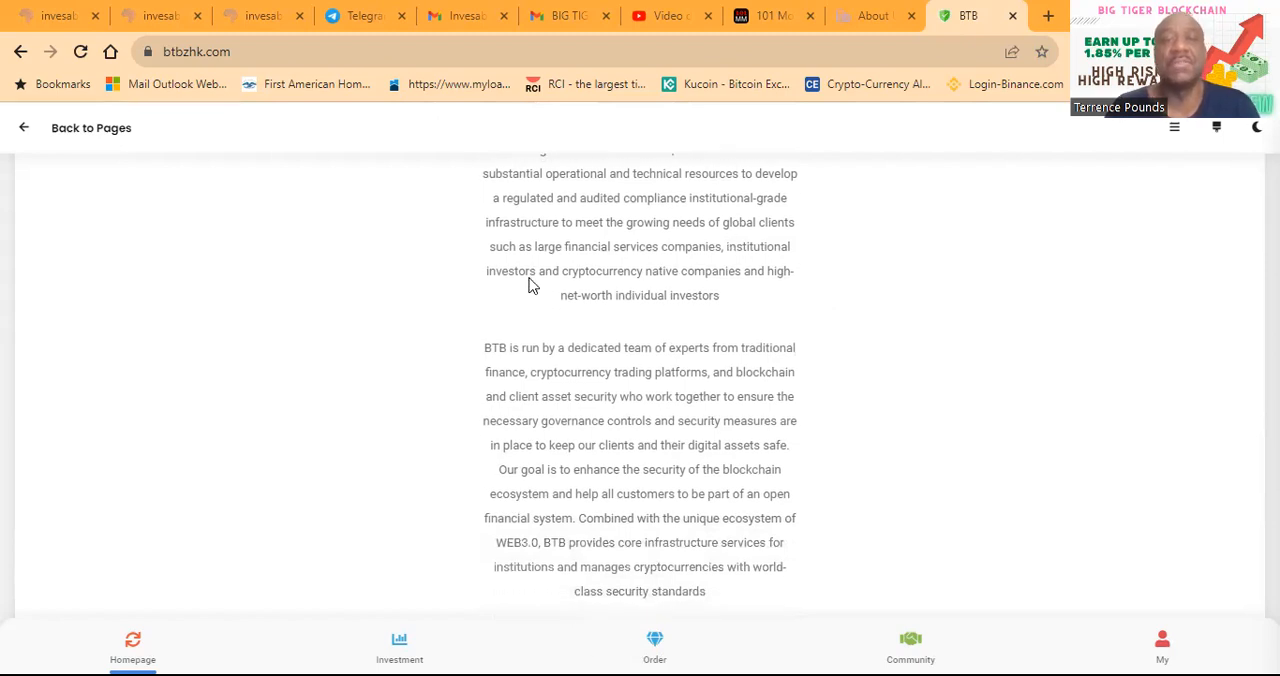
{"action": "mouse_move", "coordinate": [852, 448]}
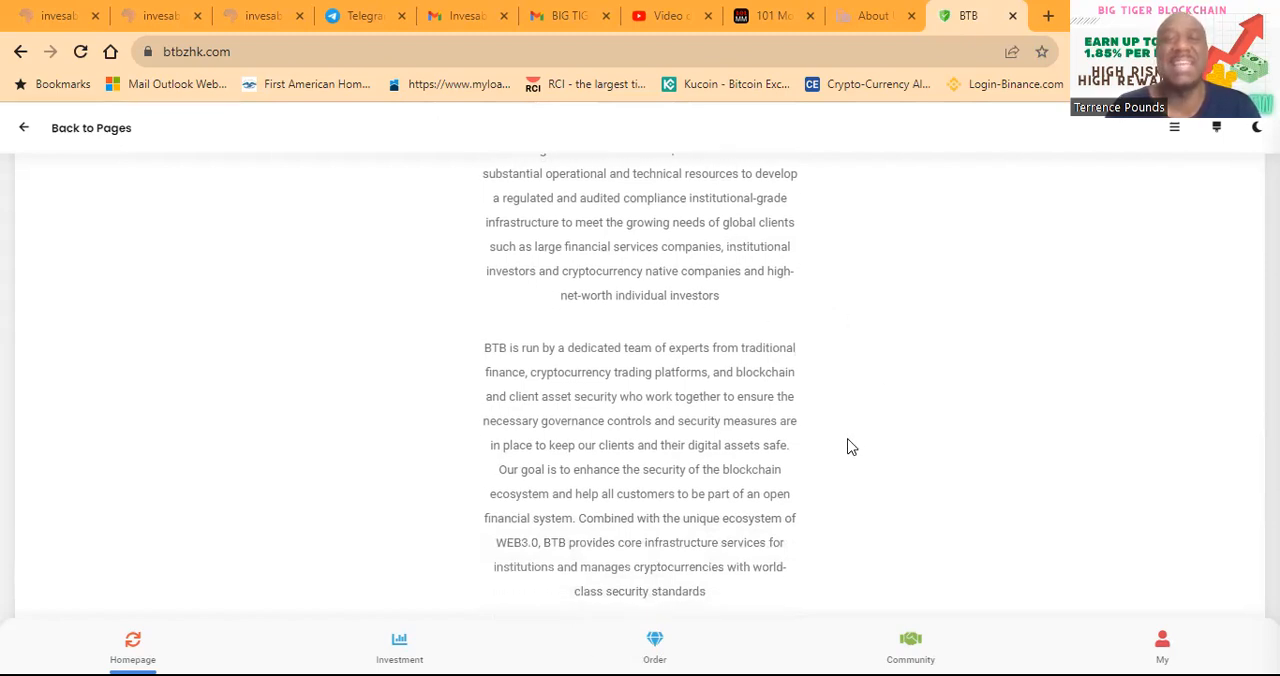
{"action": "scroll", "scroll_direction": "down", "scroll_amount": 3}
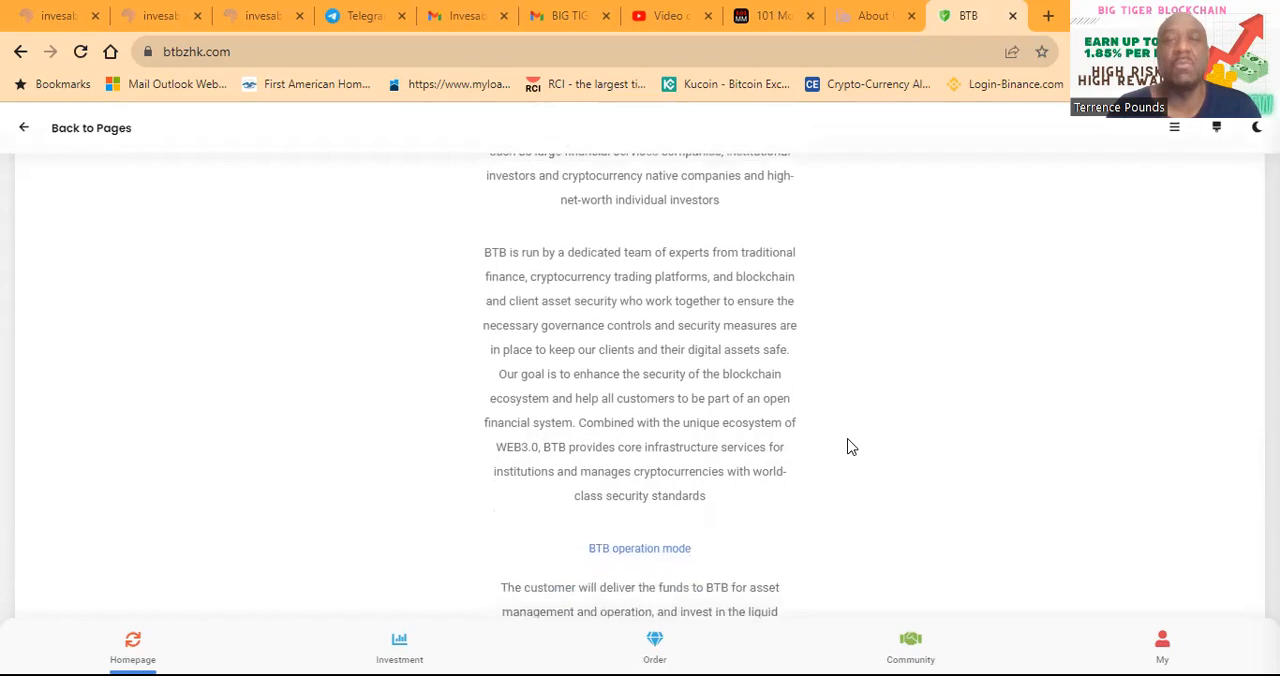
{"action": "scroll", "scroll_direction": "down", "scroll_amount": 3}
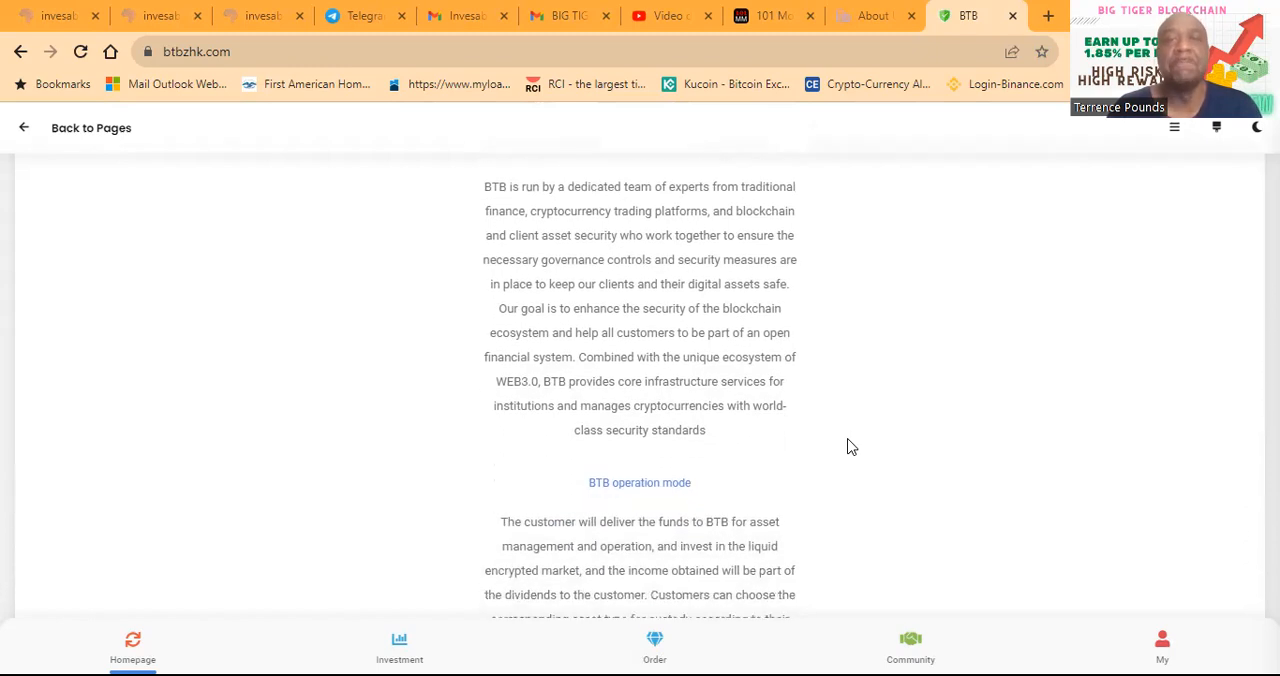
{"action": "mouse_move", "coordinate": [842, 196]}
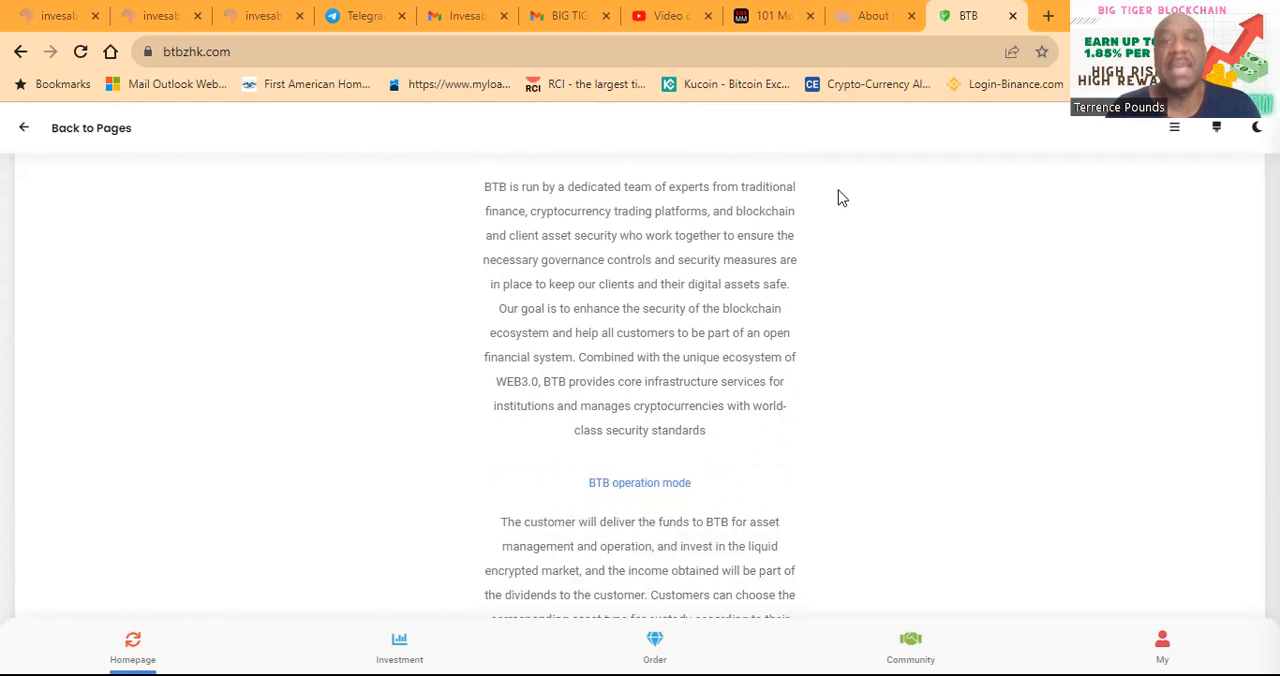
{"action": "mouse_move", "coordinate": [830, 356]}
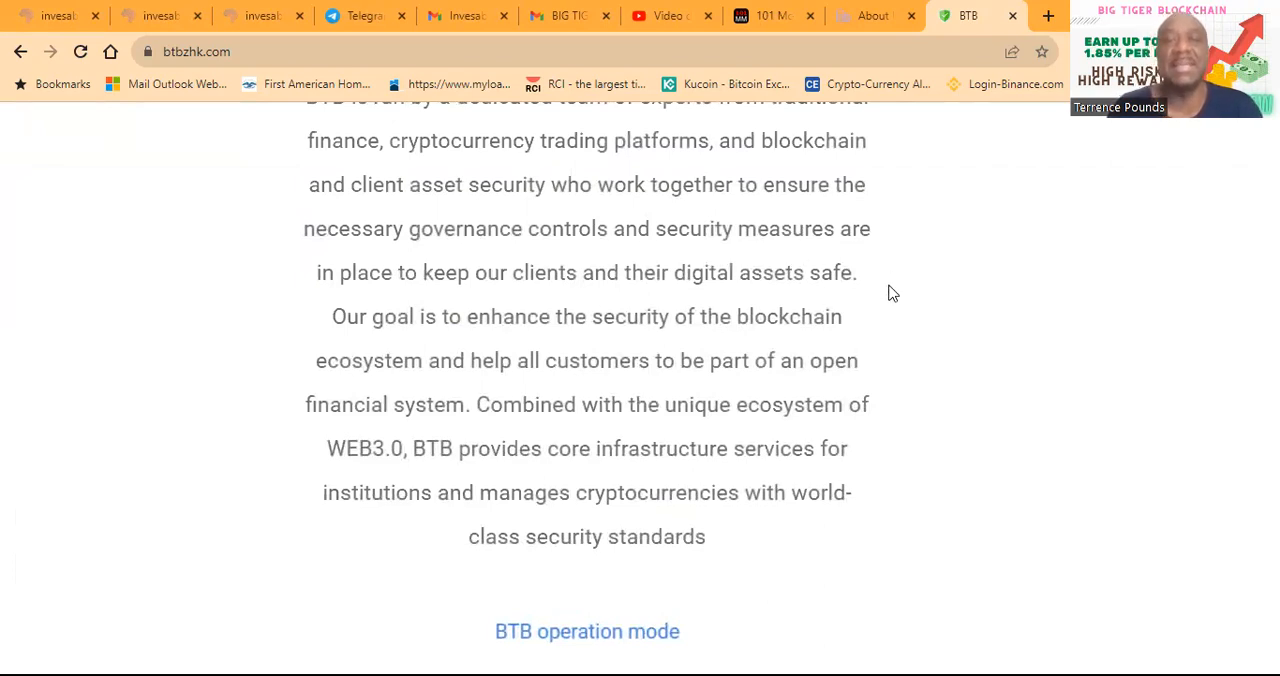
{"action": "scroll", "scroll_direction": "down", "scroll_amount": 3}
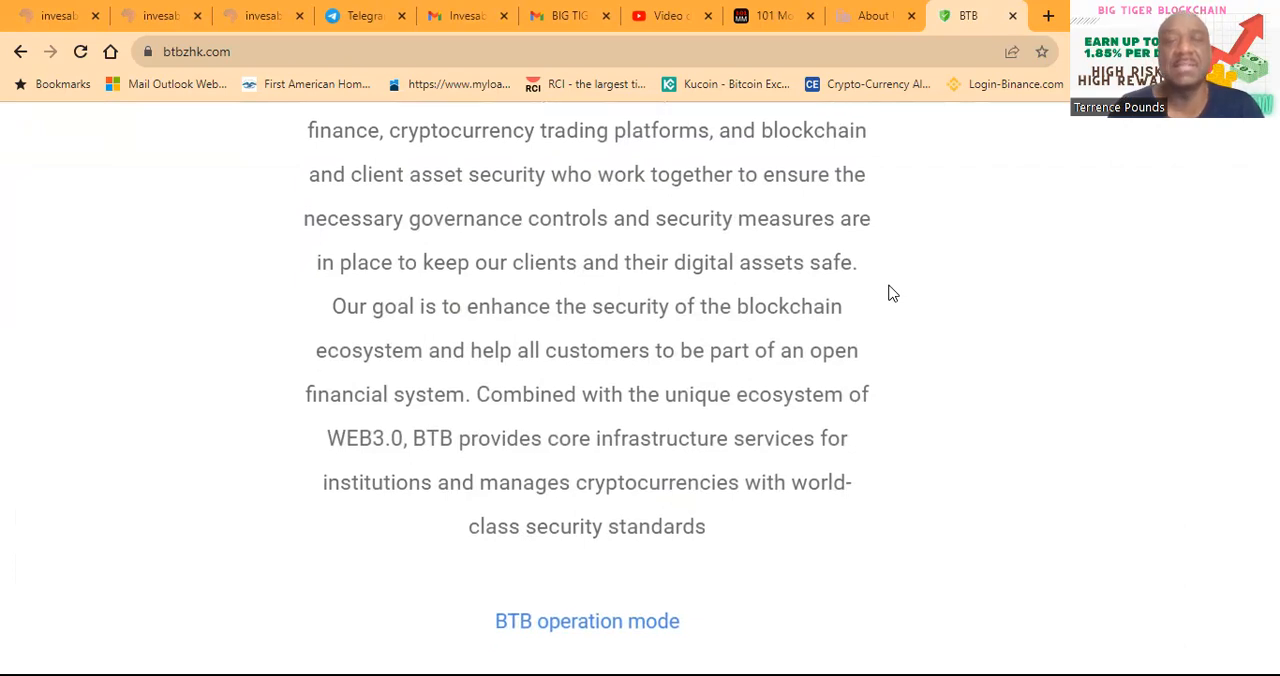
{"action": "scroll", "scroll_direction": "down", "scroll_amount": 3}
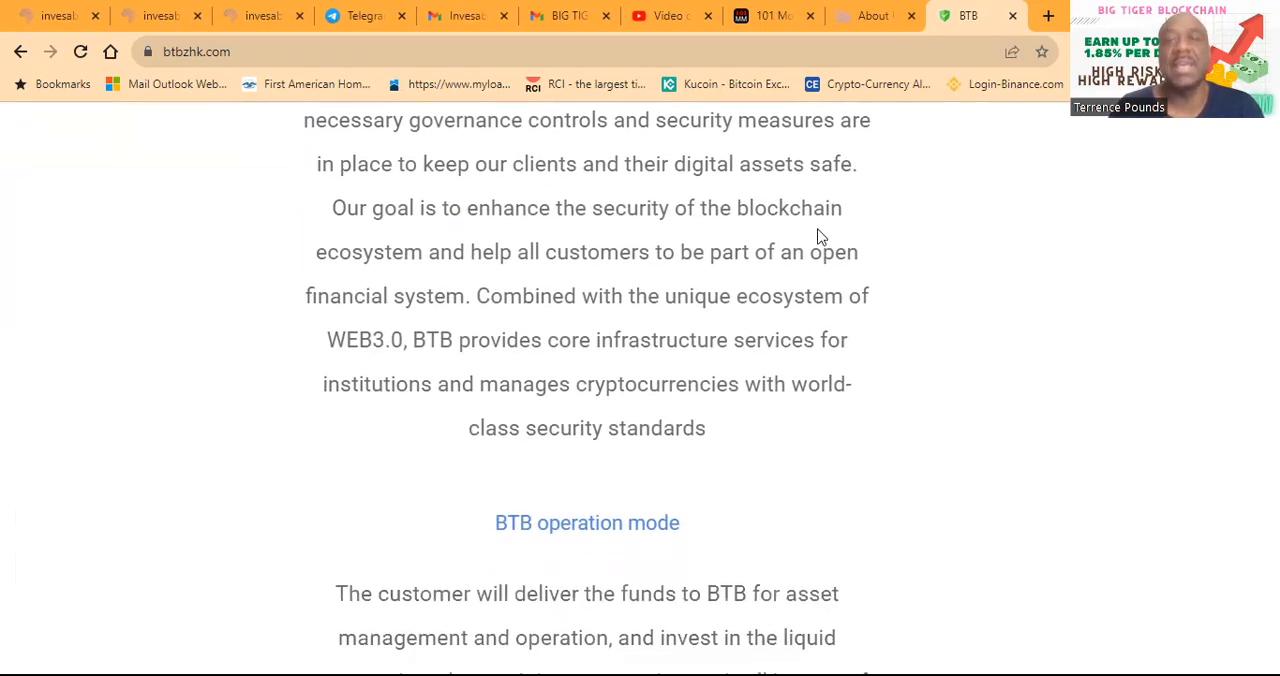
{"action": "mouse_move", "coordinate": [882, 242]}
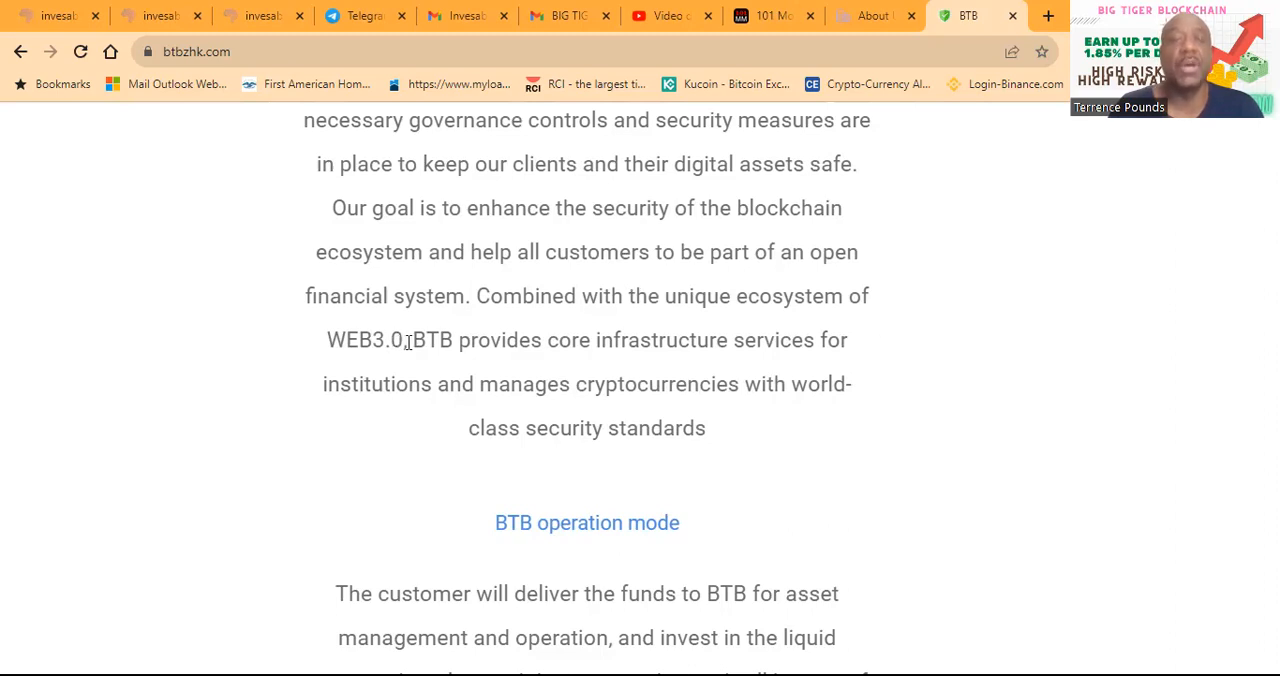
{"action": "mouse_move", "coordinate": [920, 382]}
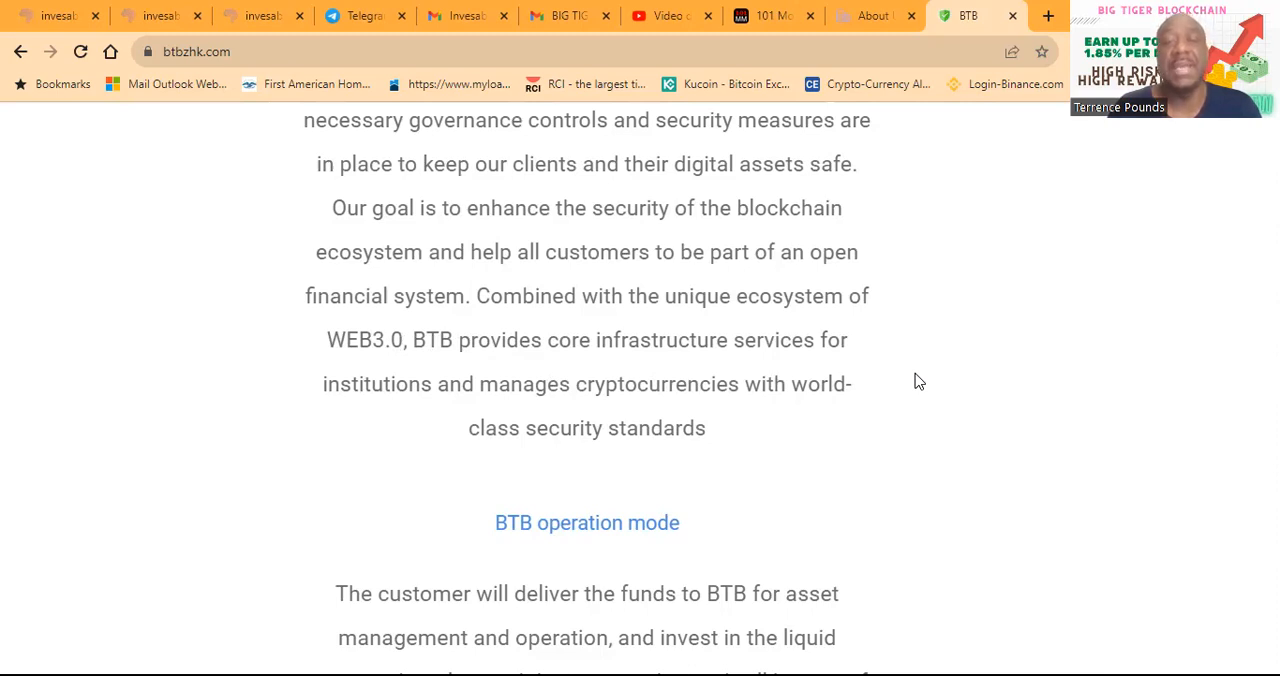
{"action": "scroll", "scroll_direction": "down", "scroll_amount": 3}
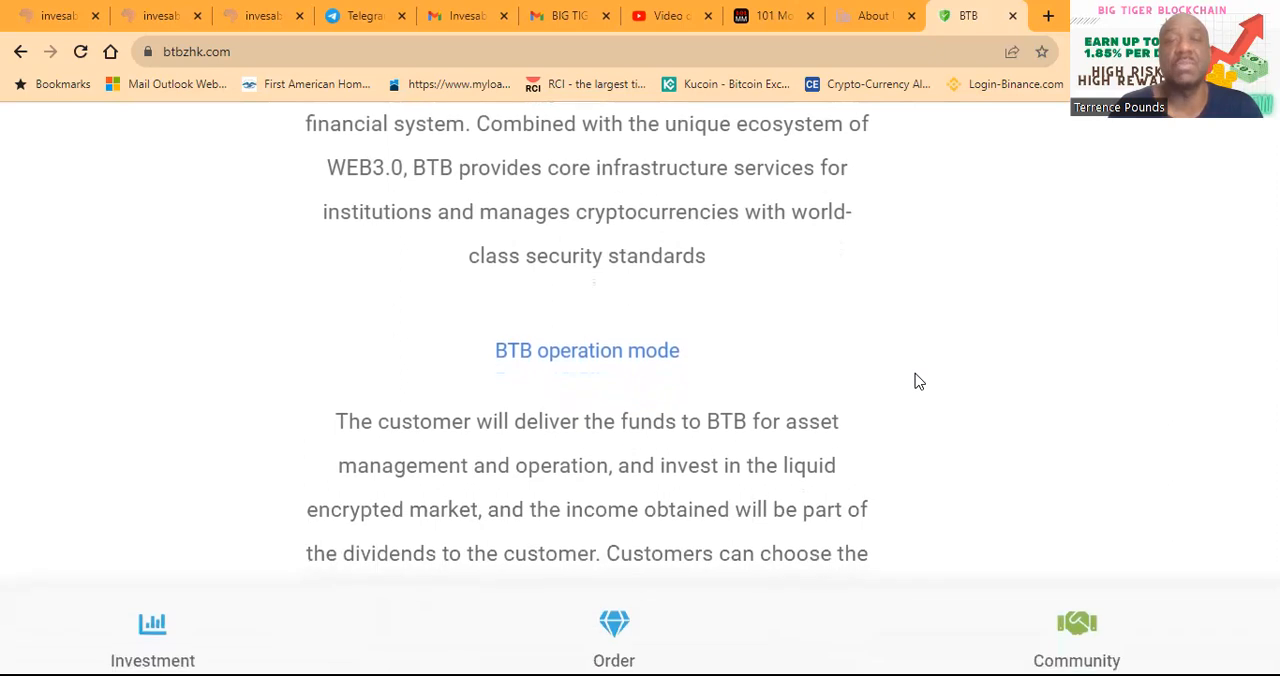
{"action": "scroll", "scroll_direction": "down", "scroll_amount": 3}
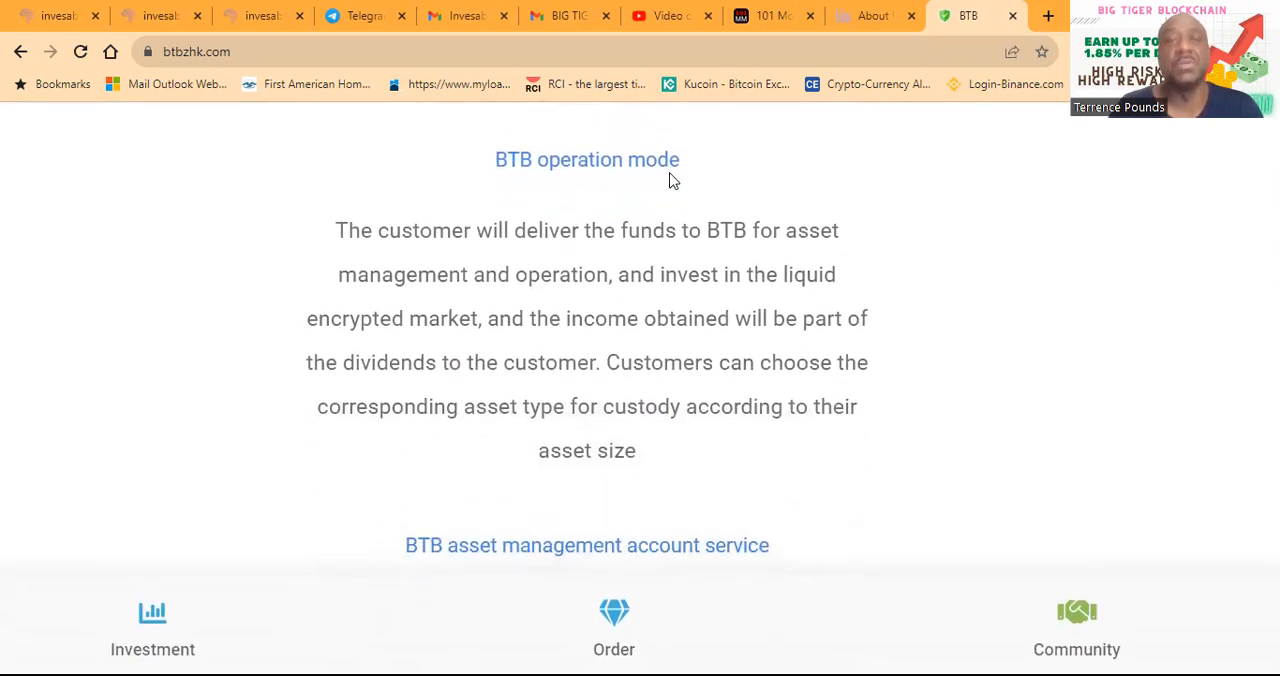
{"action": "mouse_move", "coordinate": [714, 252]}
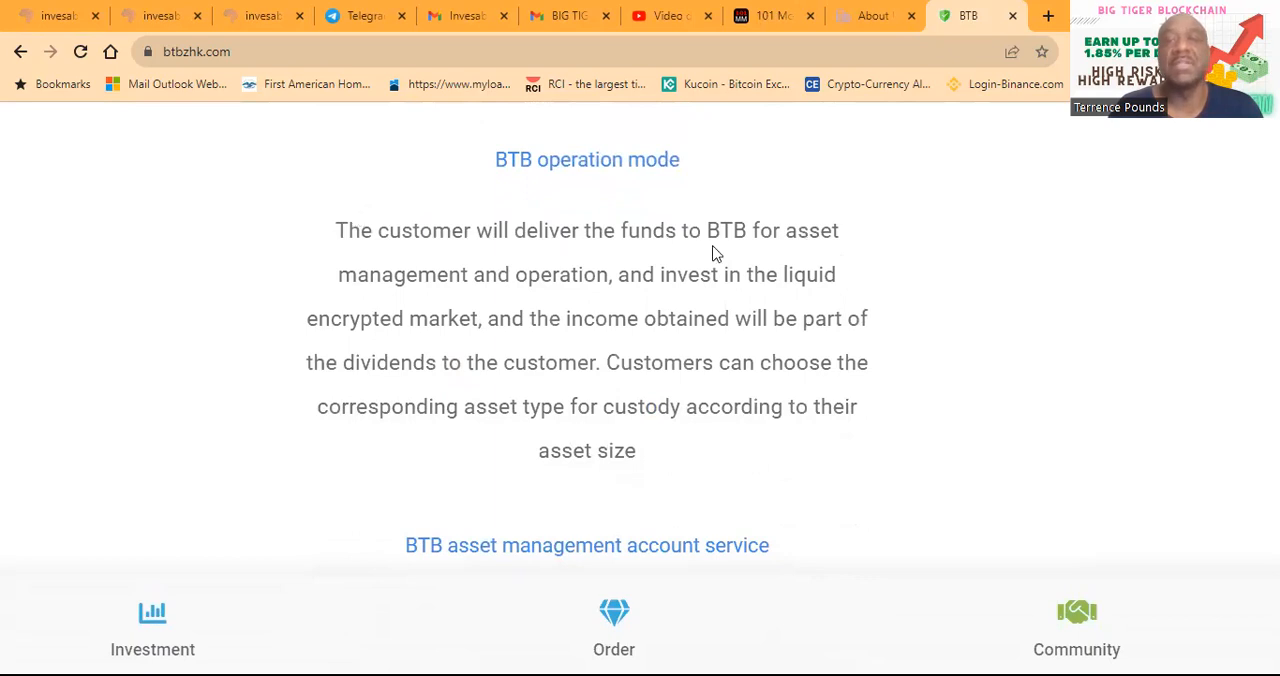
{"action": "mouse_move", "coordinate": [600, 304]}
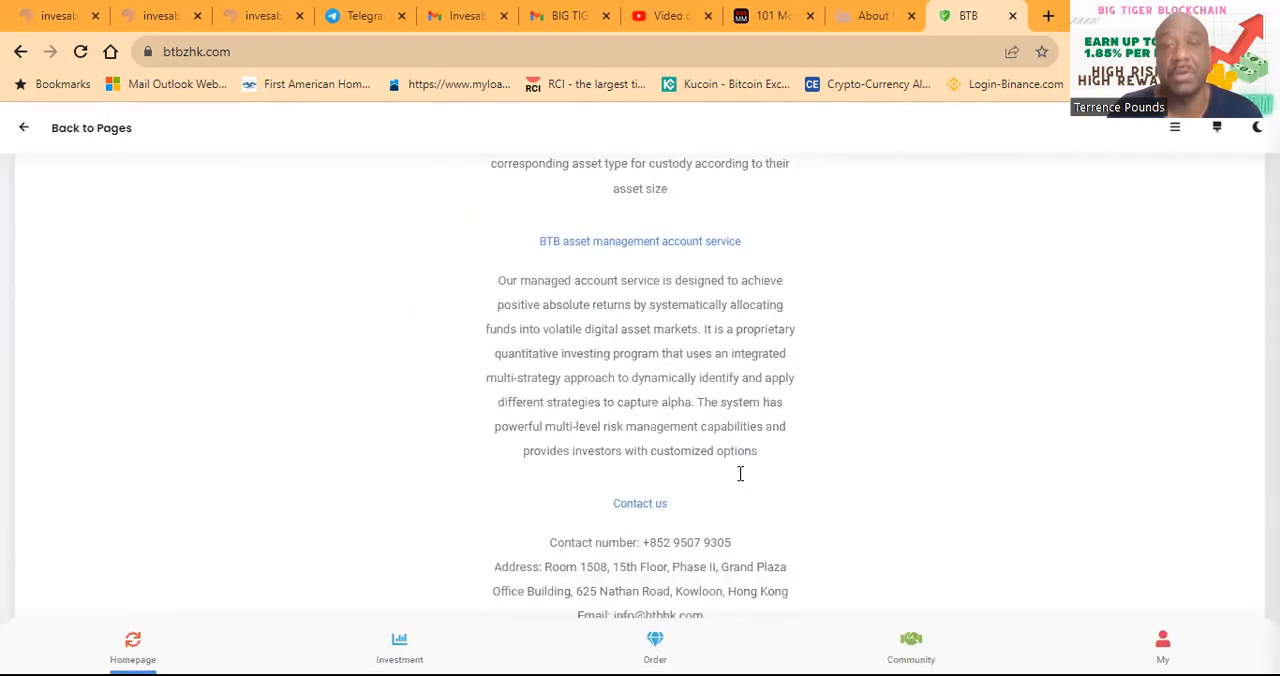
{"action": "scroll", "scroll_direction": "down", "scroll_amount": 3}
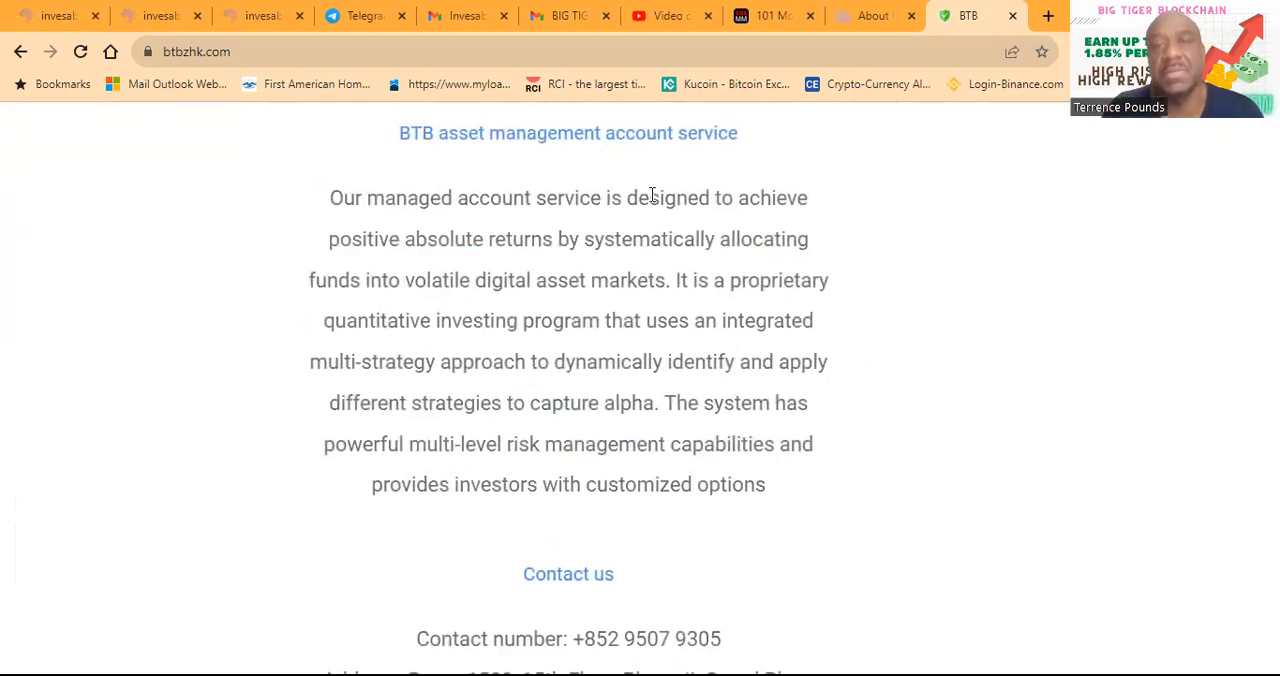
{"action": "mouse_move", "coordinate": [494, 240]}
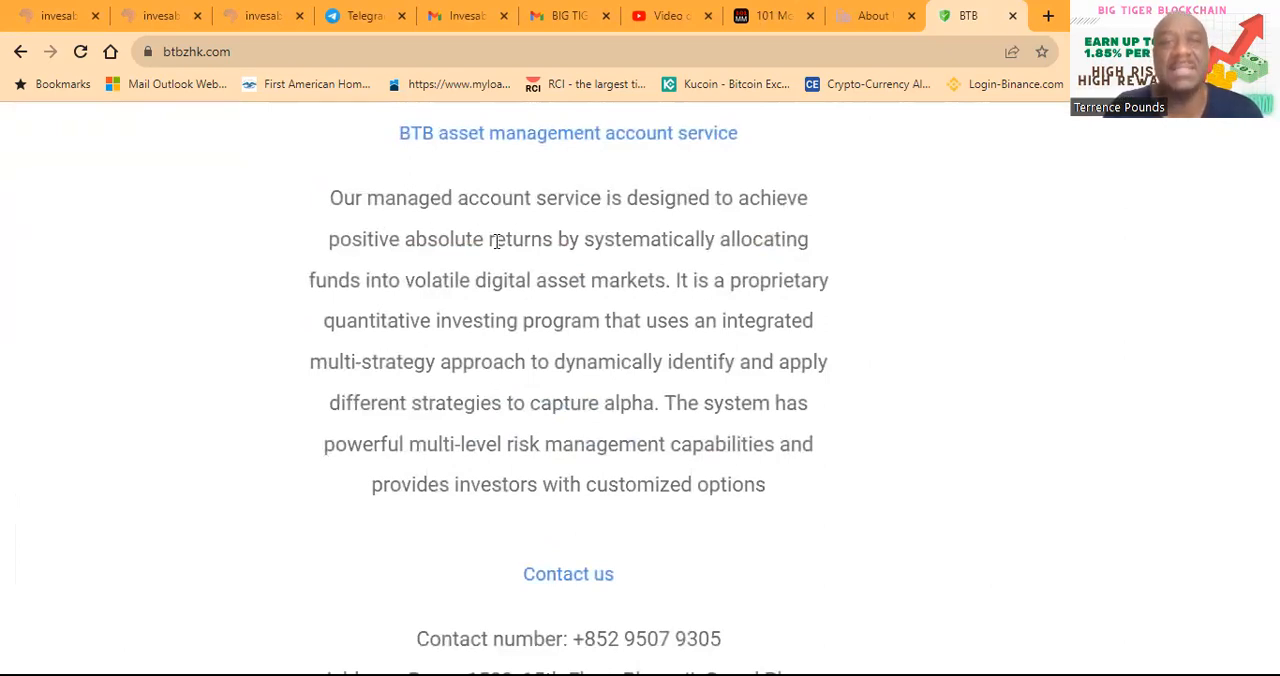
{"action": "mouse_move", "coordinate": [844, 240]}
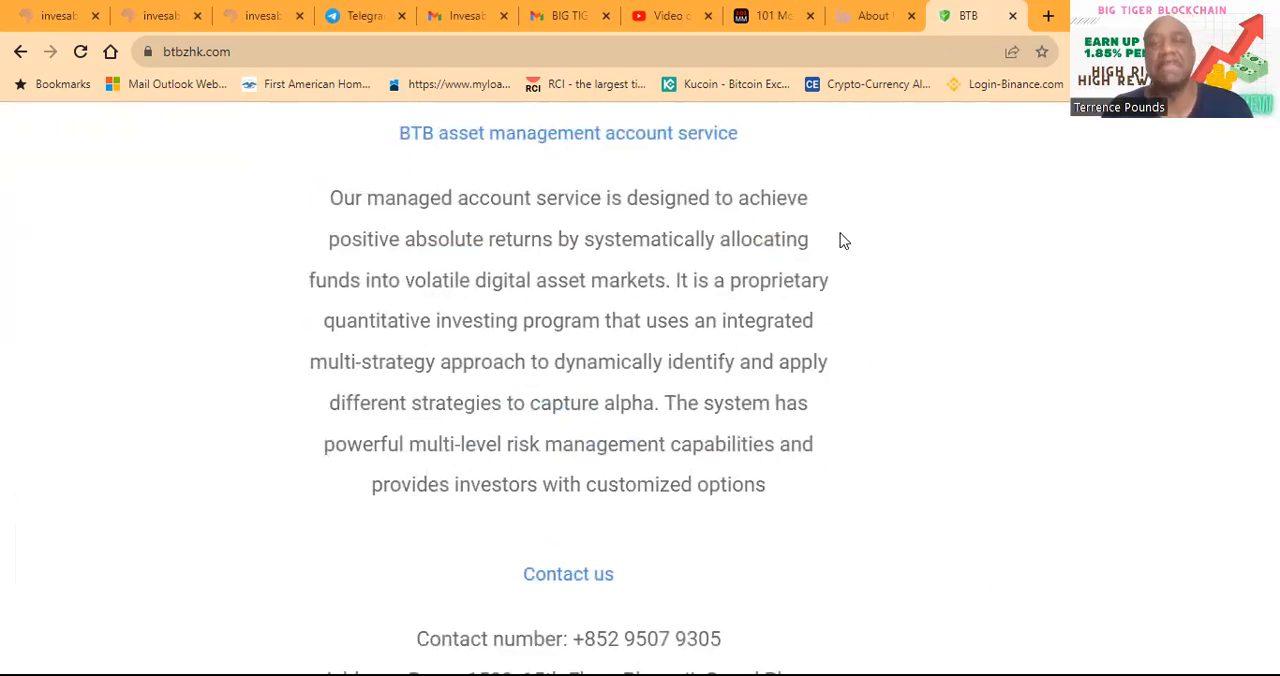
{"action": "mouse_move", "coordinate": [270, 278]}
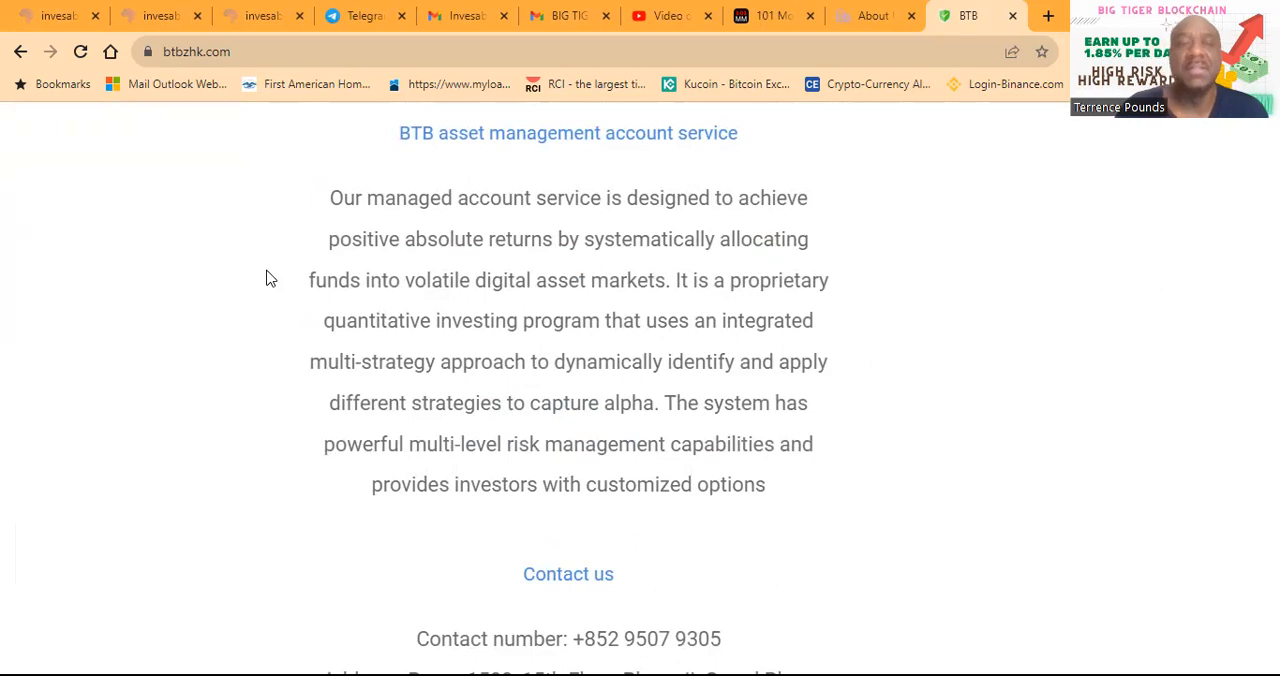
{"action": "mouse_move", "coordinate": [364, 468]}
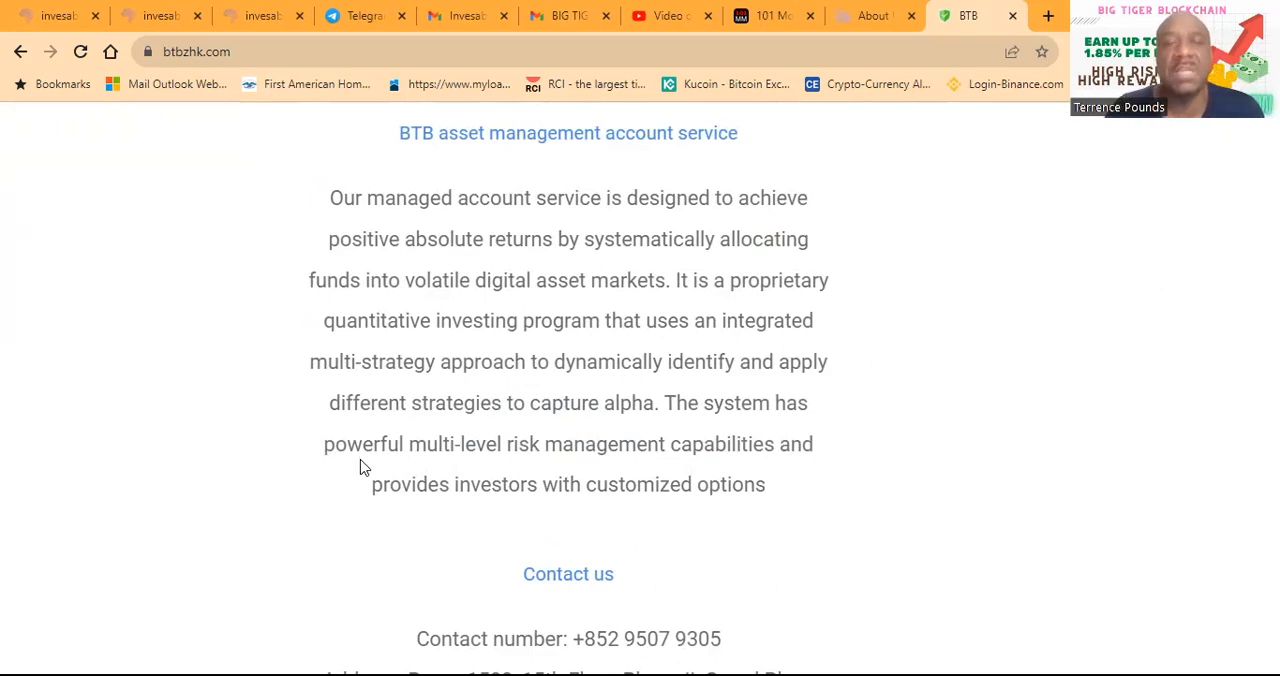
{"action": "scroll", "scroll_direction": "down", "scroll_amount": 3}
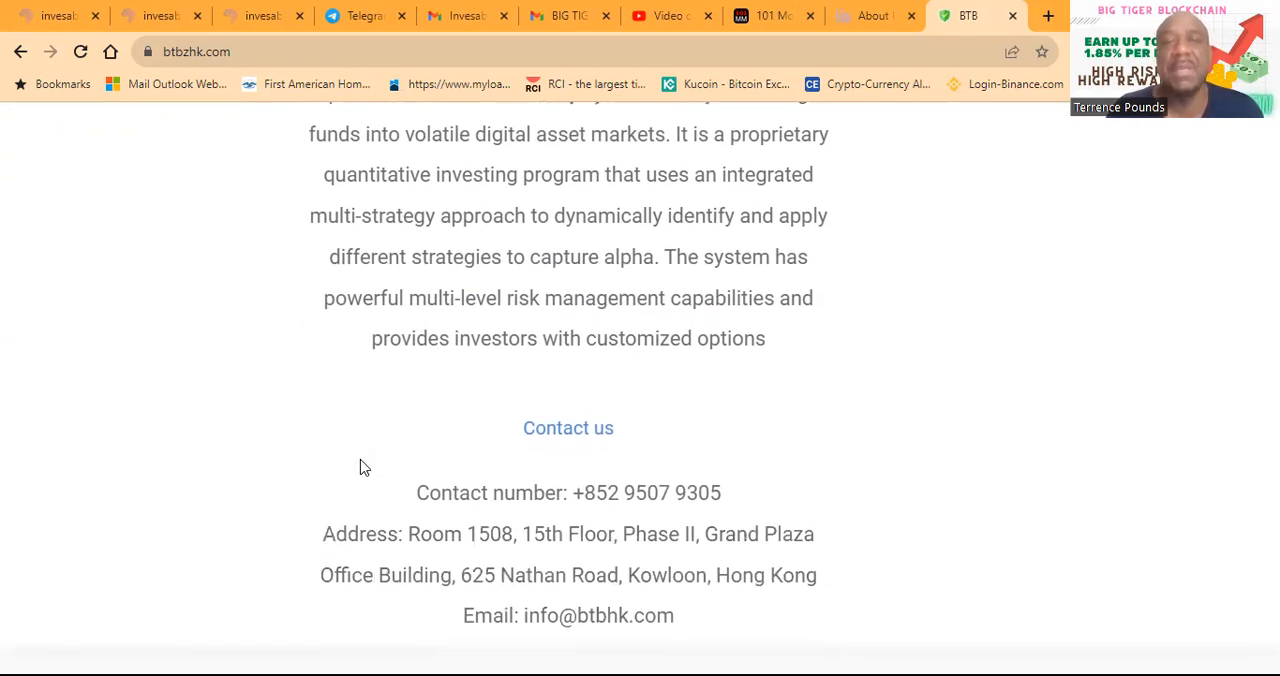
{"action": "scroll", "scroll_direction": "down", "scroll_amount": 3}
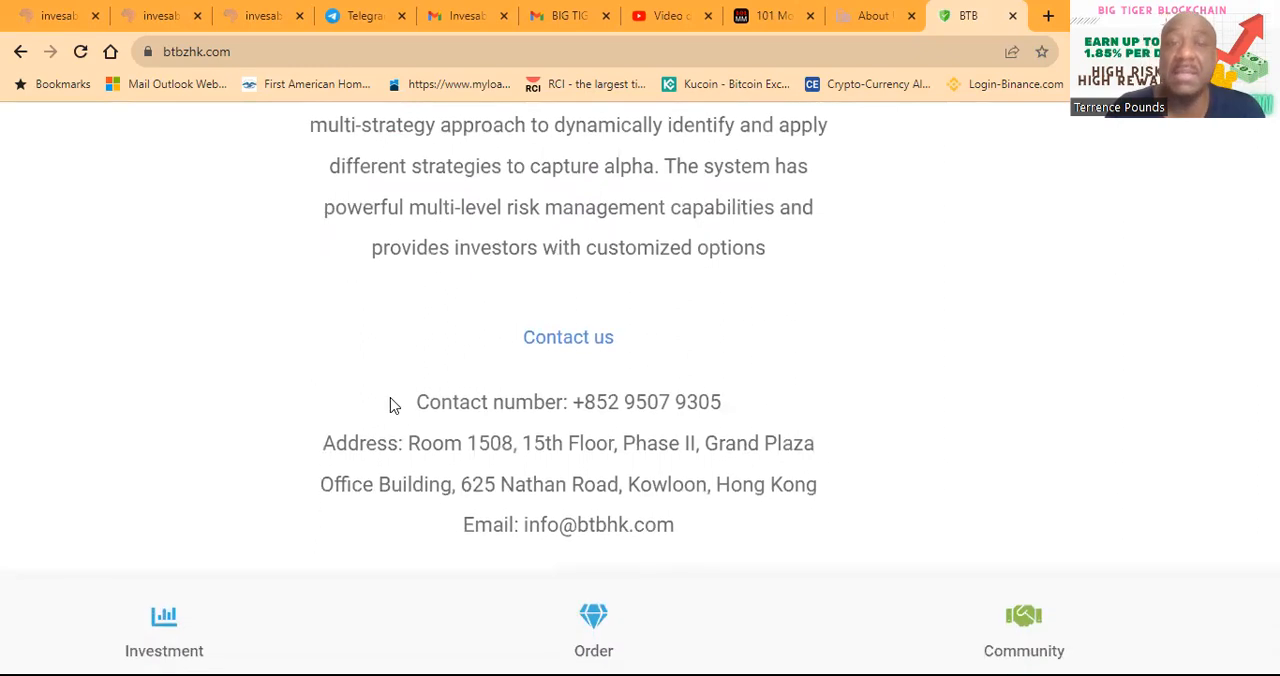
{"action": "scroll", "scroll_direction": "down", "scroll_amount": 3}
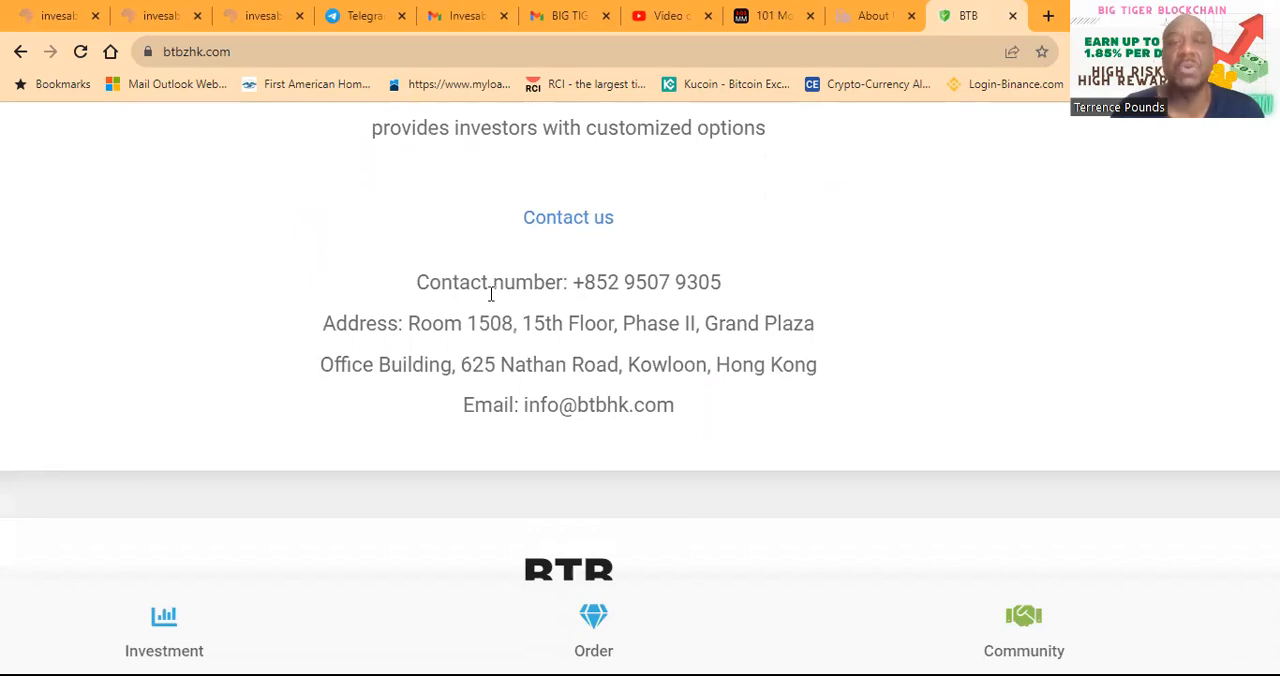
{"action": "mouse_move", "coordinate": [484, 376]}
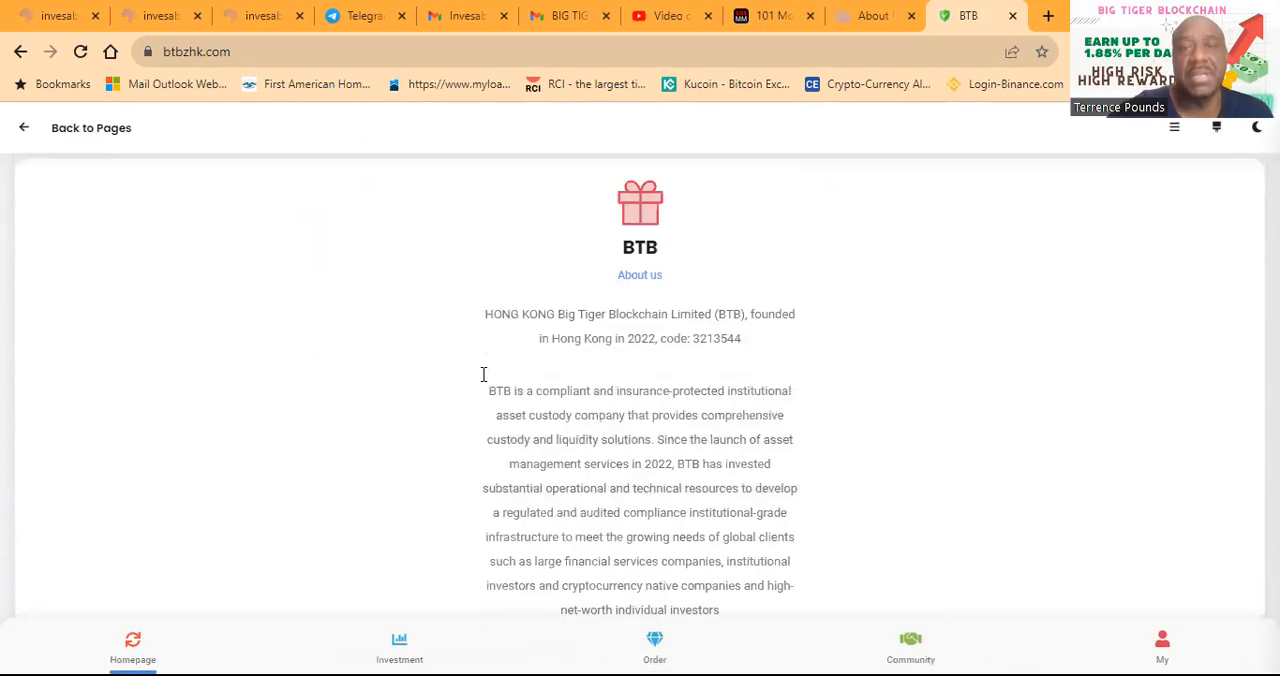
Go to the Homepage and then the Investment page with the plan table
{"action": "left_click", "coordinate": [132, 640]}
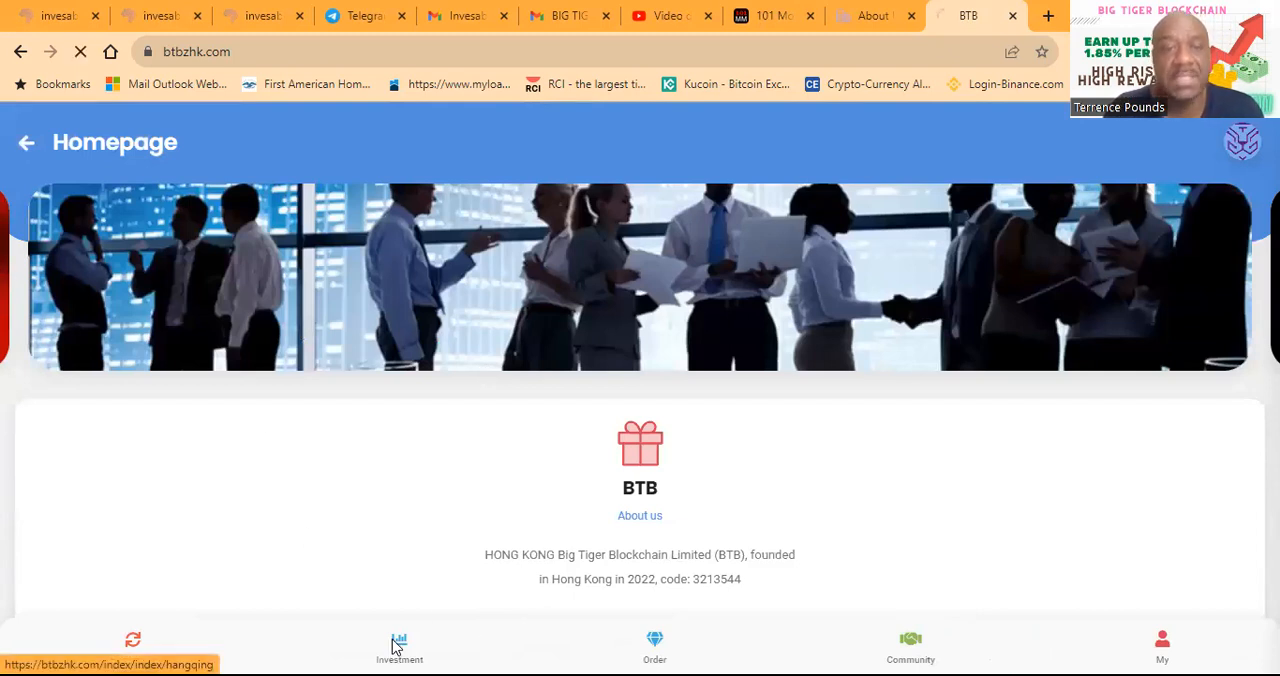
{"action": "left_click", "coordinate": [398, 642]}
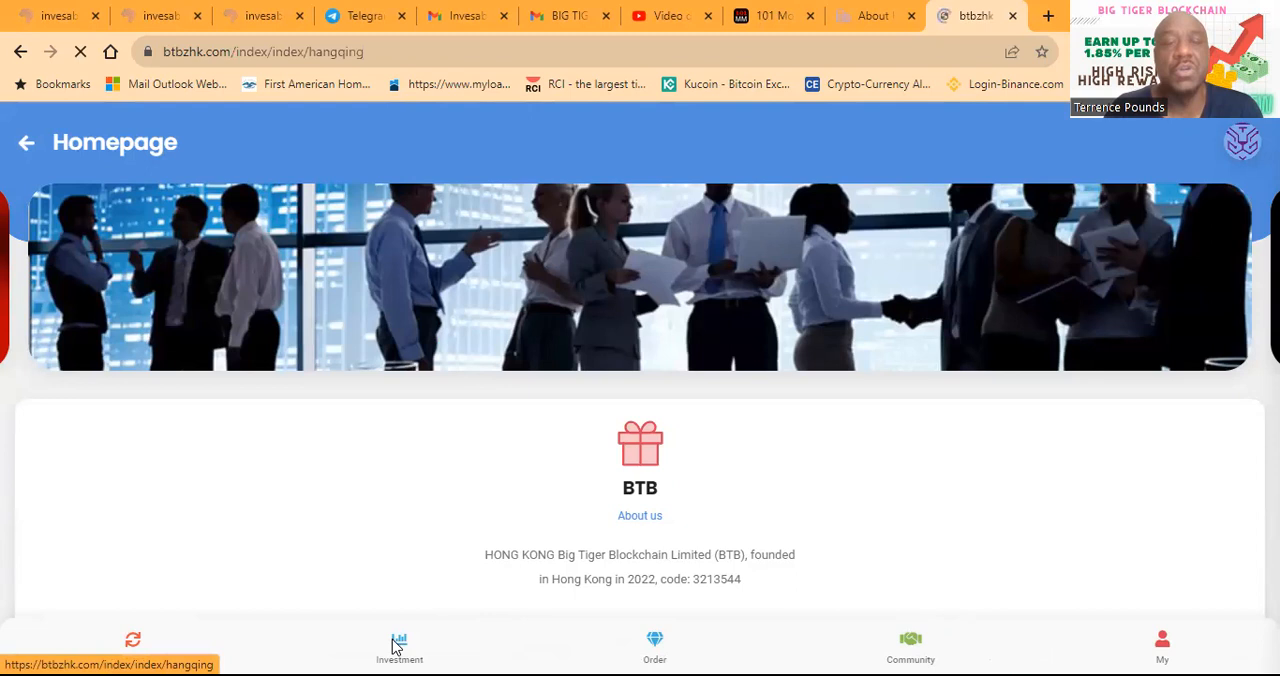
{"action": "left_click", "coordinate": [398, 644]}
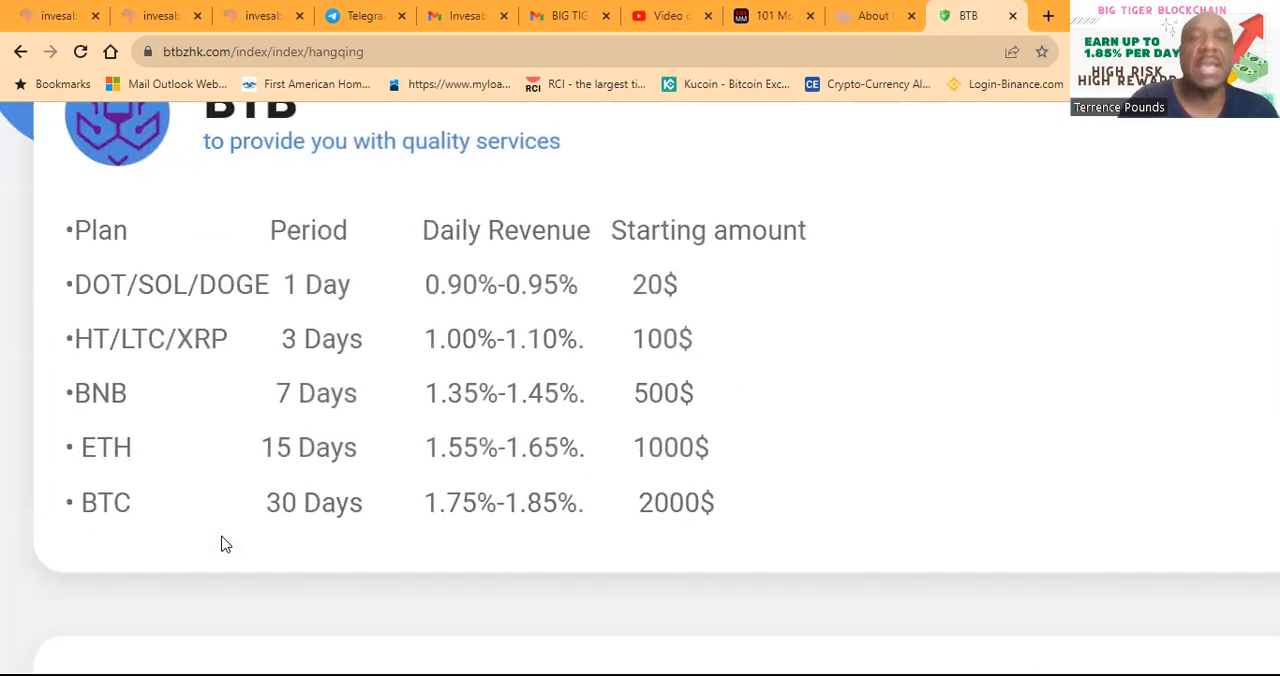
{"action": "mouse_move", "coordinate": [252, 292]}
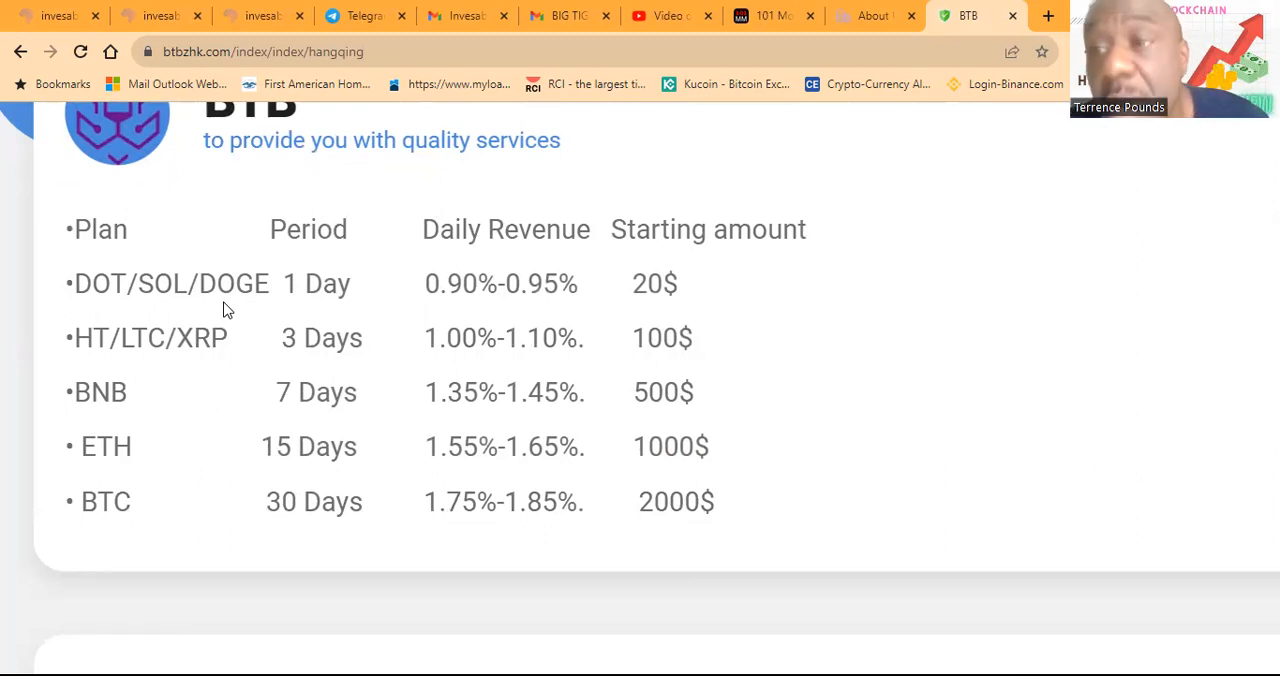
{"action": "mouse_move", "coordinate": [636, 316]}
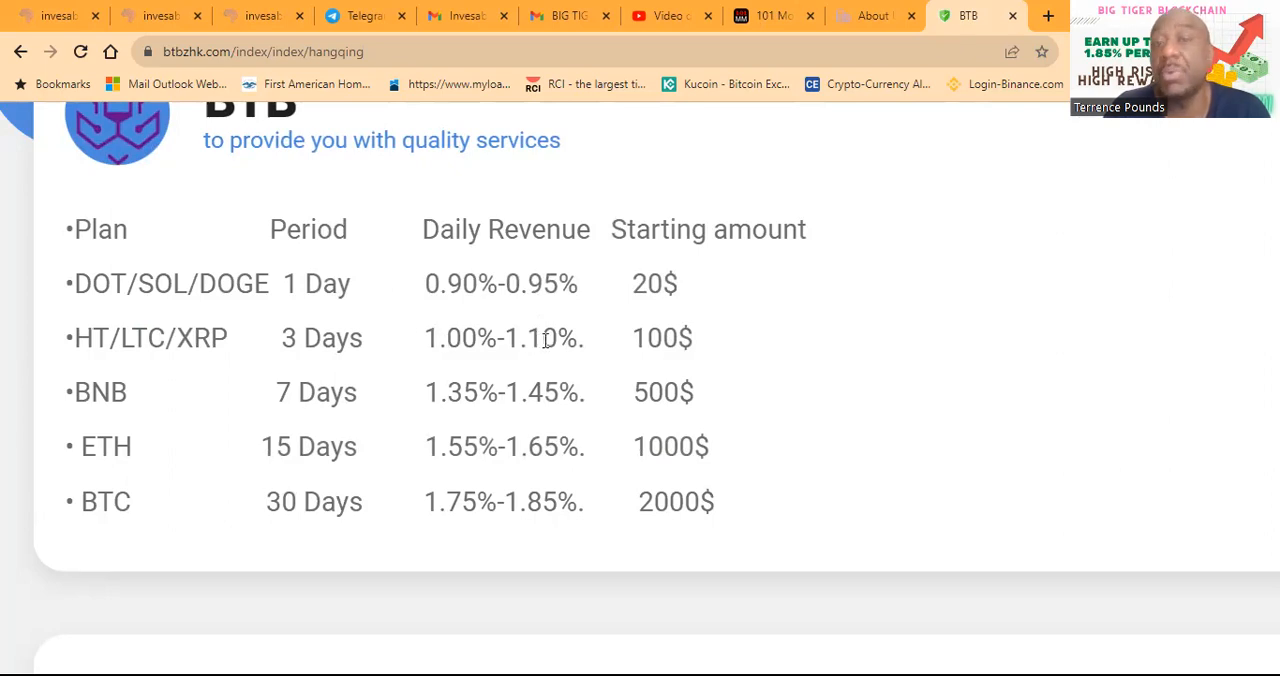
{"action": "mouse_move", "coordinate": [682, 348]}
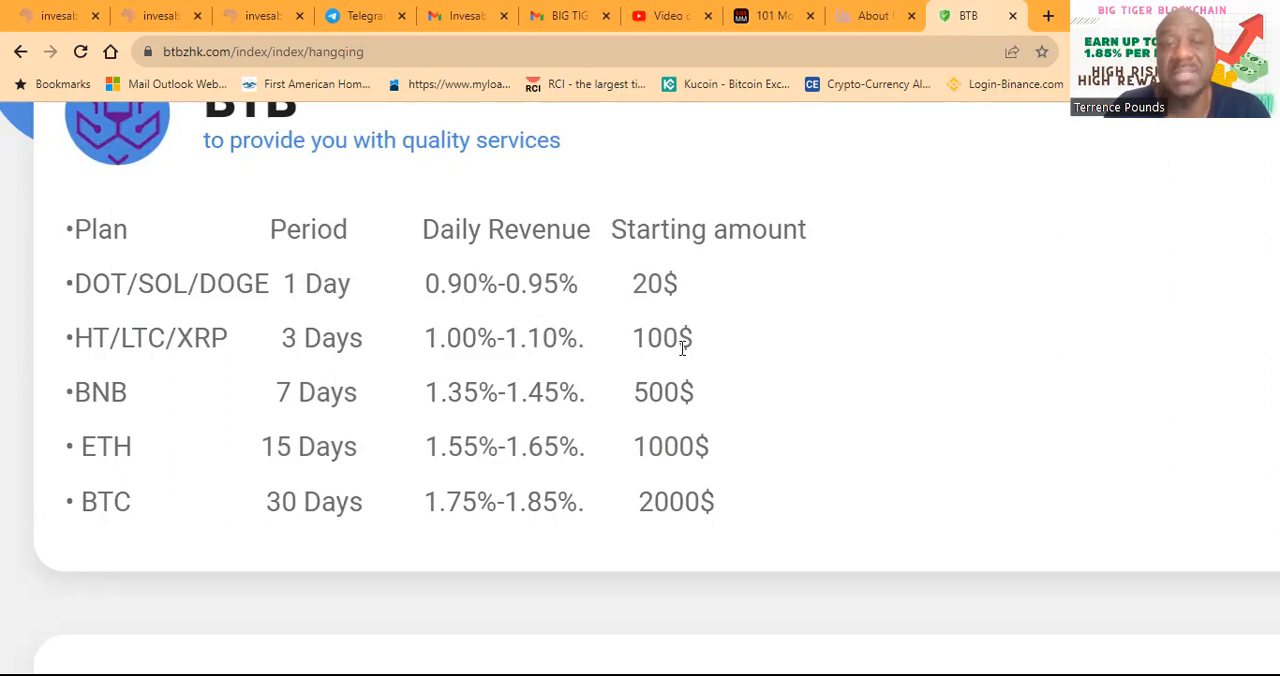
{"action": "mouse_move", "coordinate": [204, 408]}
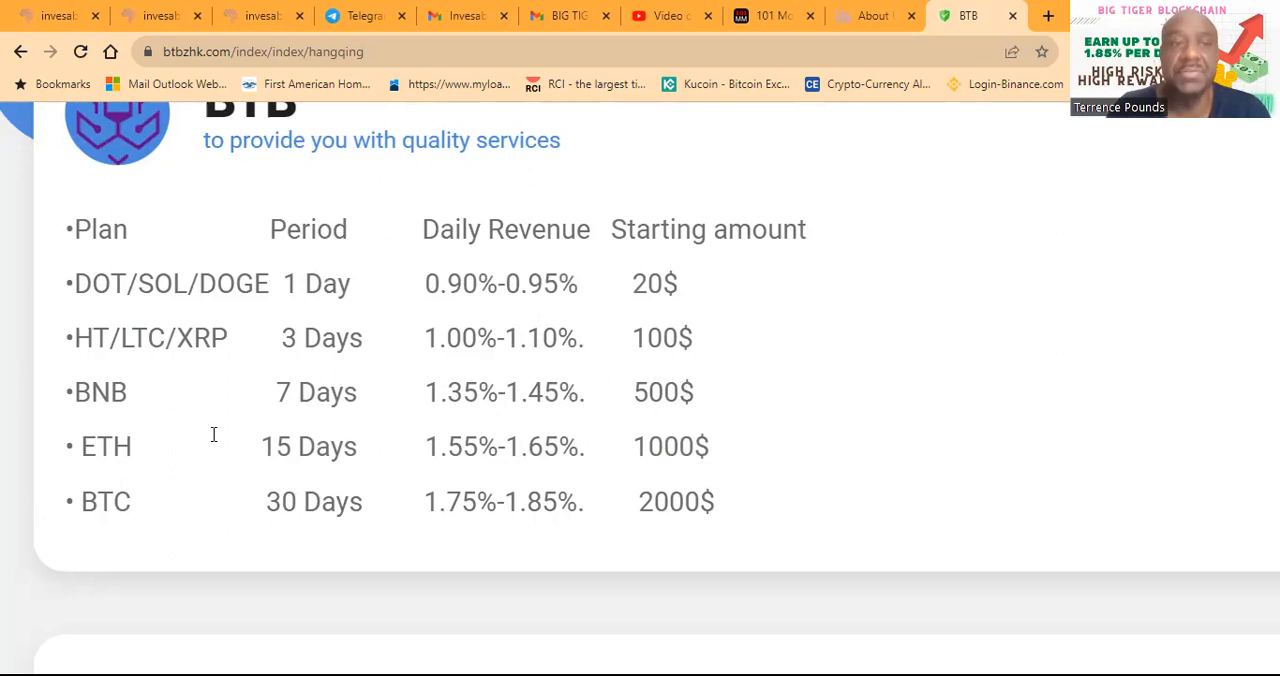
{"action": "mouse_move", "coordinate": [340, 472]}
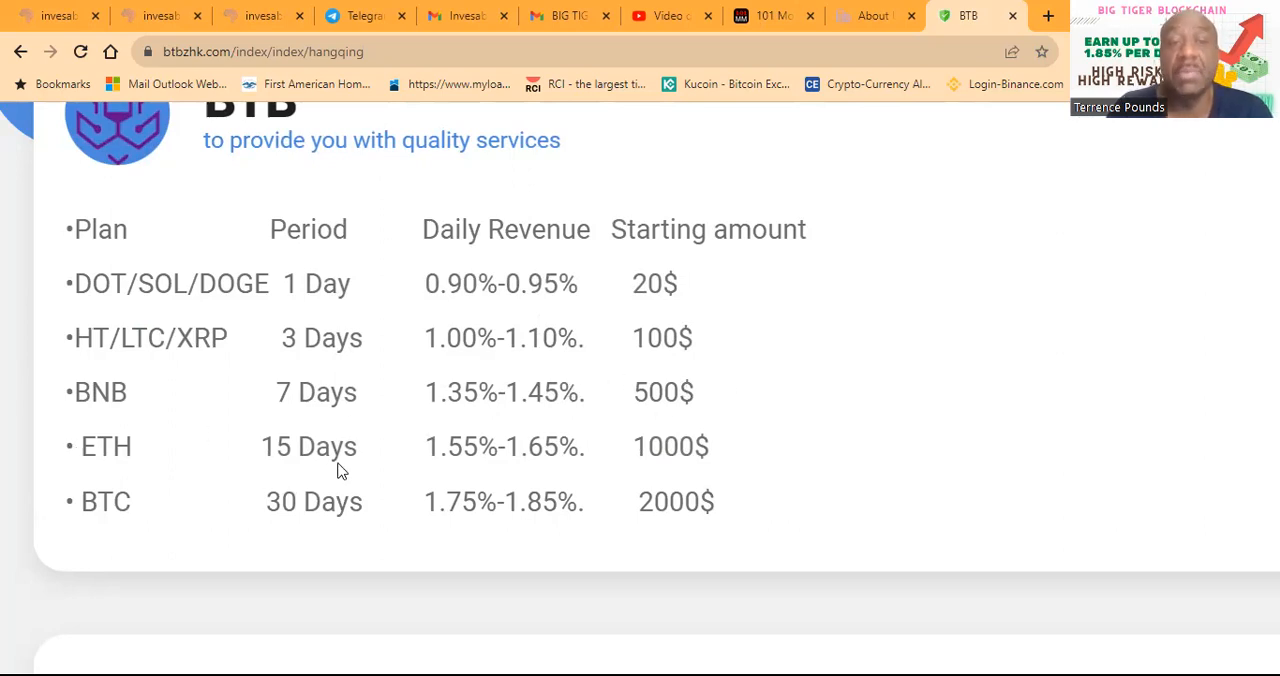
{"action": "mouse_move", "coordinate": [482, 460]}
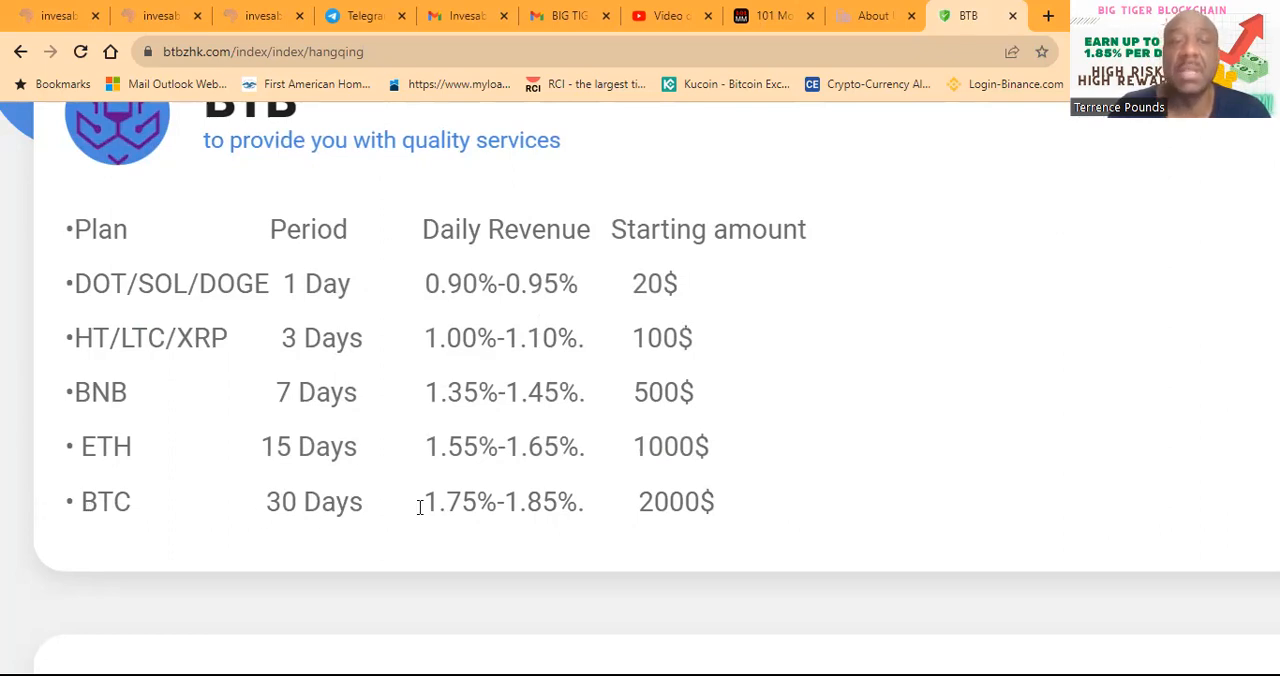
{"action": "mouse_move", "coordinate": [310, 502]}
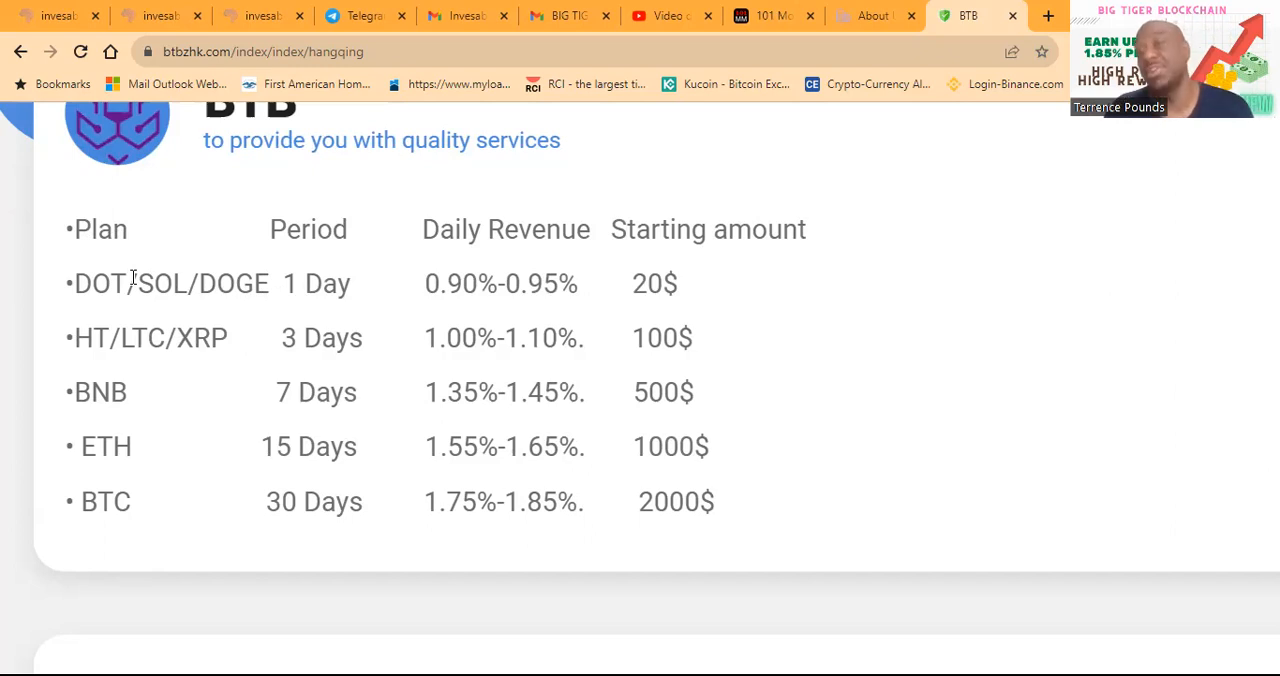
{"action": "mouse_move", "coordinate": [368, 508]}
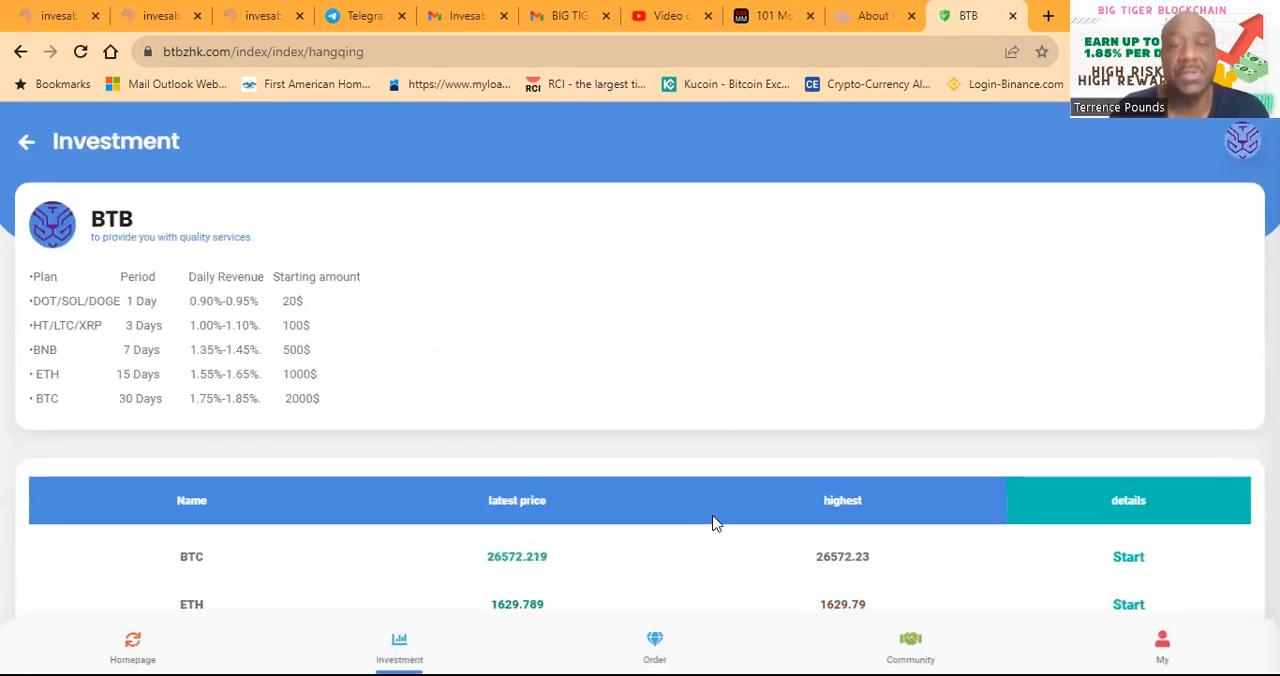
{"action": "scroll", "scroll_direction": "down", "scroll_amount": 3}
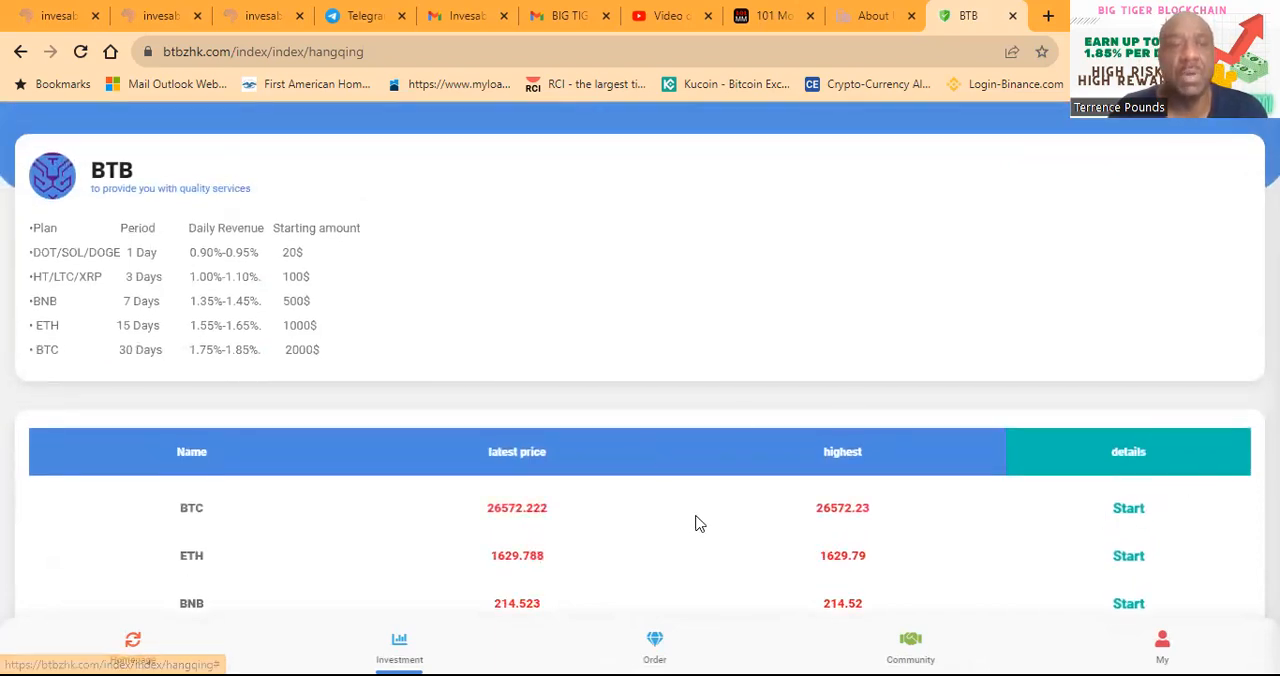
{"action": "mouse_move", "coordinate": [1020, 508]}
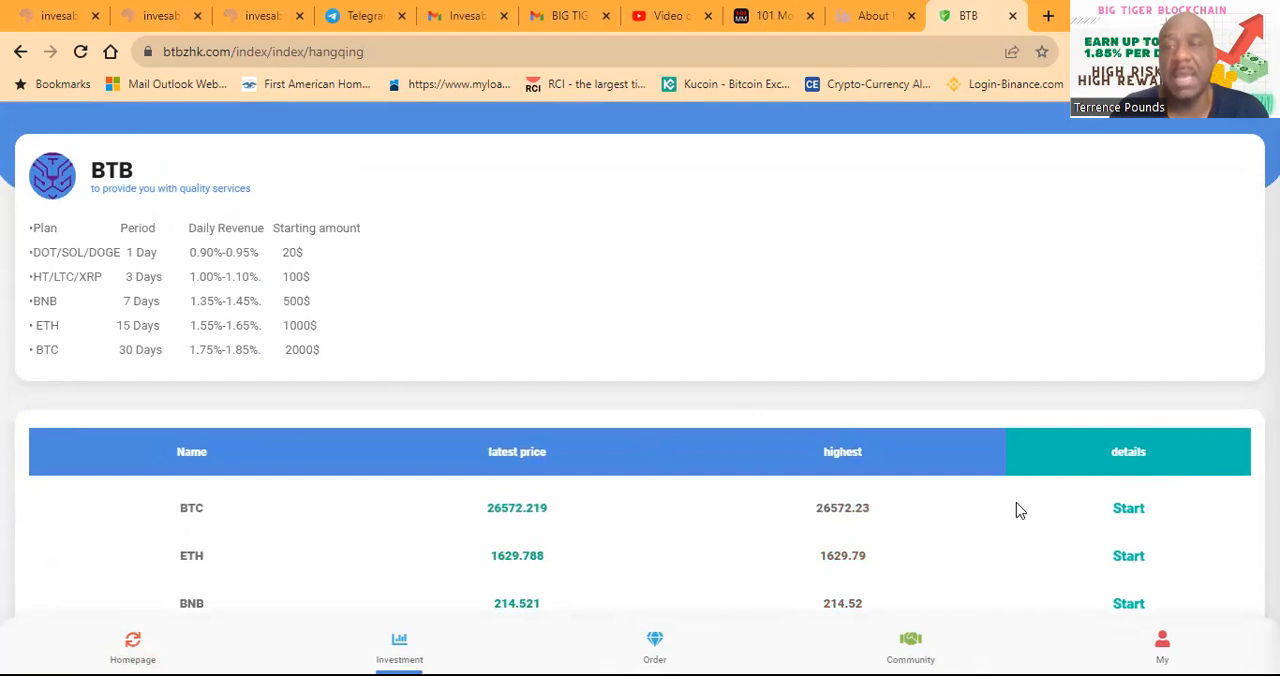
{"action": "scroll", "scroll_direction": "down", "scroll_amount": 3}
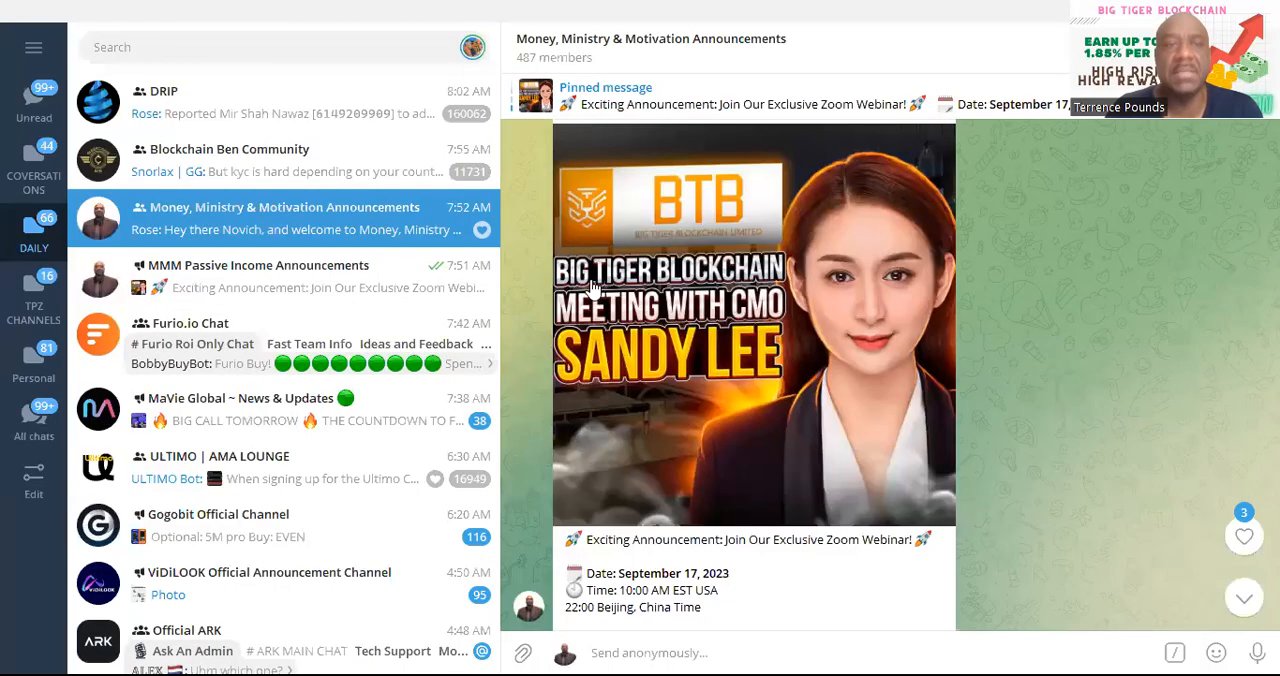
{"action": "mouse_move", "coordinate": [736, 414]}
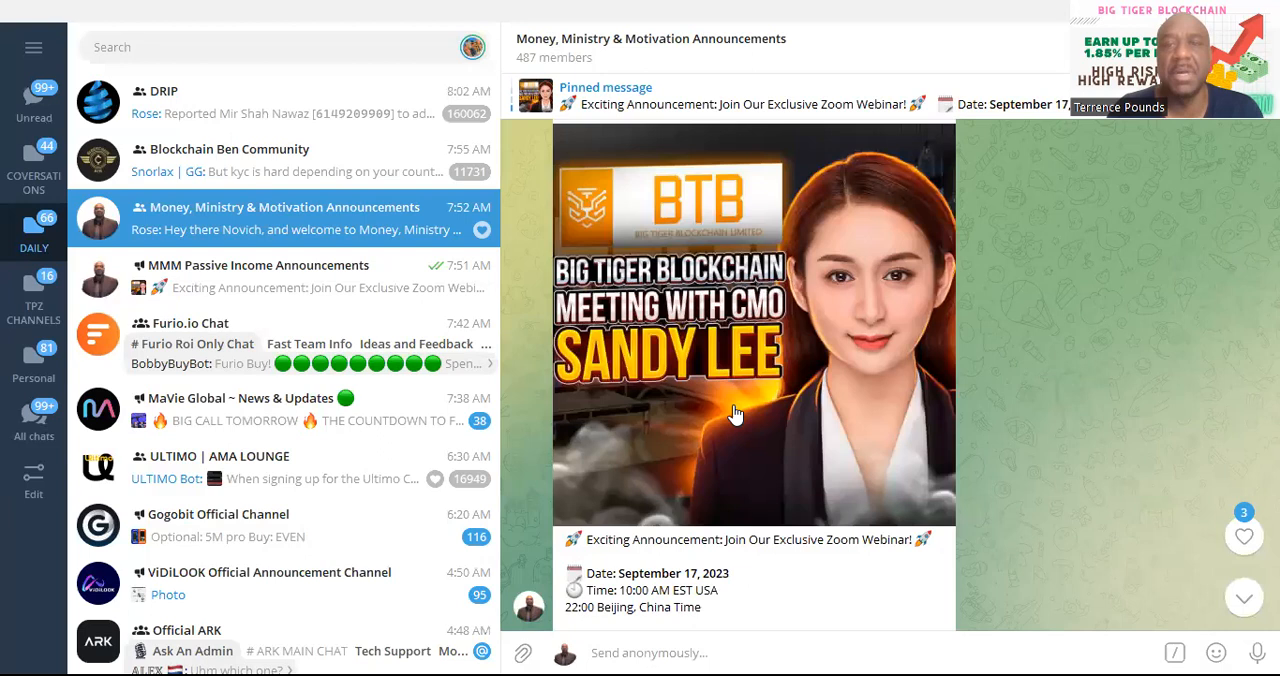
Scroll the pinned webinar post down to the September 17, 2023 10:00 AM EST Zoom details and link
{"action": "scroll", "scroll_direction": "down", "scroll_amount": 3}
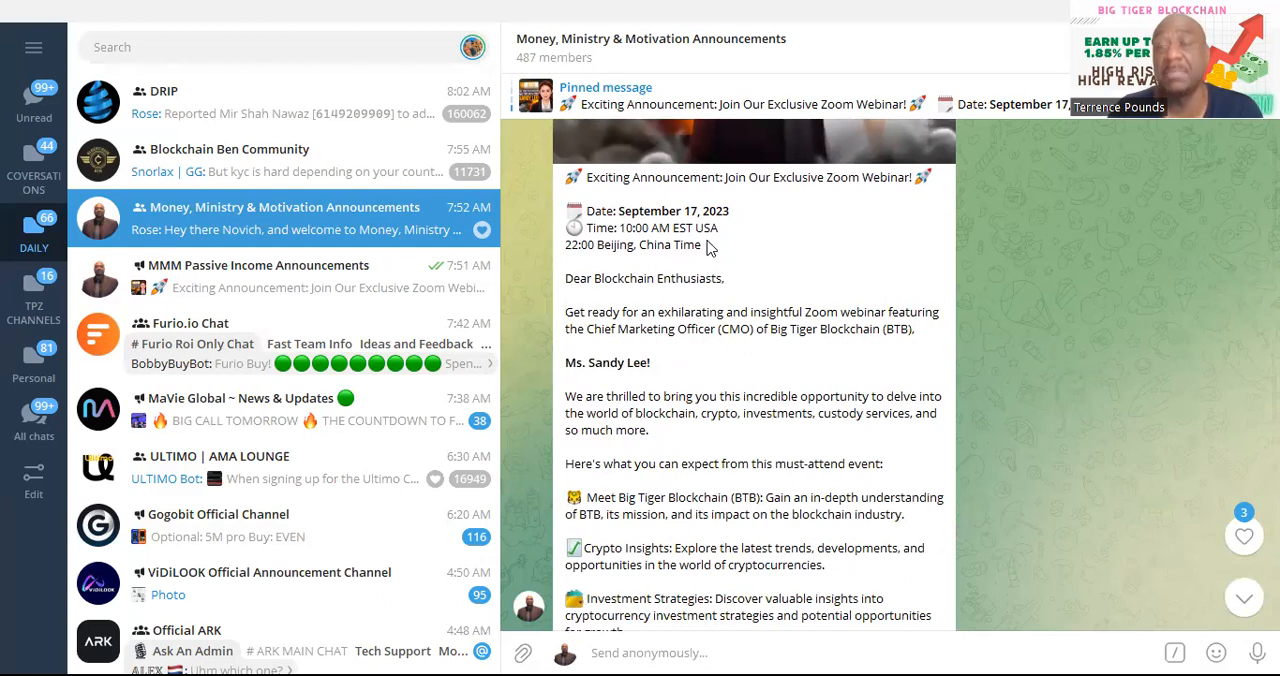
{"action": "mouse_move", "coordinate": [750, 260]}
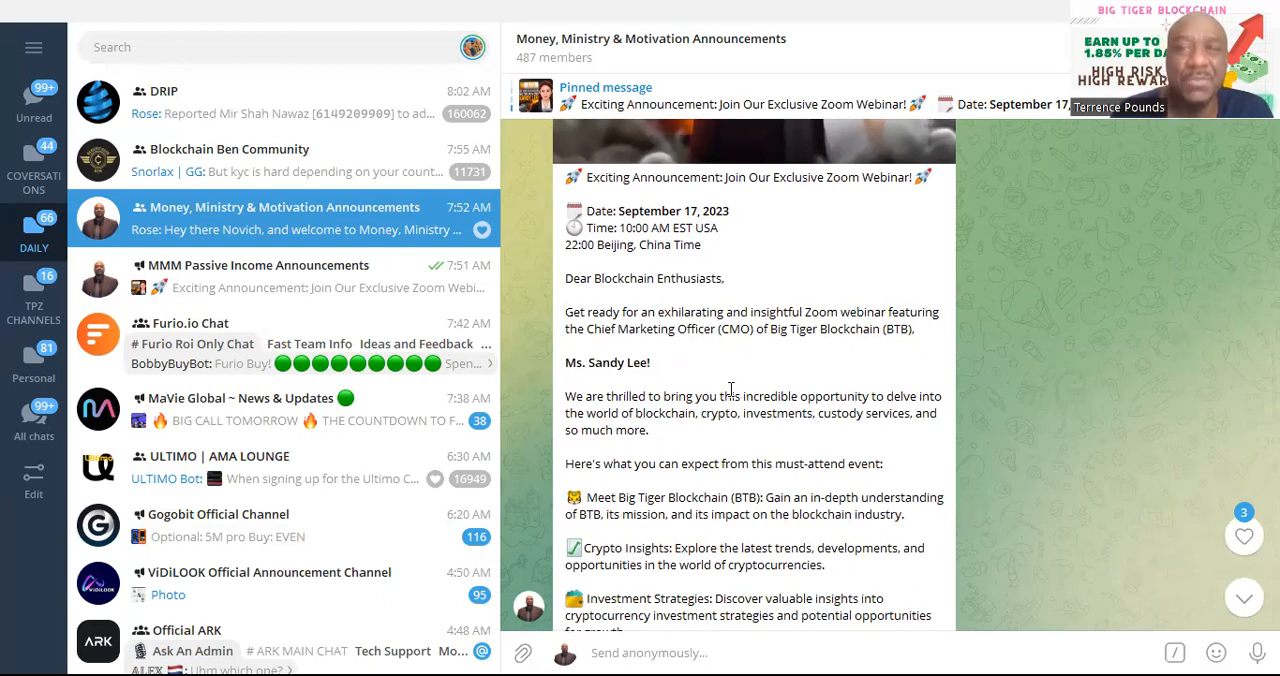
{"action": "scroll", "scroll_direction": "down", "scroll_amount": 3}
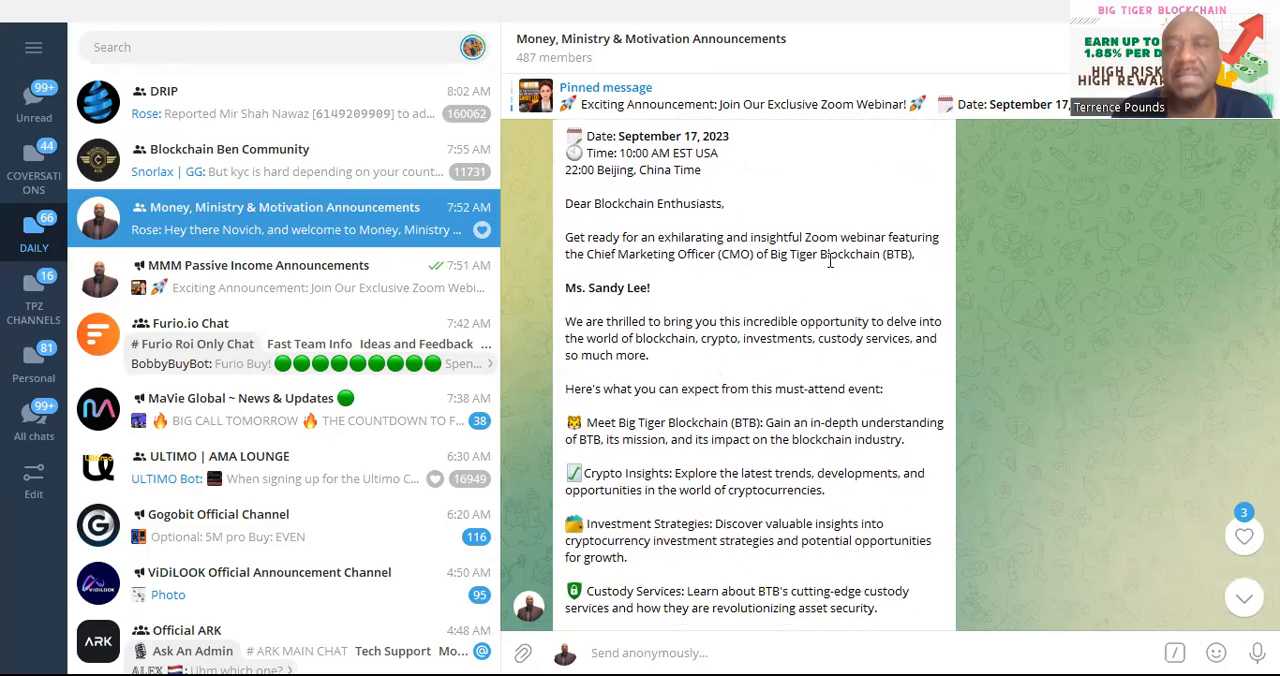
{"action": "scroll", "scroll_direction": "down", "scroll_amount": 3}
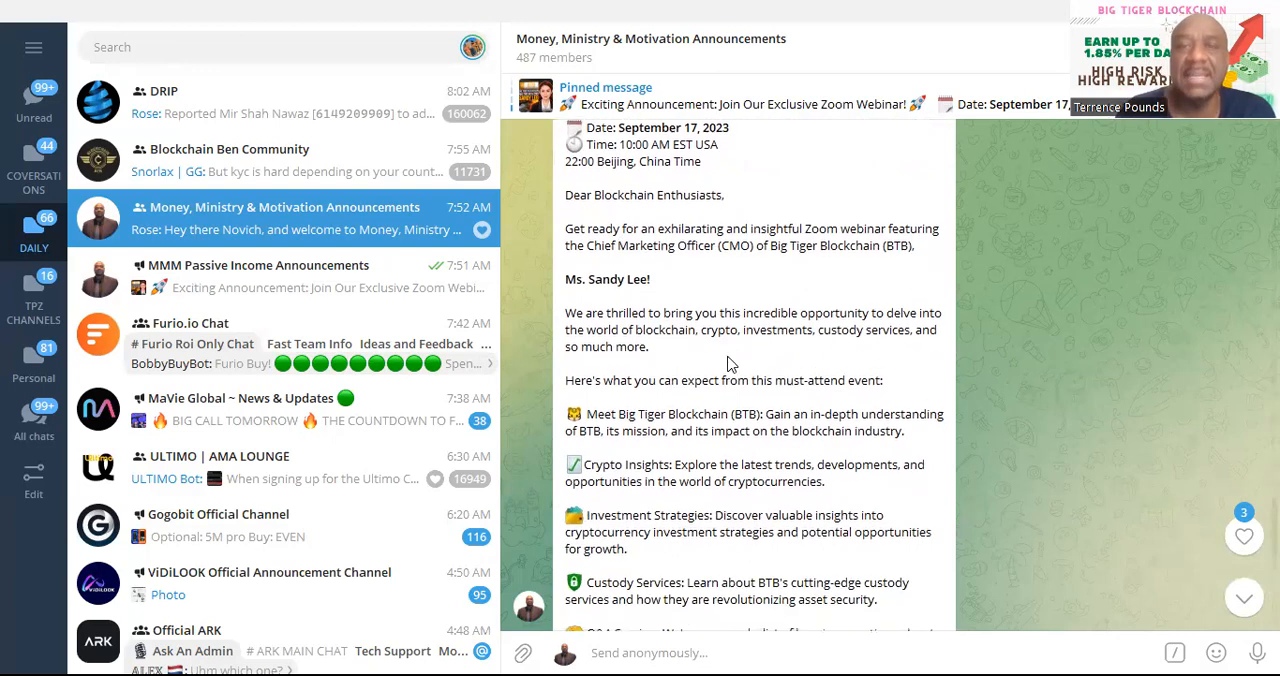
{"action": "scroll", "scroll_direction": "down", "scroll_amount": 3}
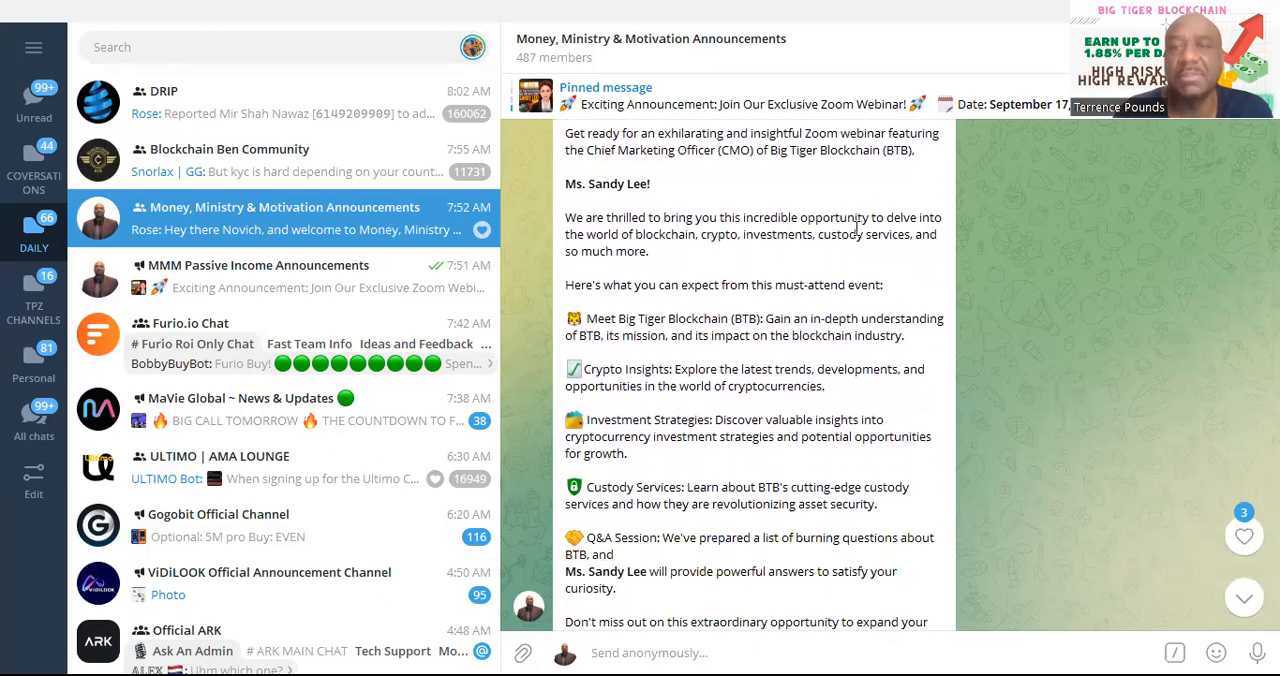
{"action": "mouse_move", "coordinate": [680, 244]}
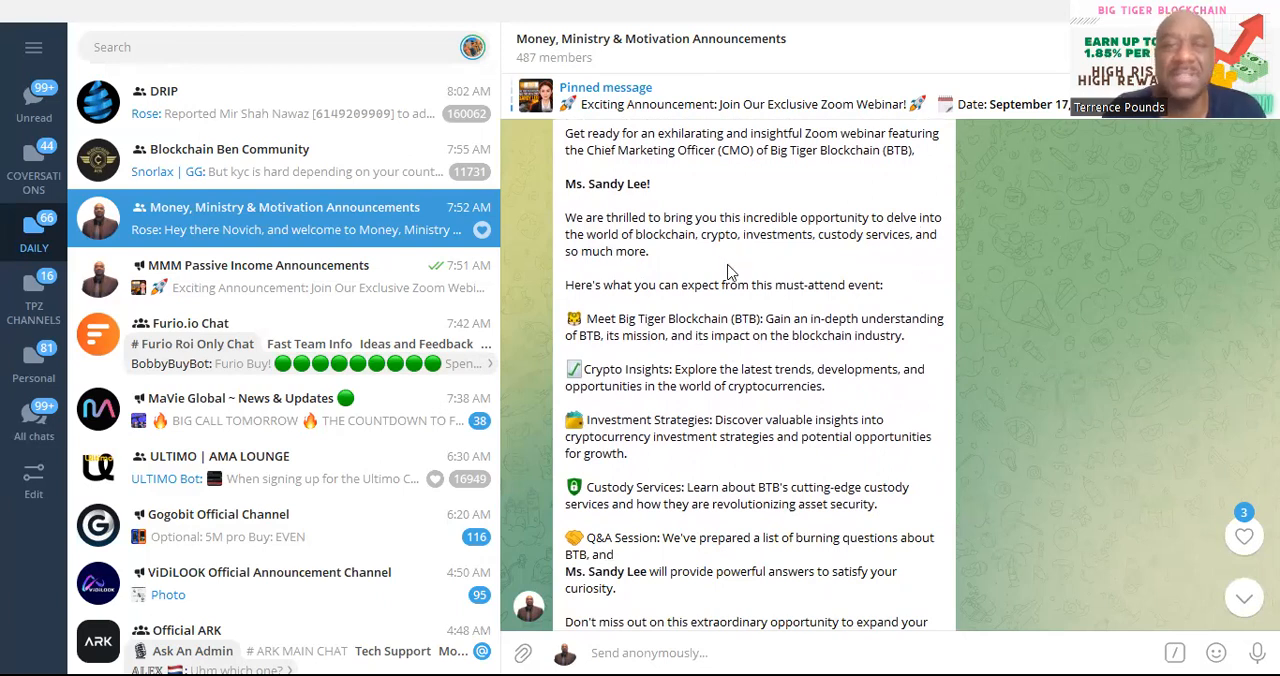
{"action": "scroll", "scroll_direction": "down", "scroll_amount": 3}
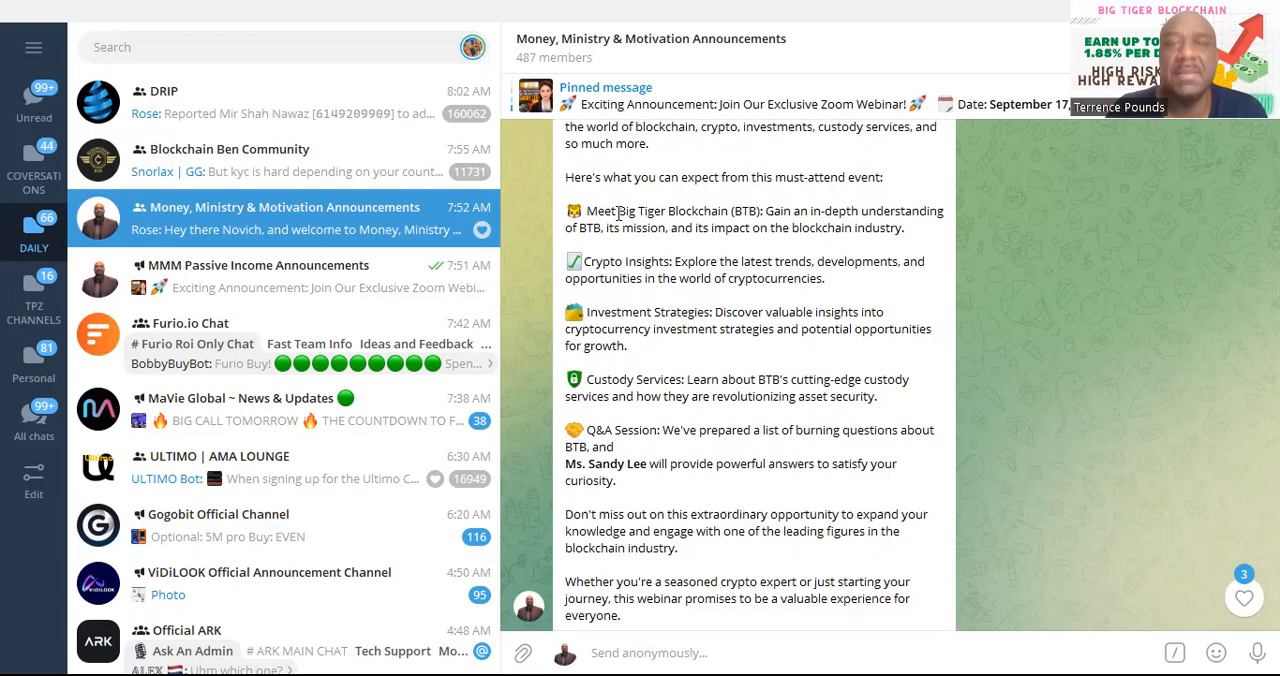
{"action": "mouse_move", "coordinate": [836, 224]}
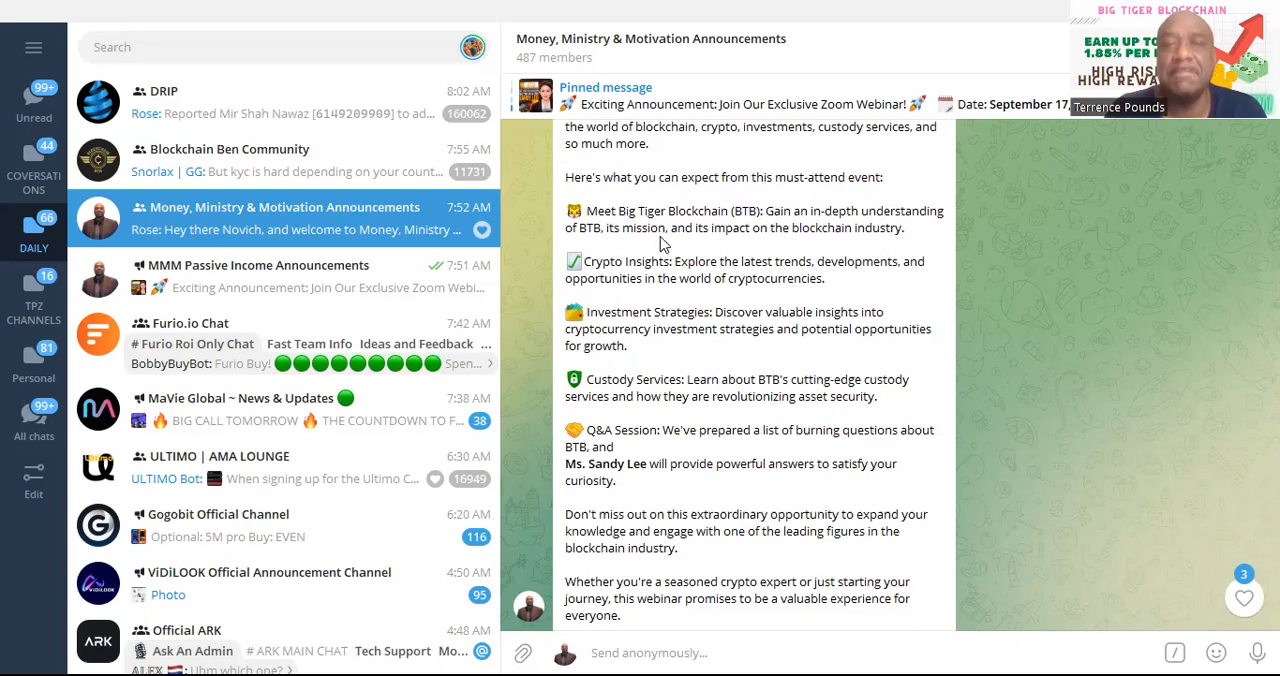
{"action": "mouse_move", "coordinate": [884, 252]}
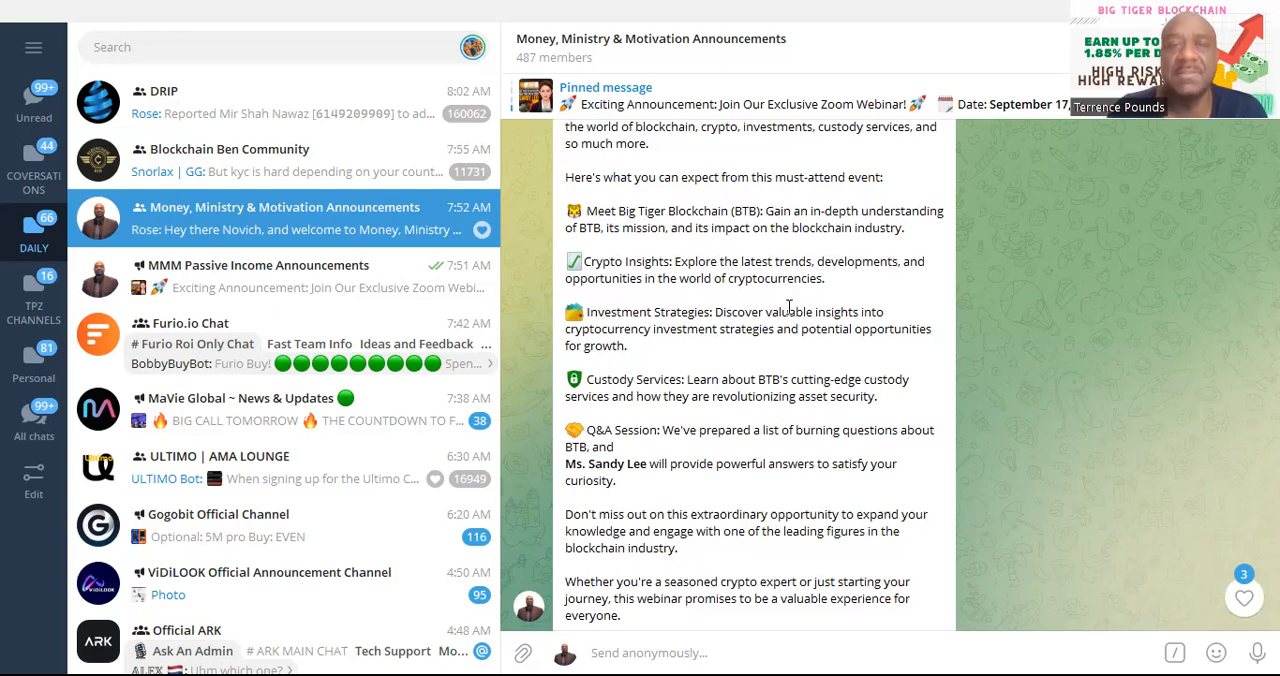
{"action": "scroll", "scroll_direction": "down", "scroll_amount": 3}
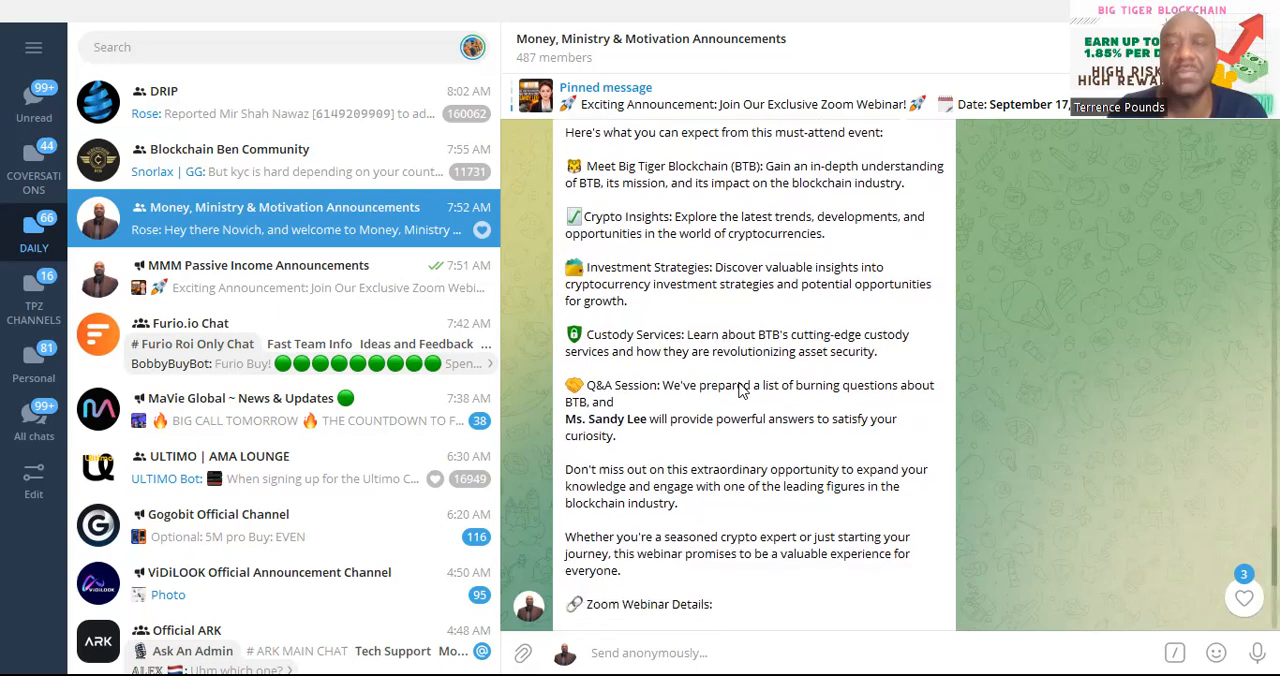
{"action": "scroll", "scroll_direction": "down", "scroll_amount": 3}
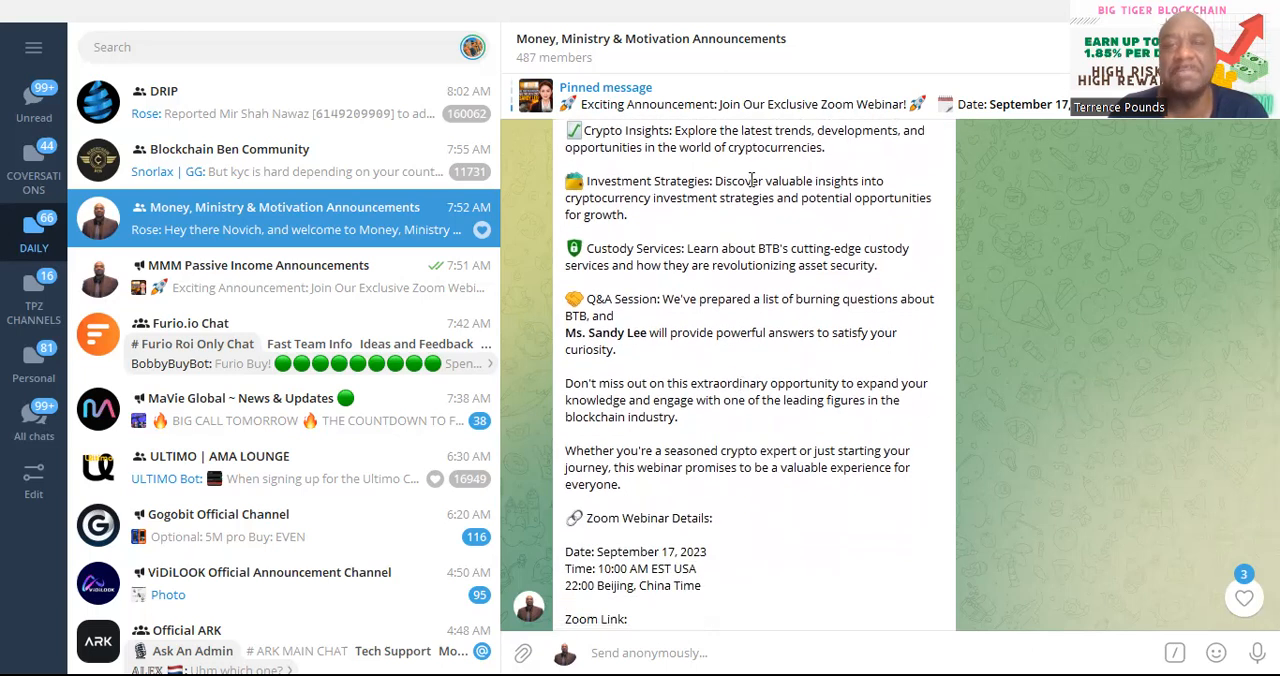
{"action": "mouse_move", "coordinate": [836, 256]}
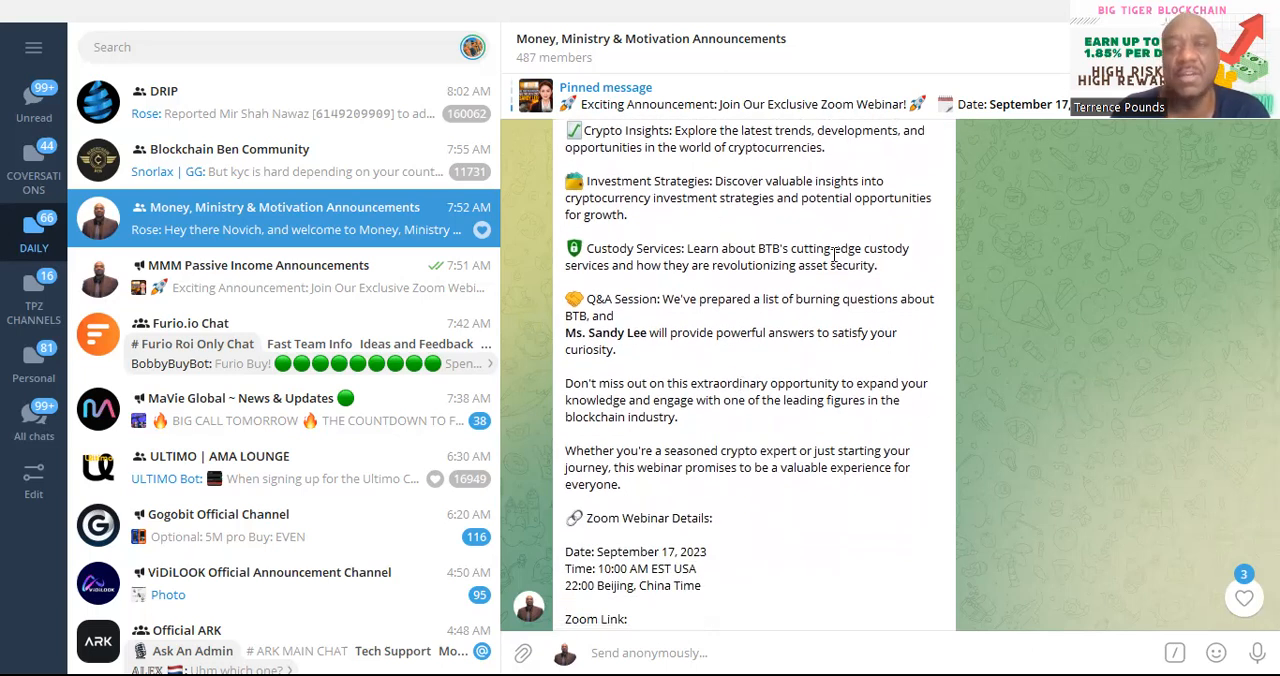
{"action": "mouse_move", "coordinate": [714, 330]}
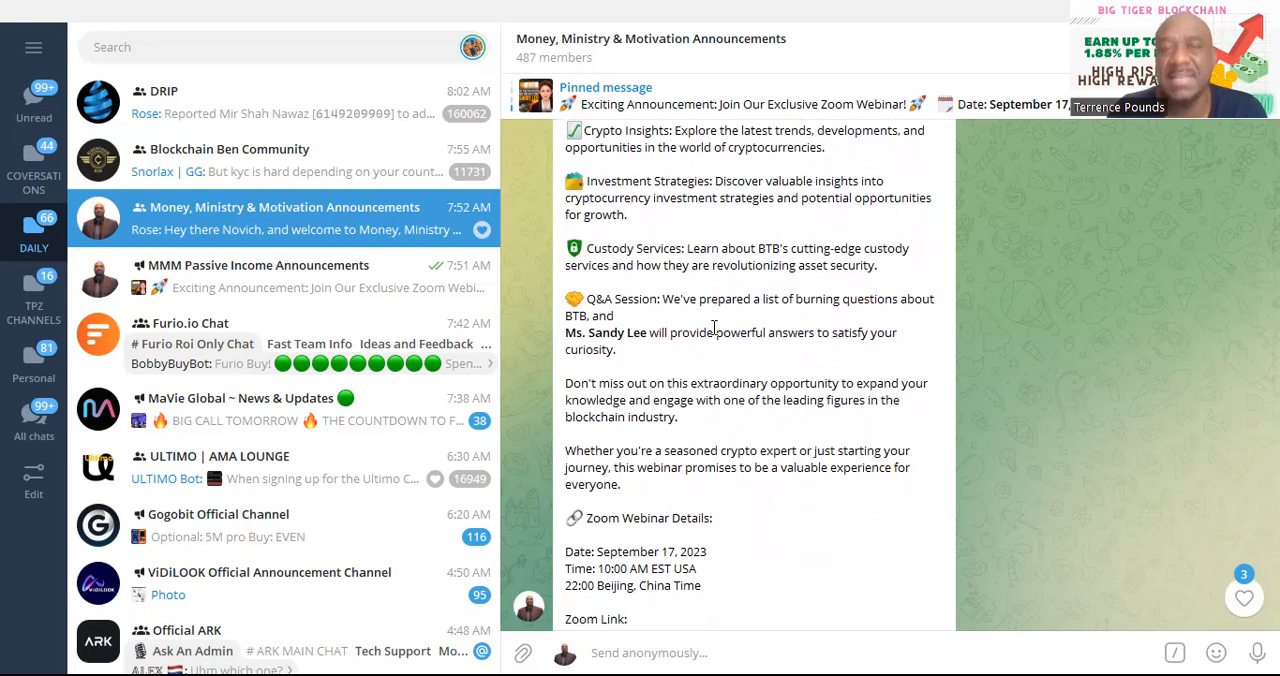
{"action": "scroll", "scroll_direction": "down", "scroll_amount": 3}
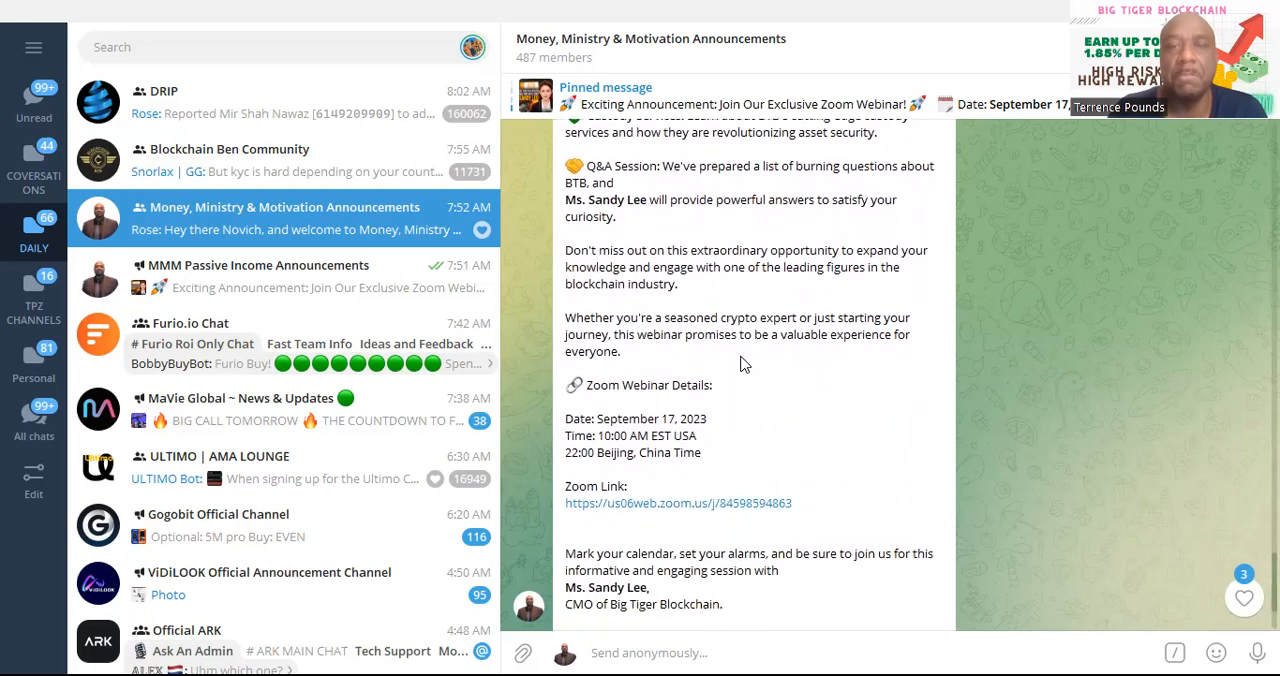
{"action": "scroll", "scroll_direction": "down", "scroll_amount": 3}
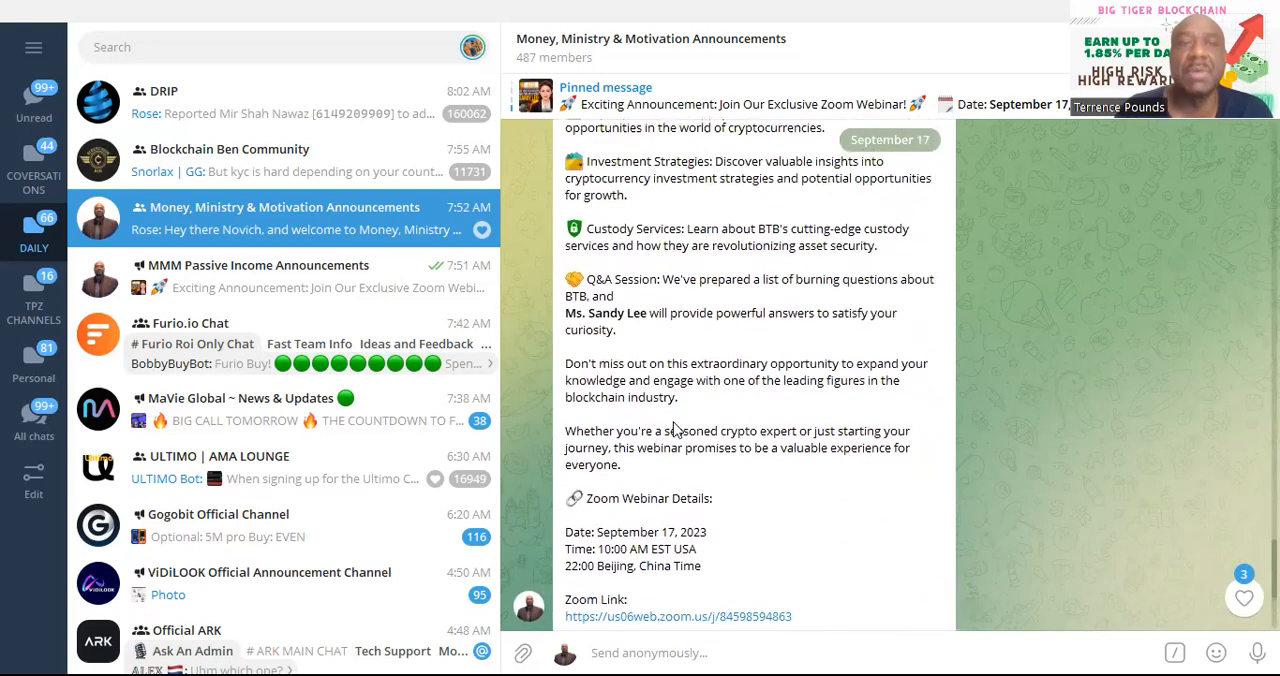
{"action": "scroll", "scroll_direction": "up", "scroll_amount": 3}
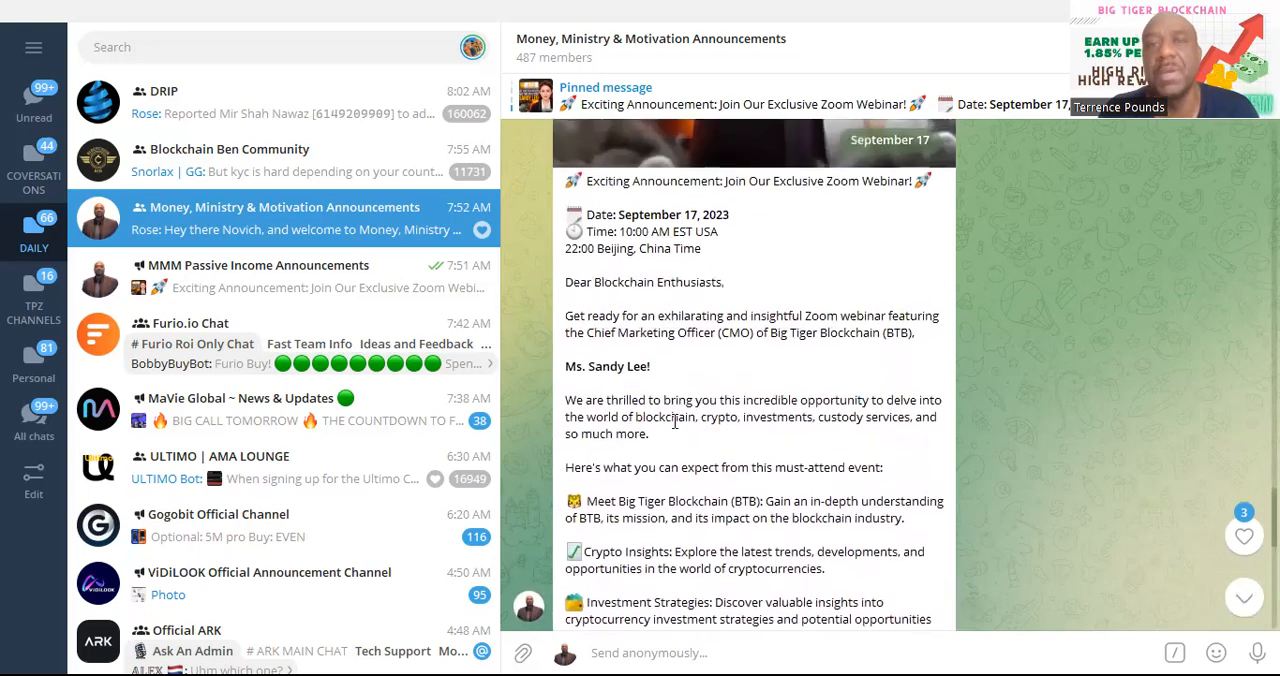
{"action": "scroll", "scroll_direction": "down", "scroll_amount": 3}
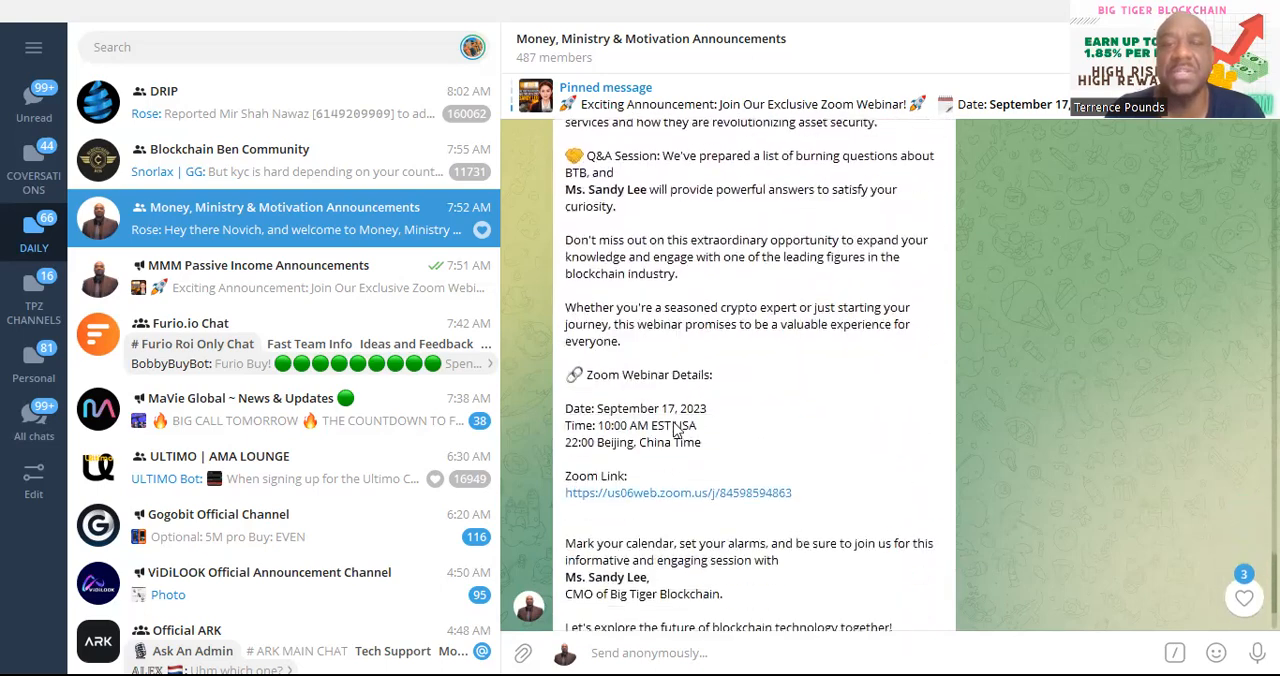
{"action": "scroll", "scroll_direction": "down", "scroll_amount": 3}
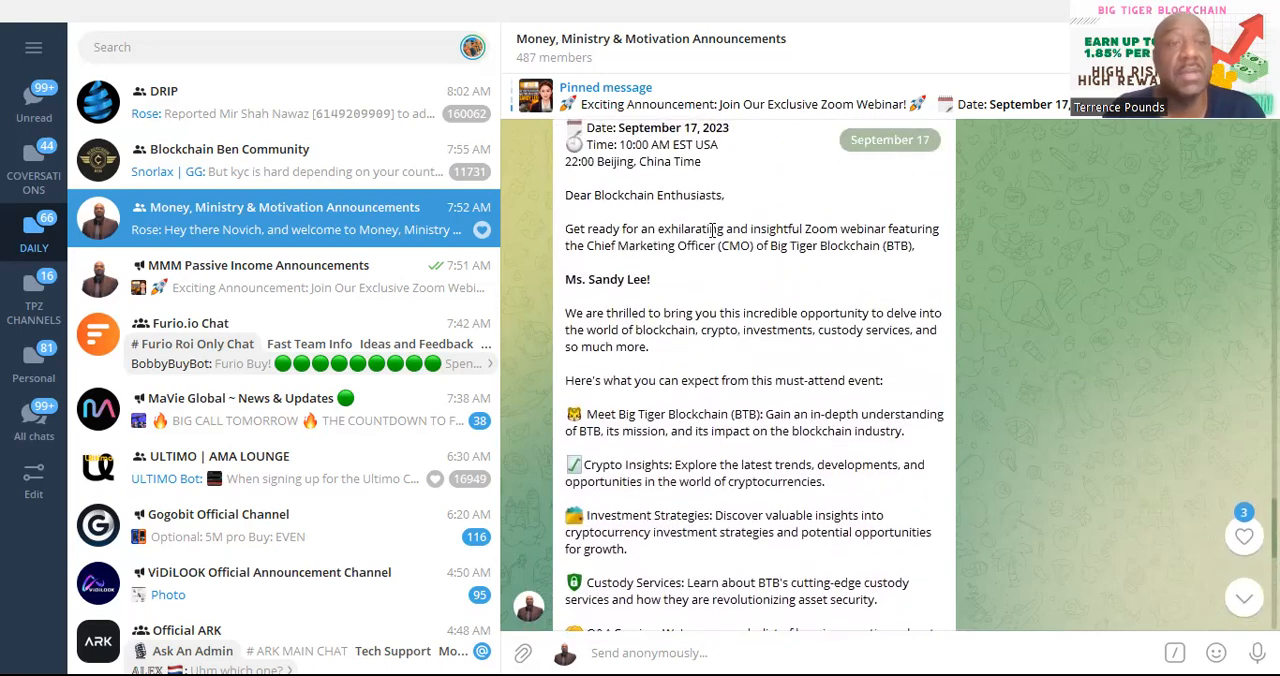
{"action": "scroll", "scroll_direction": "down", "scroll_amount": 3}
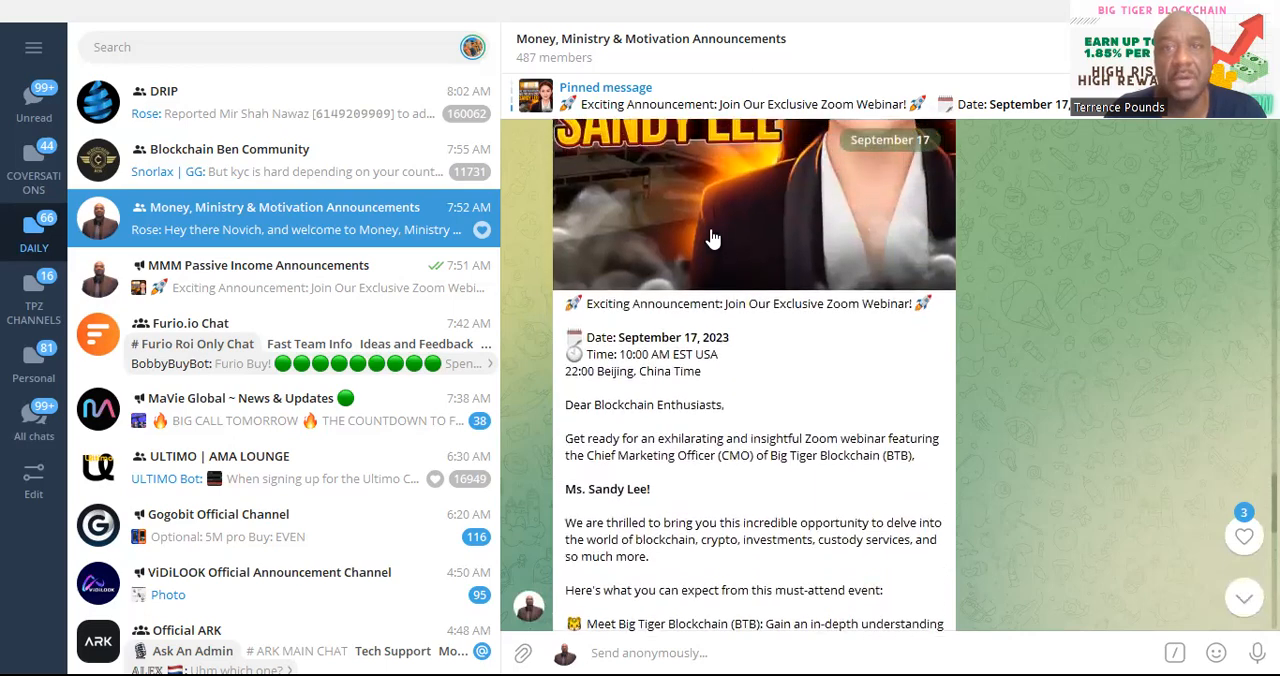
{"action": "scroll", "scroll_direction": "down", "scroll_amount": 3}
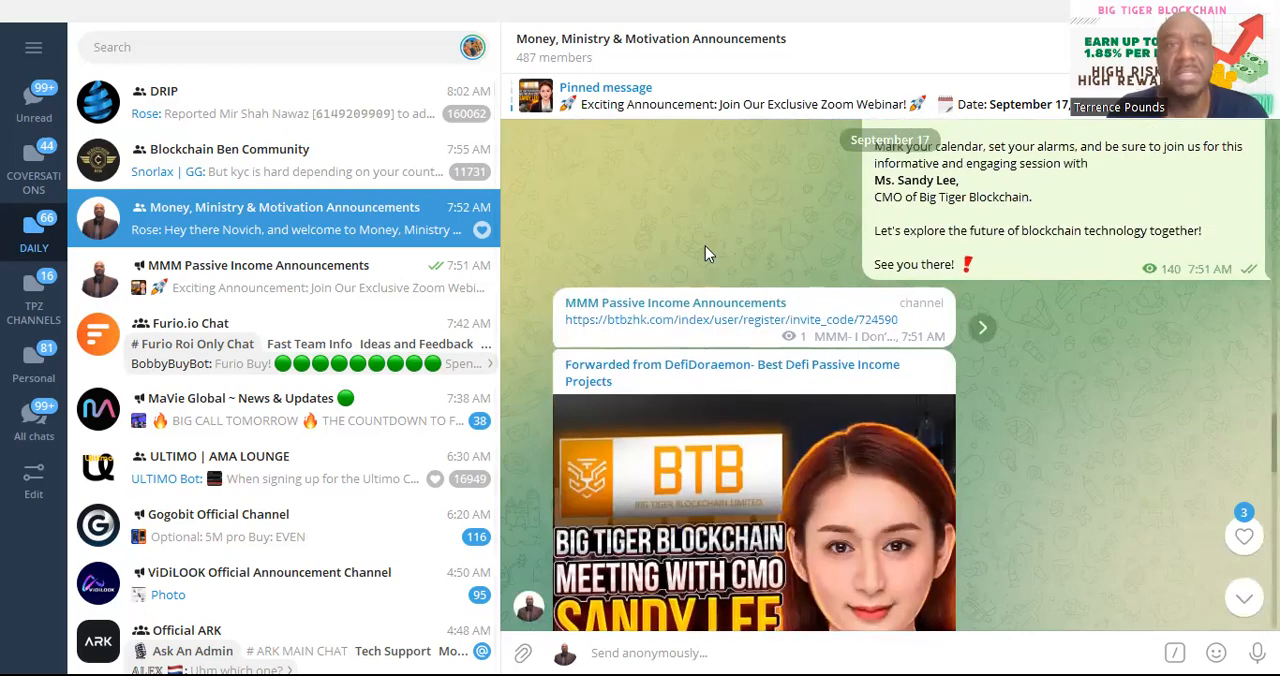
{"action": "mouse_move", "coordinate": [440, 90]}
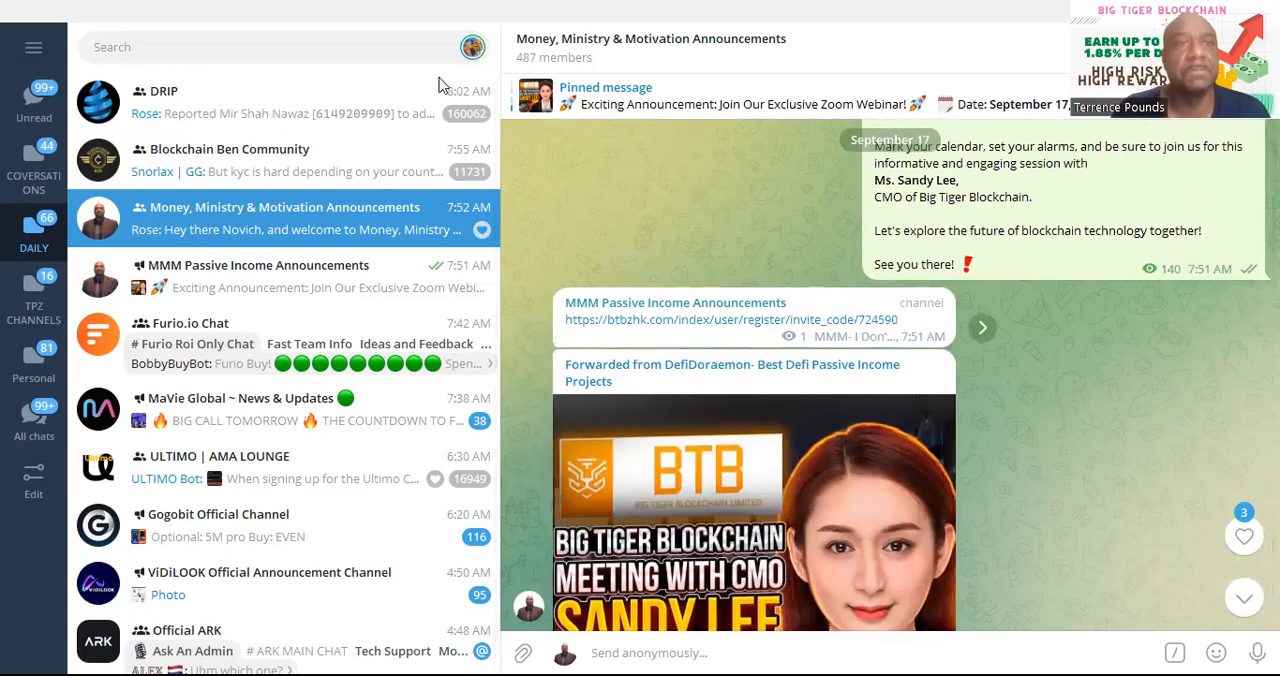
Search Telegram for 'BTB' and enter the BTB Official Channel
{"action": "type", "text": "BTB"}
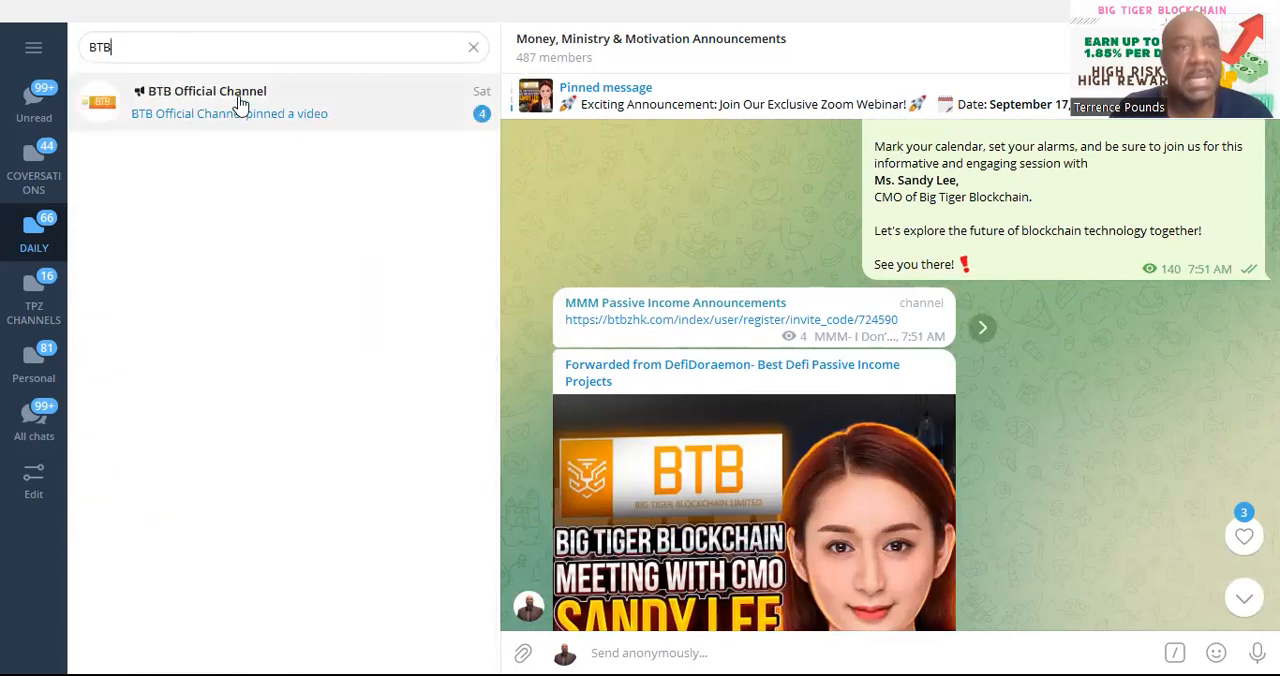
{"action": "left_click", "coordinate": [240, 100]}
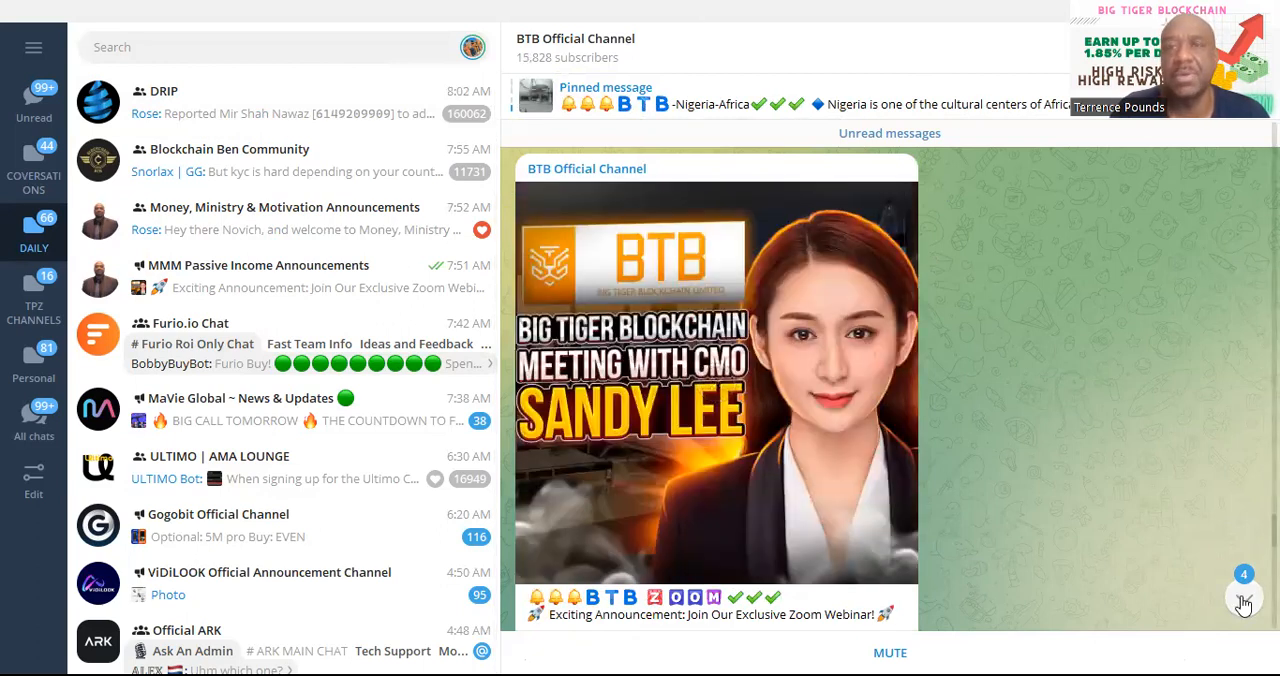
{"action": "scroll", "scroll_direction": "down", "scroll_amount": 3}
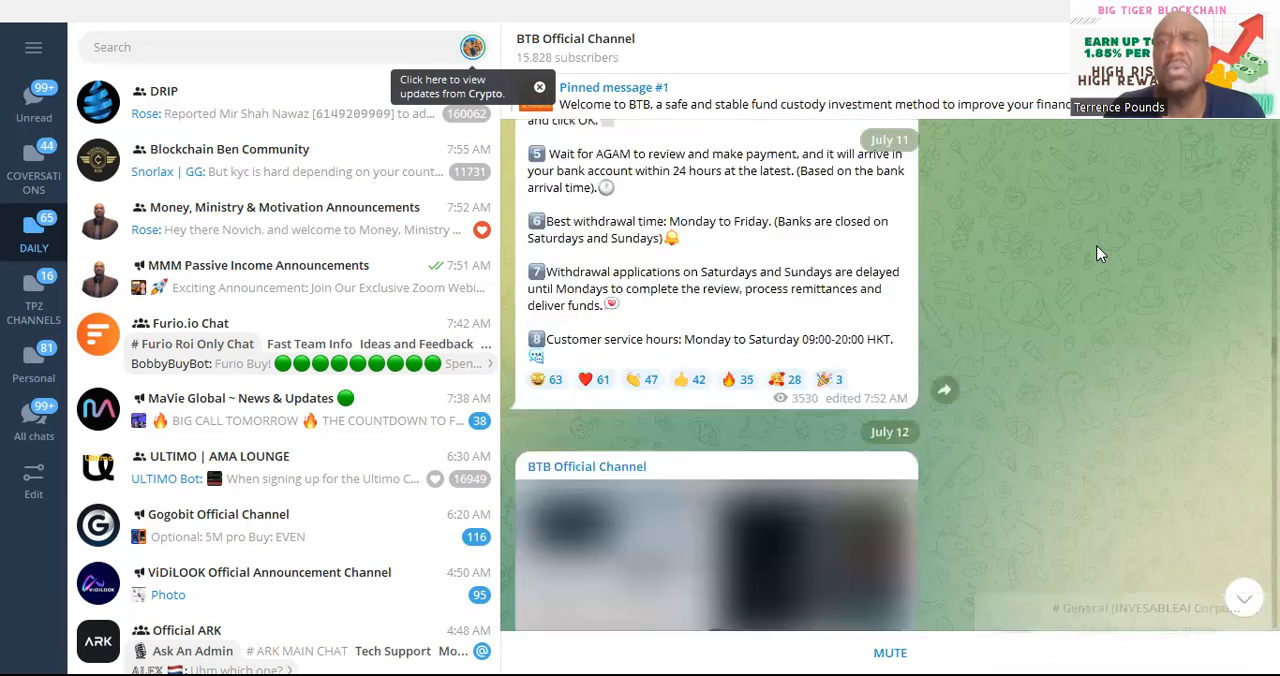
{"action": "scroll", "scroll_direction": "down", "scroll_amount": 3}
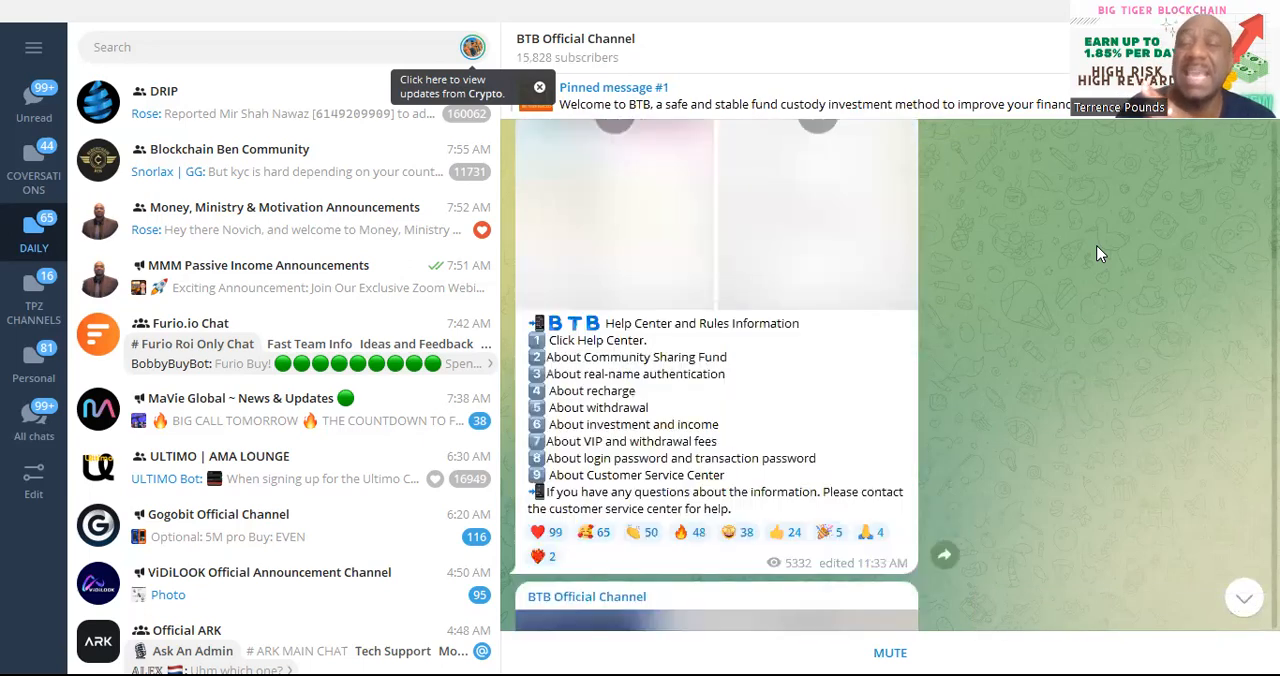
{"action": "scroll", "scroll_direction": "down", "scroll_amount": 3}
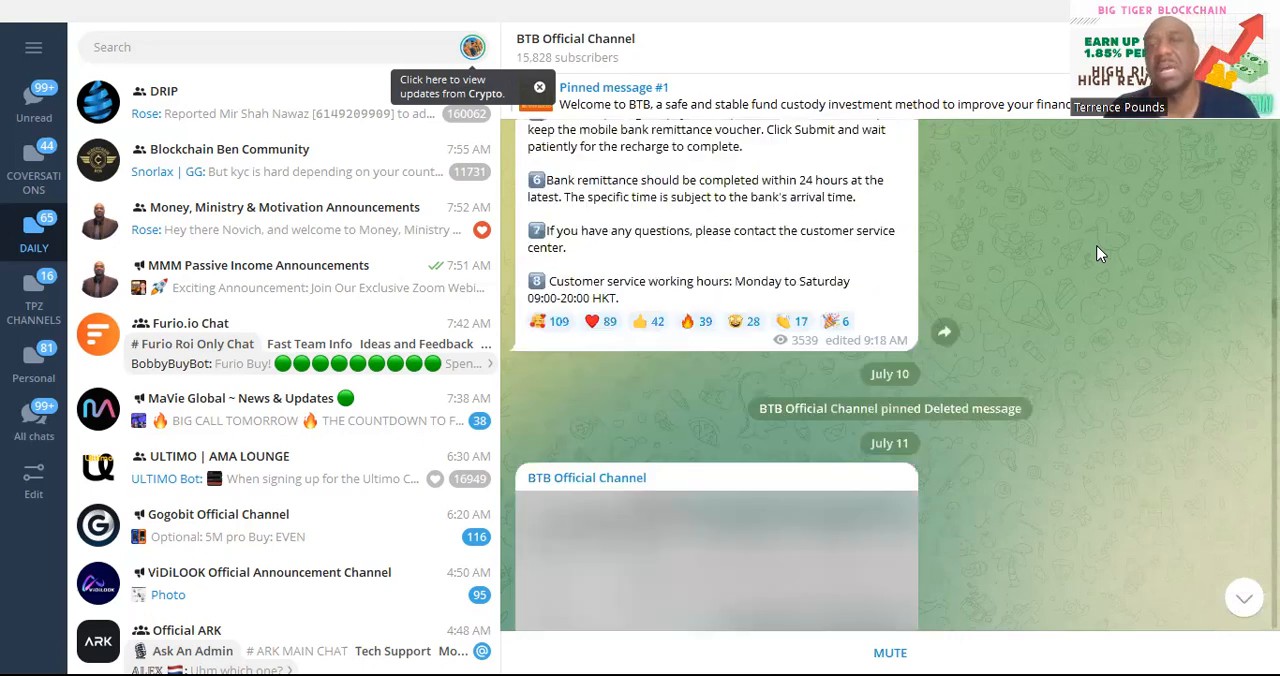
{"action": "scroll", "scroll_direction": "down", "scroll_amount": 3}
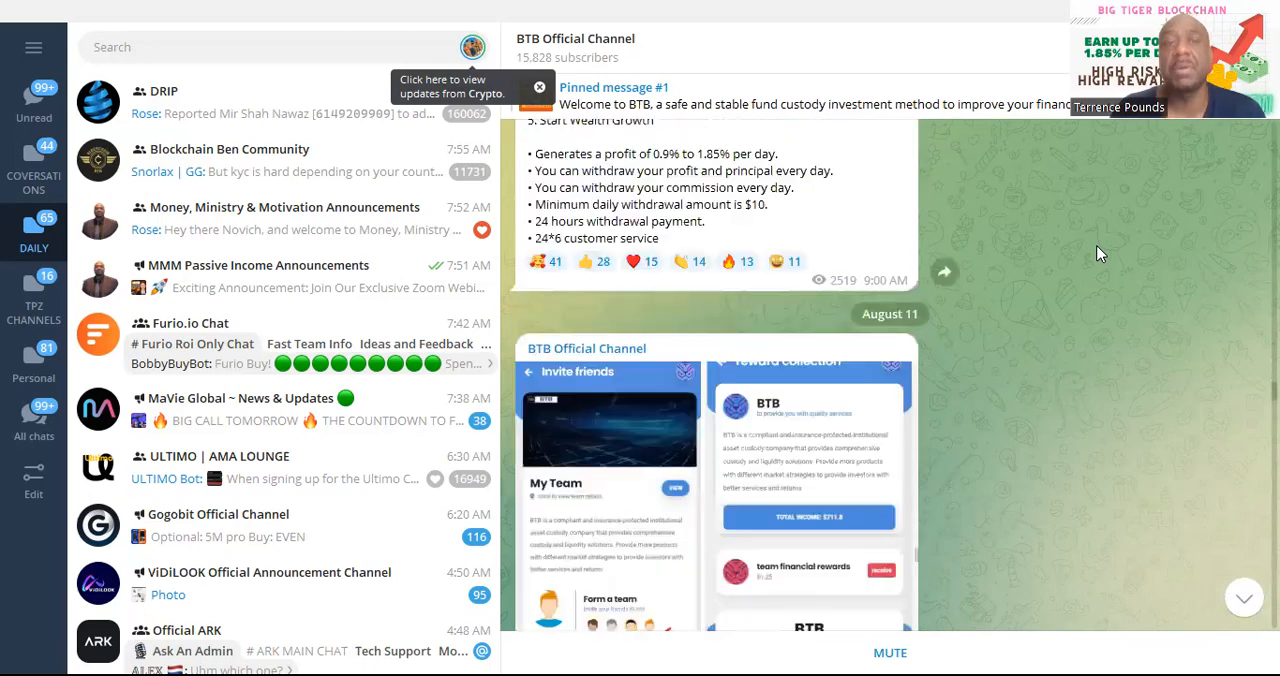
{"action": "scroll", "scroll_direction": "down", "scroll_amount": 3}
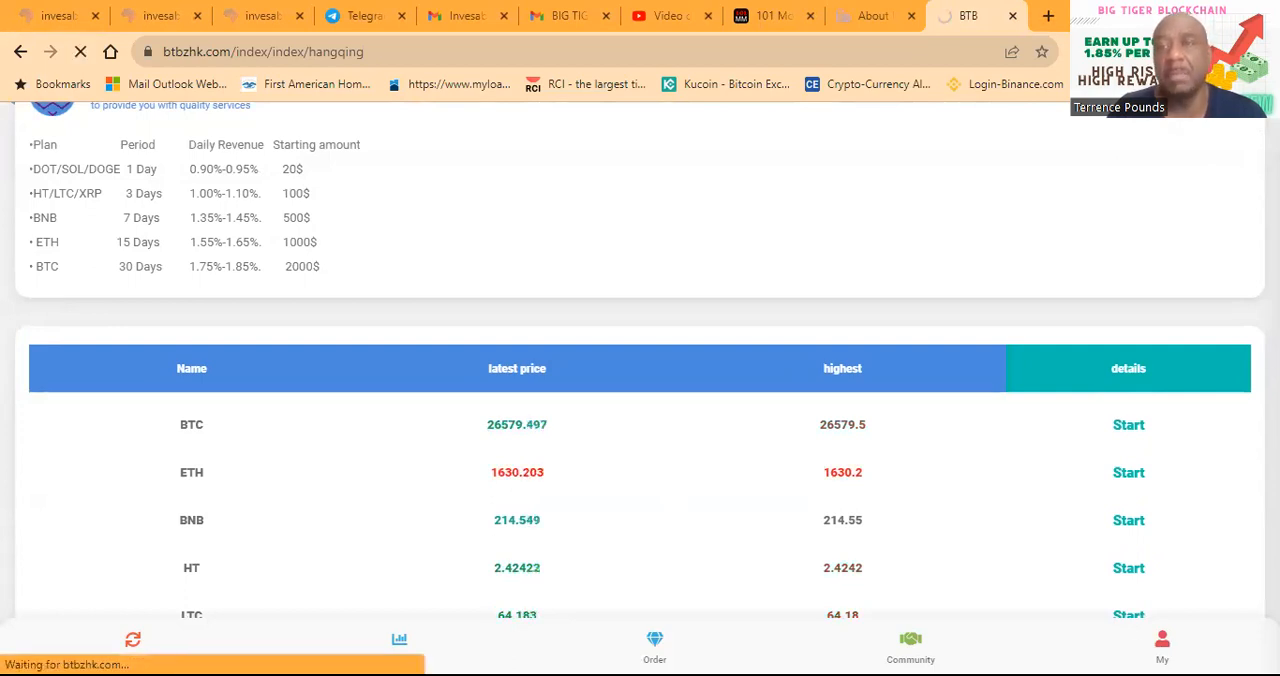
Load the Investment page with plans and live BTC/ETH prices, then head to Order
{"action": "left_click", "coordinate": [1162, 644]}
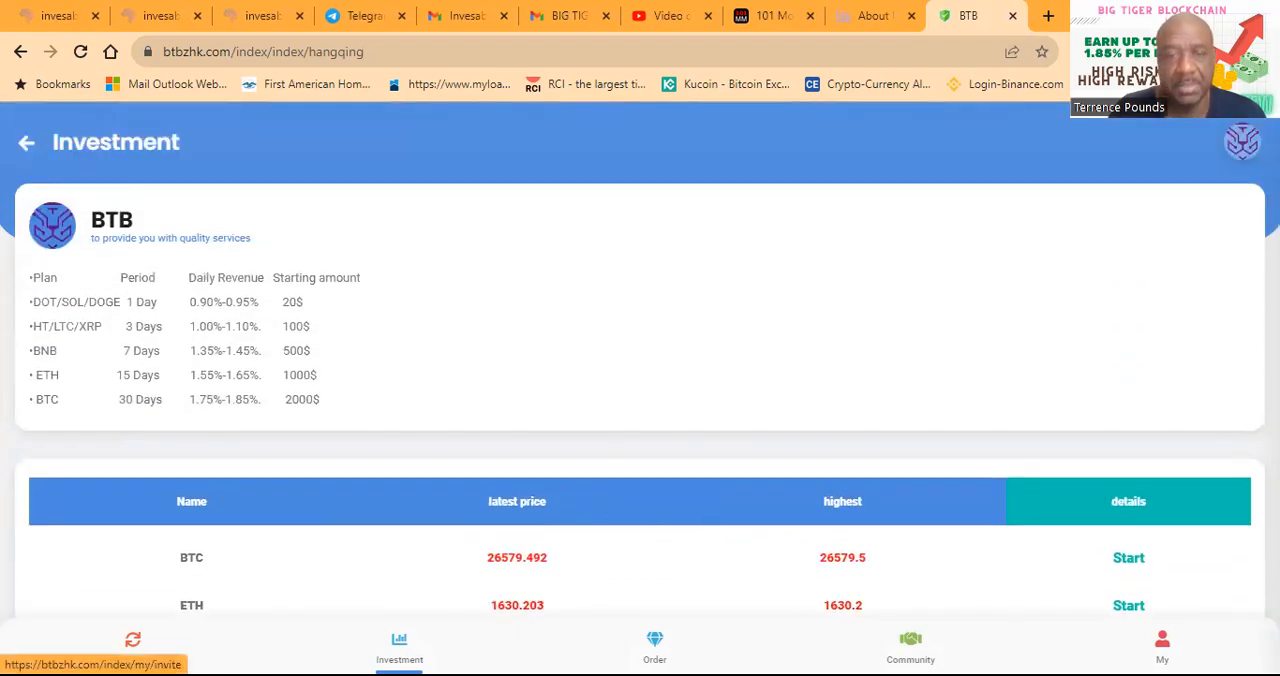
{"action": "left_click", "coordinate": [654, 644]}
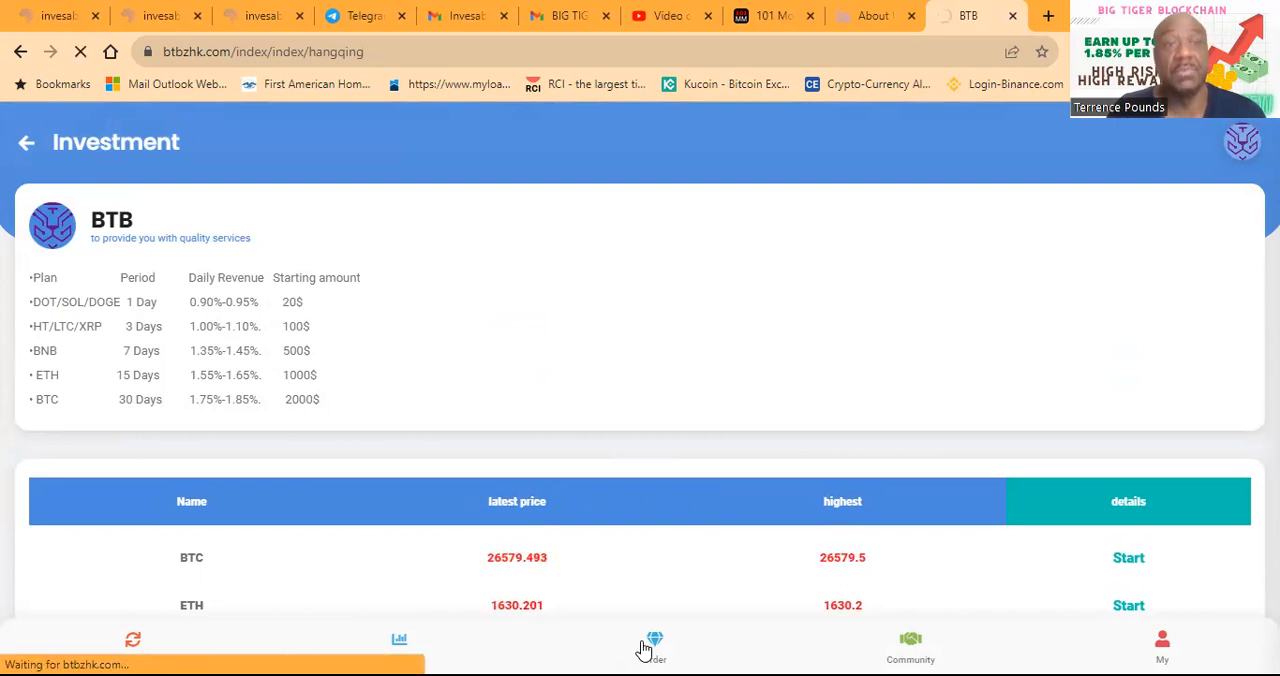
View the financial records listing the XRP and DOT deposits of 1000 each with estimated incomes
{"action": "left_click", "coordinate": [652, 642]}
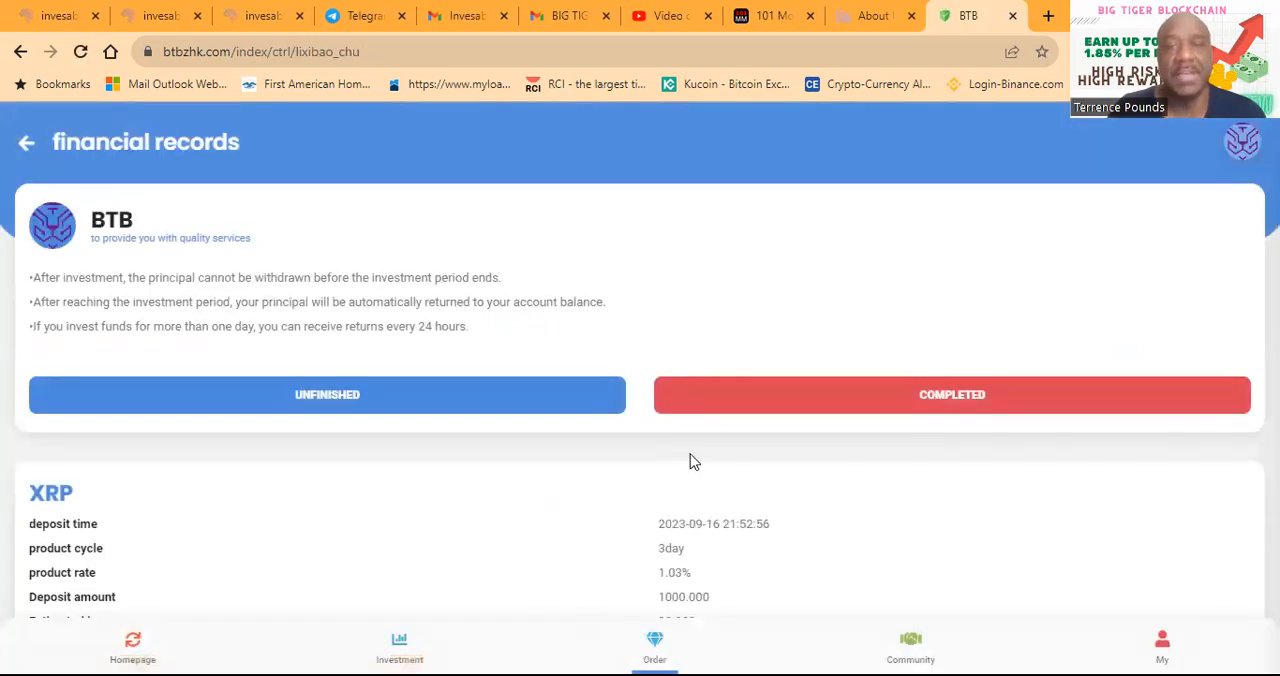
{"action": "scroll", "scroll_direction": "down", "scroll_amount": 3}
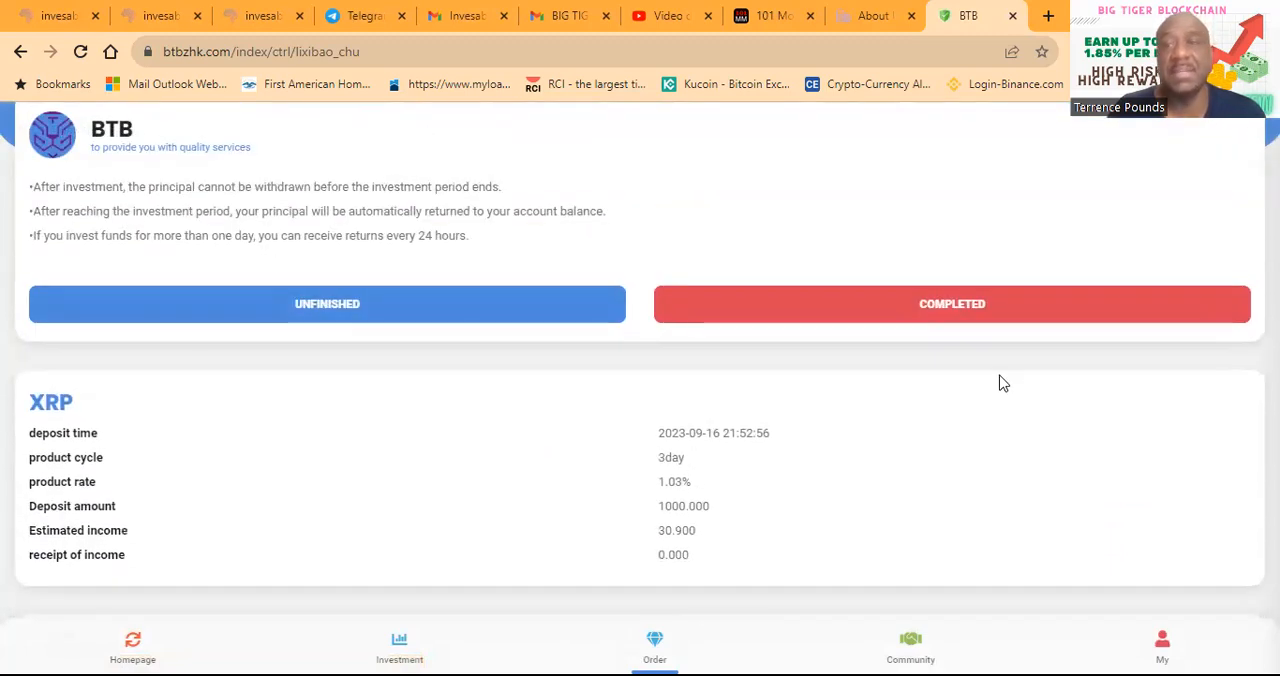
{"action": "scroll", "scroll_direction": "down", "scroll_amount": 3}
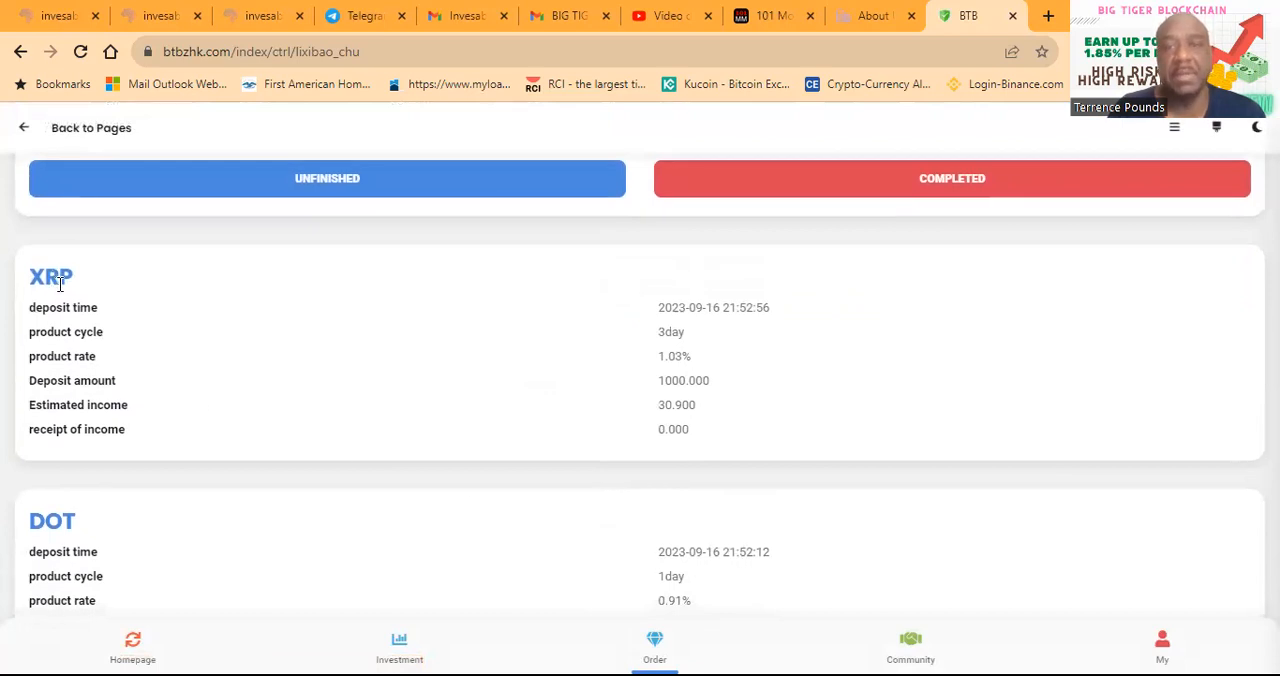
{"action": "mouse_move", "coordinate": [652, 336]}
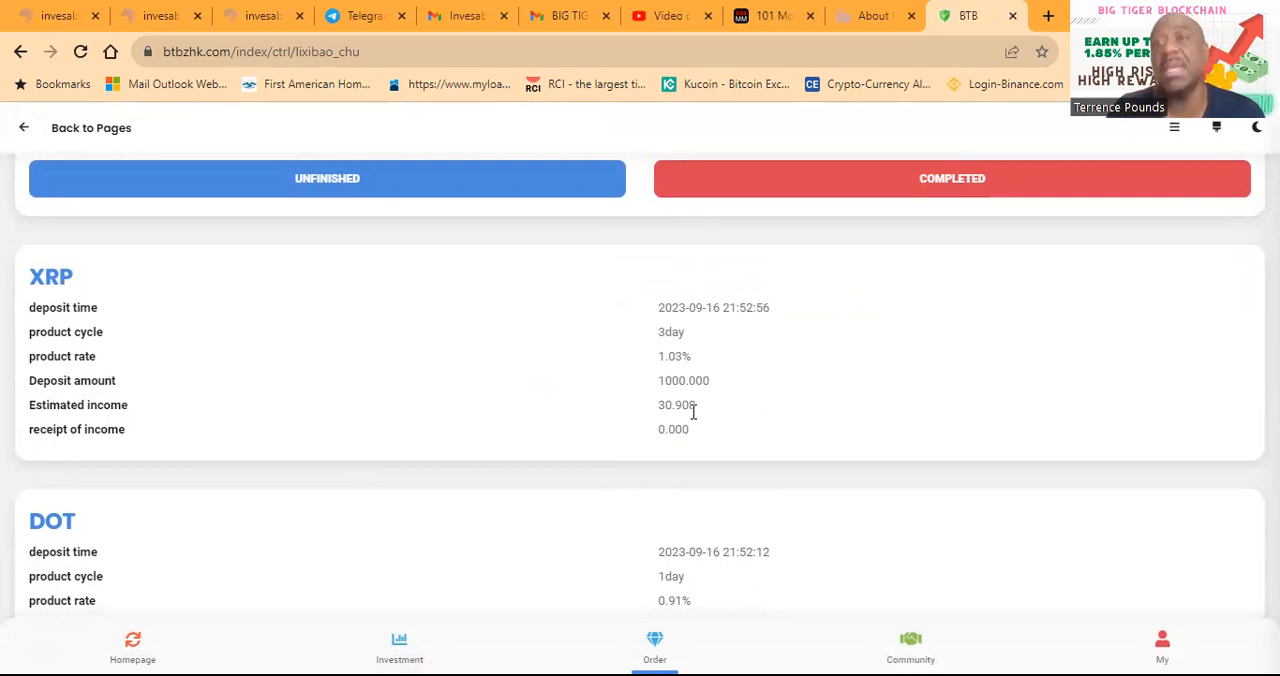
{"action": "scroll", "scroll_direction": "down", "scroll_amount": 3}
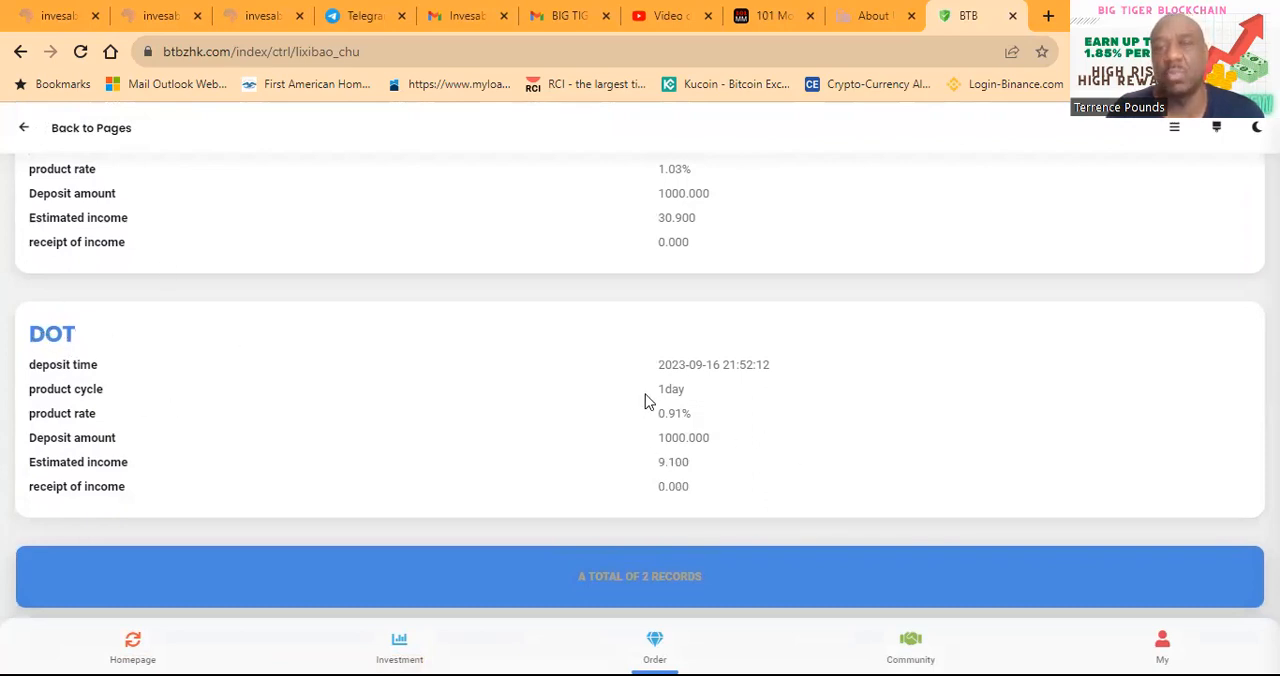
{"action": "mouse_move", "coordinate": [662, 364]}
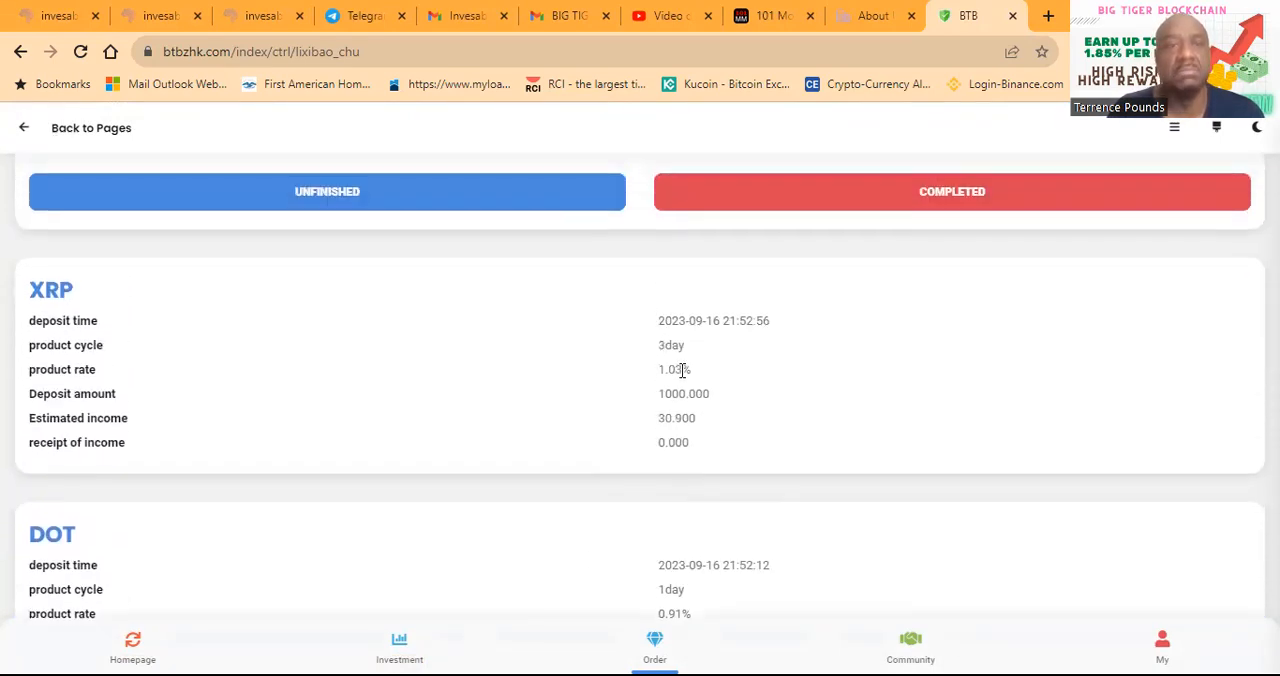
{"action": "scroll", "scroll_direction": "down", "scroll_amount": 3}
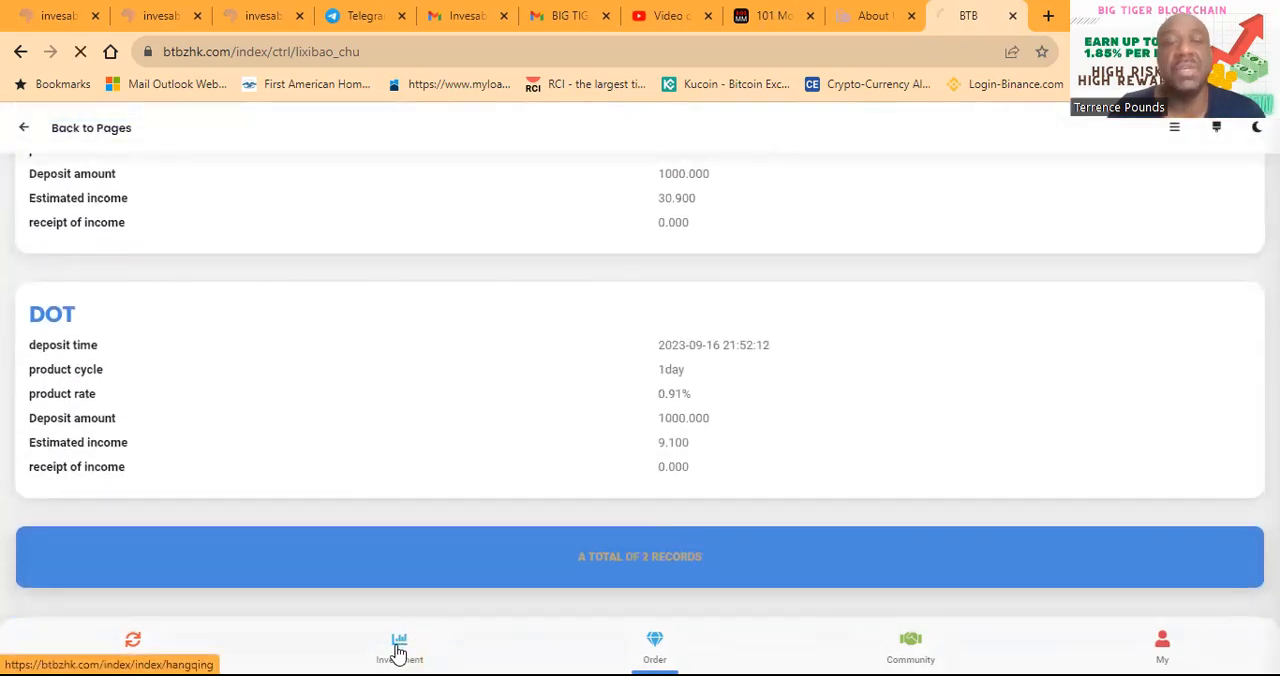
Return to the Investment page and scroll to the BTC, ETH, BNB, HT and LTC price table
{"action": "left_click", "coordinate": [400, 648]}
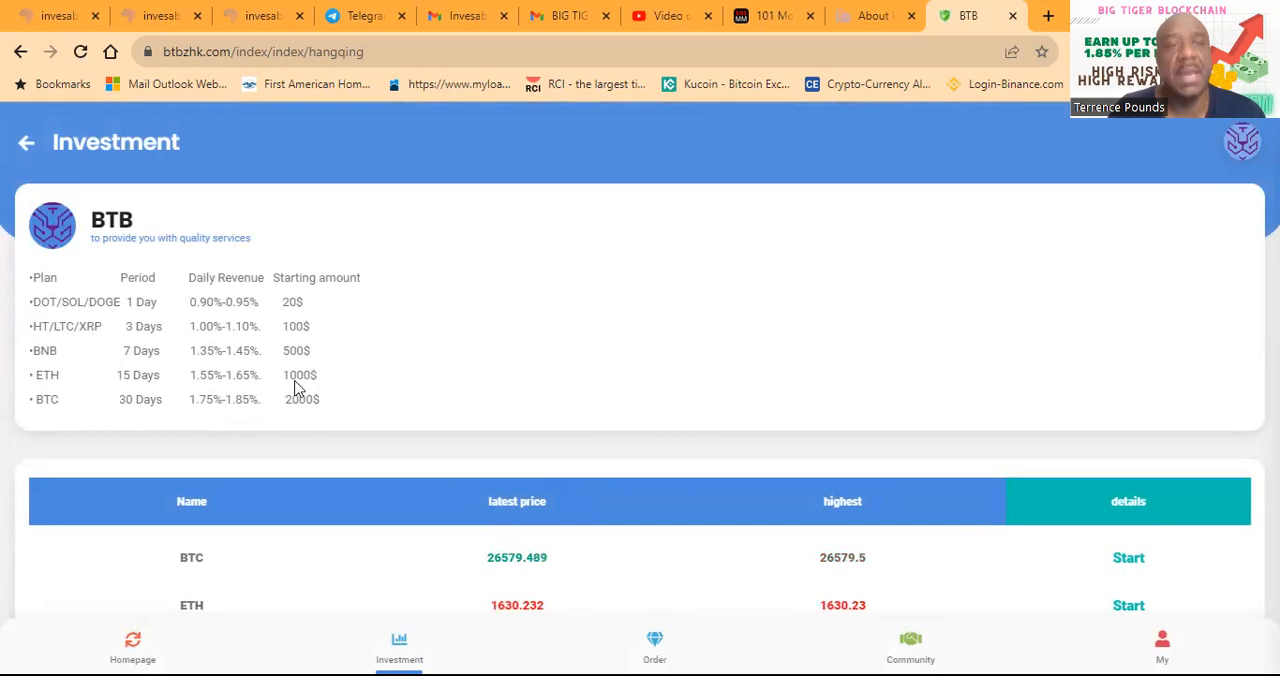
{"action": "mouse_move", "coordinate": [368, 392]}
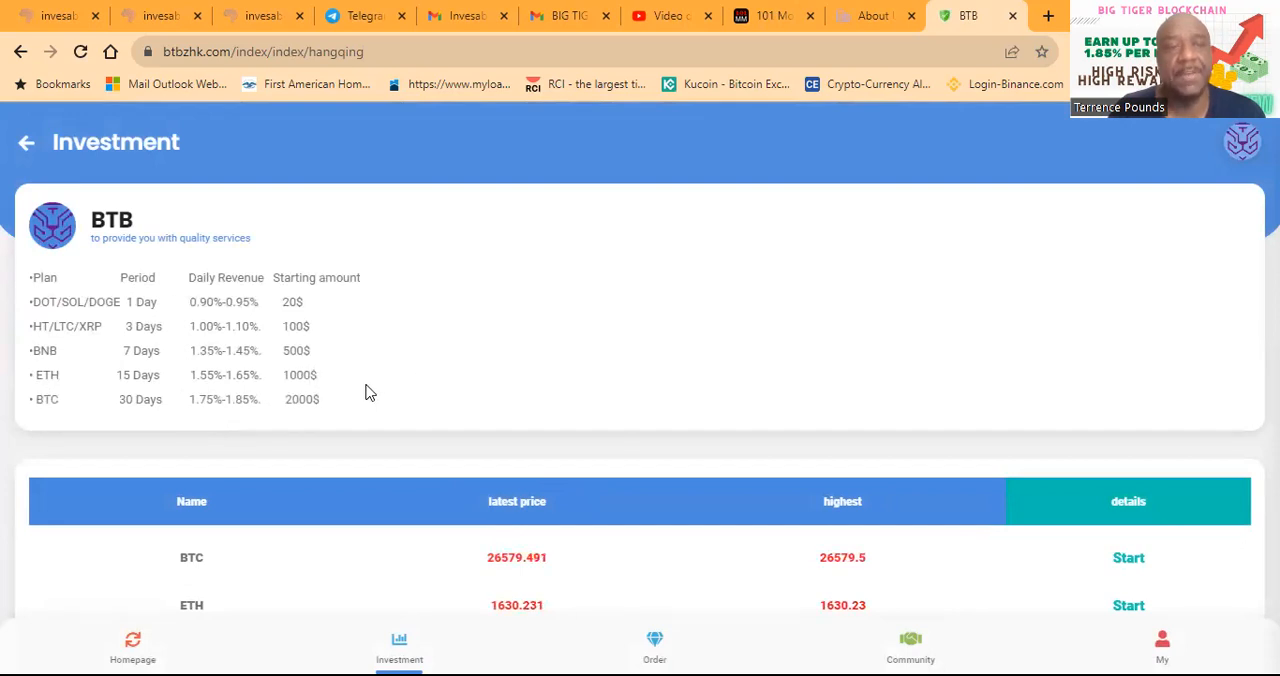
{"action": "scroll", "scroll_direction": "down", "scroll_amount": 3}
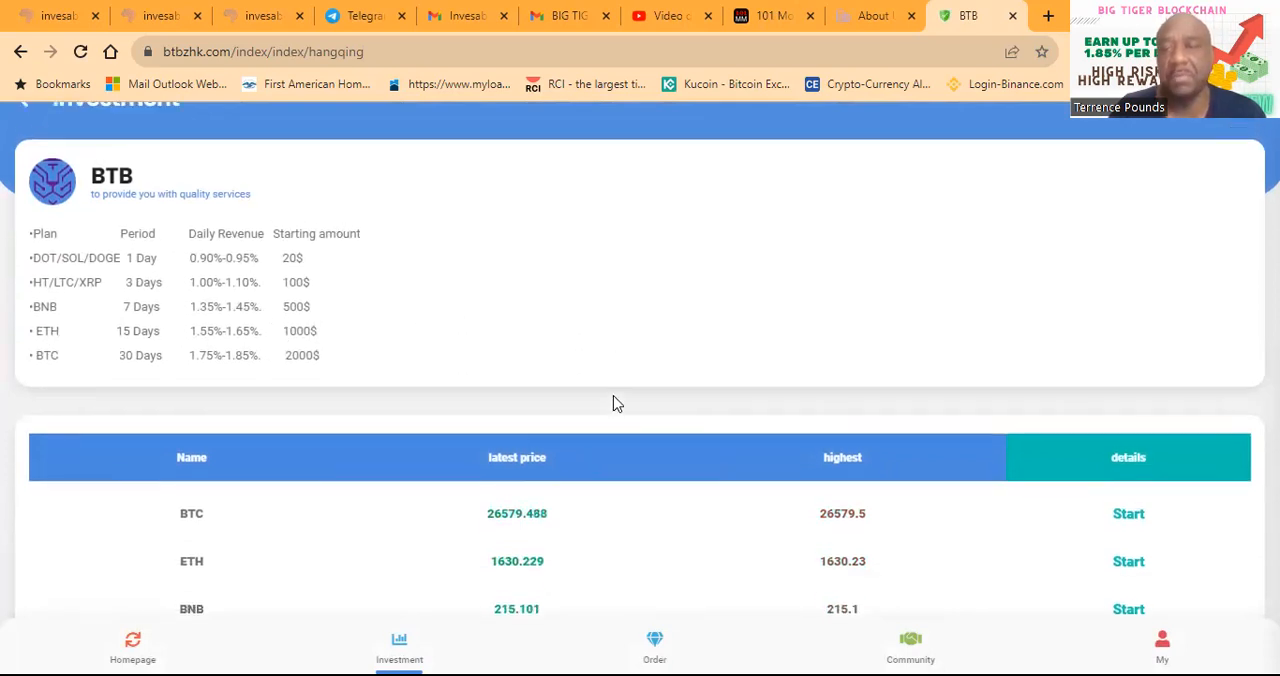
{"action": "scroll", "scroll_direction": "down", "scroll_amount": 3}
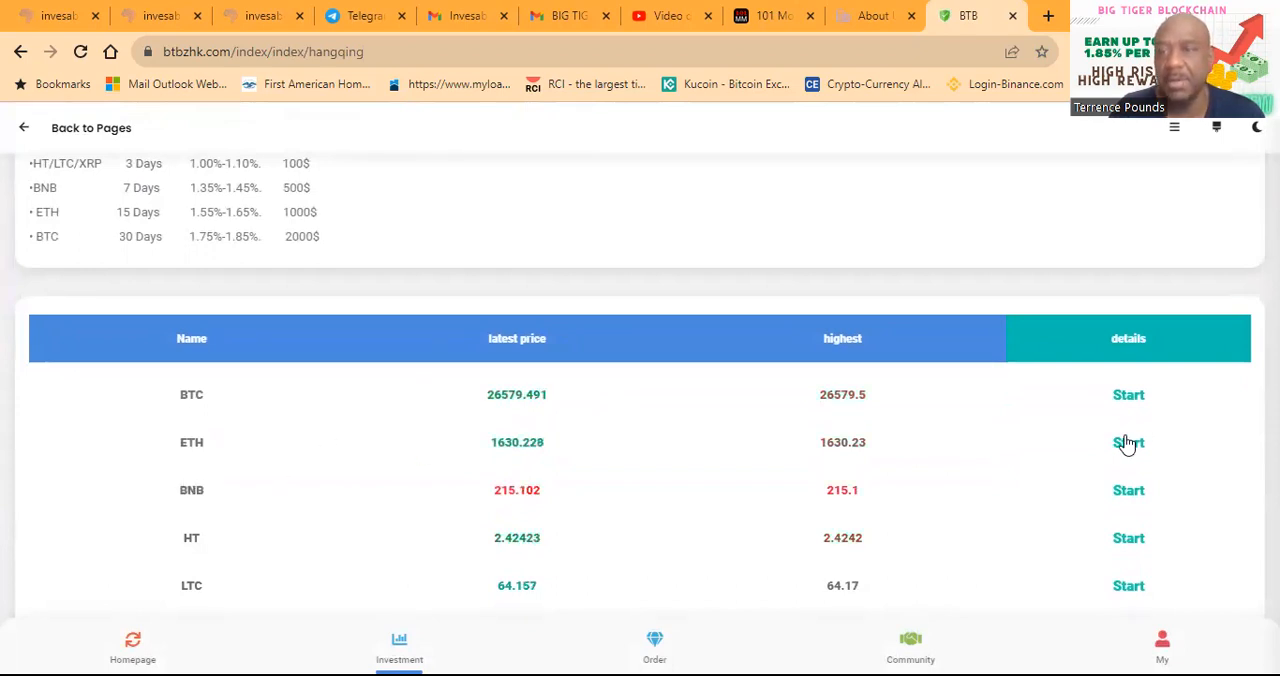
Start the ETH row to show its 15-day, 1.55%-1.65%, $1000-$100000 plan popup
{"action": "left_click", "coordinate": [1128, 442]}
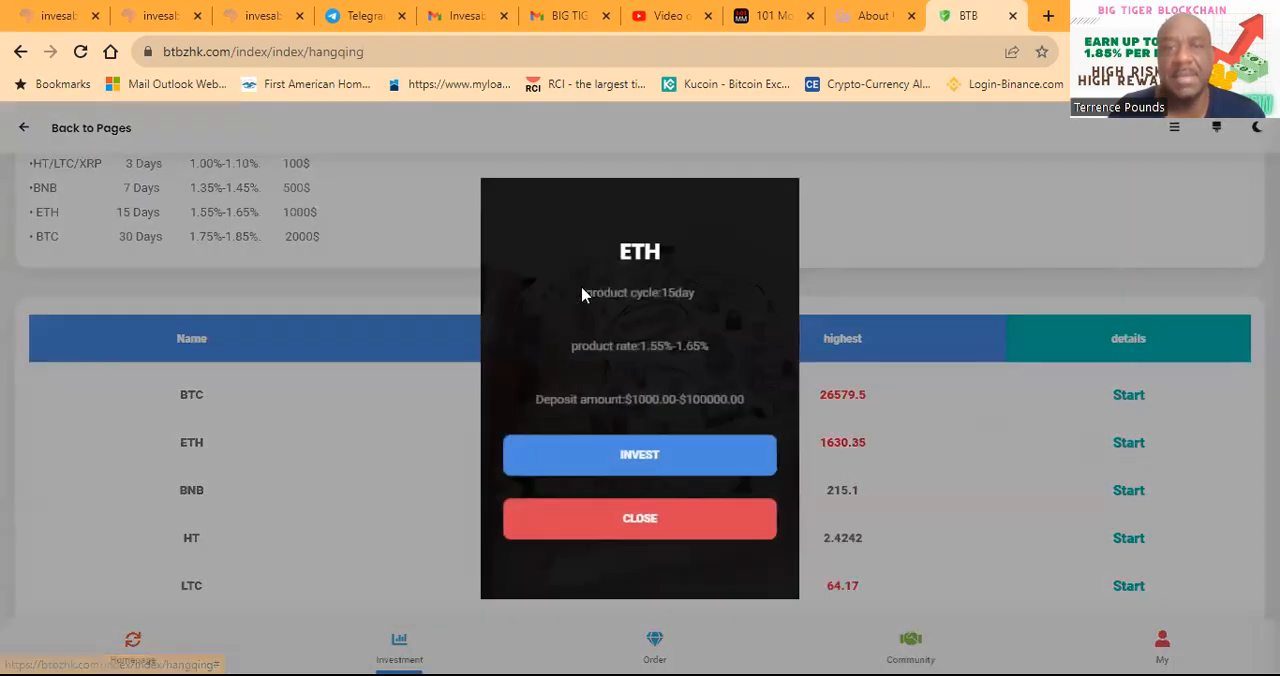
{"action": "mouse_move", "coordinate": [696, 312]}
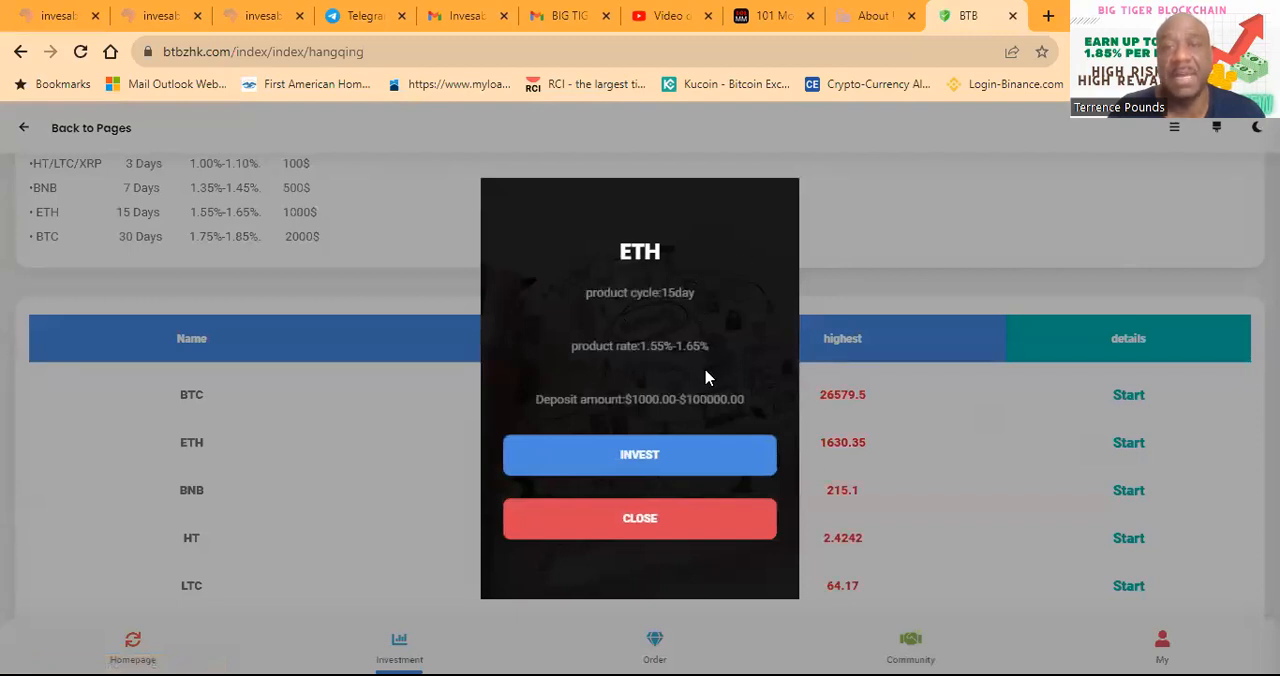
{"action": "mouse_move", "coordinate": [600, 400]}
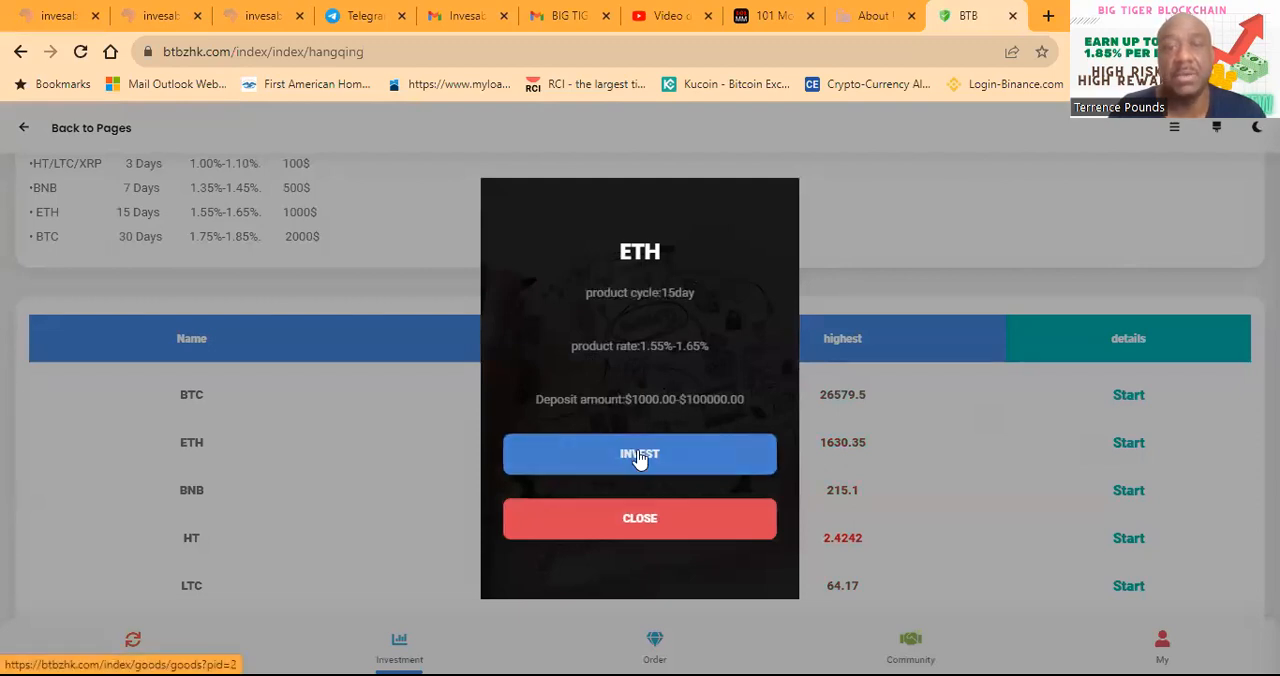
Proceed into the ETH product page showing the 1630.353 price and chart
{"action": "left_click", "coordinate": [640, 454]}
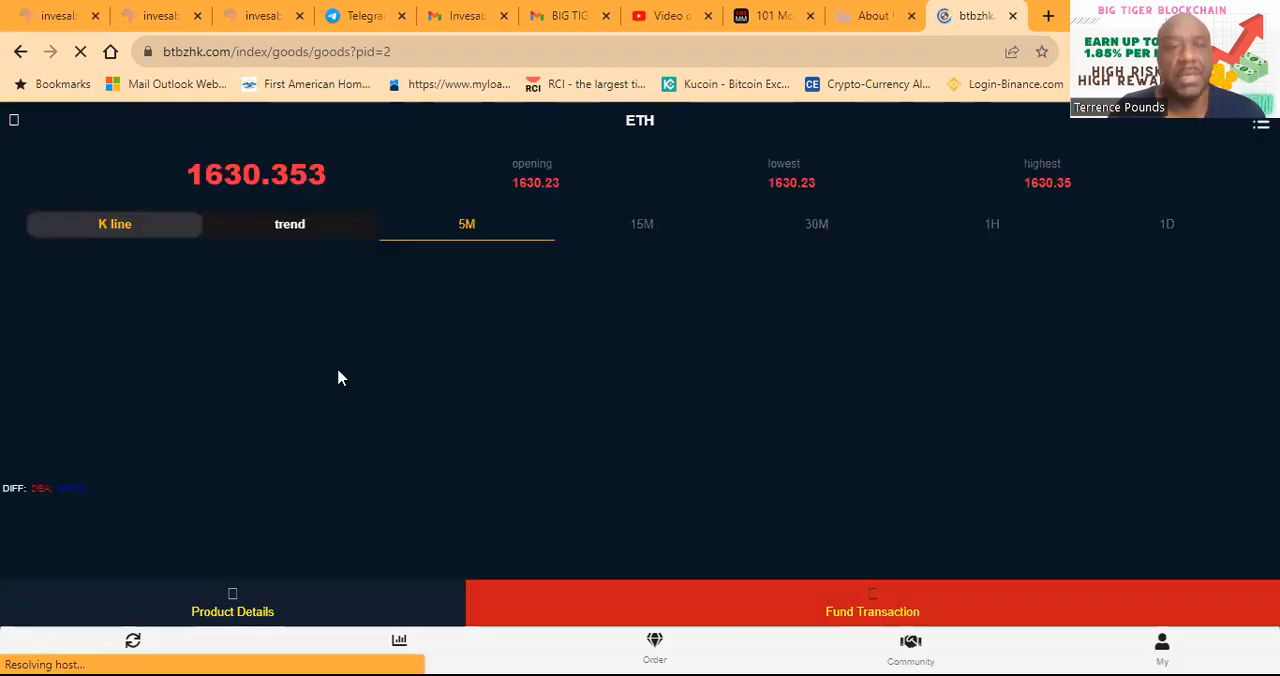
{"action": "mouse_move", "coordinate": [700, 426]}
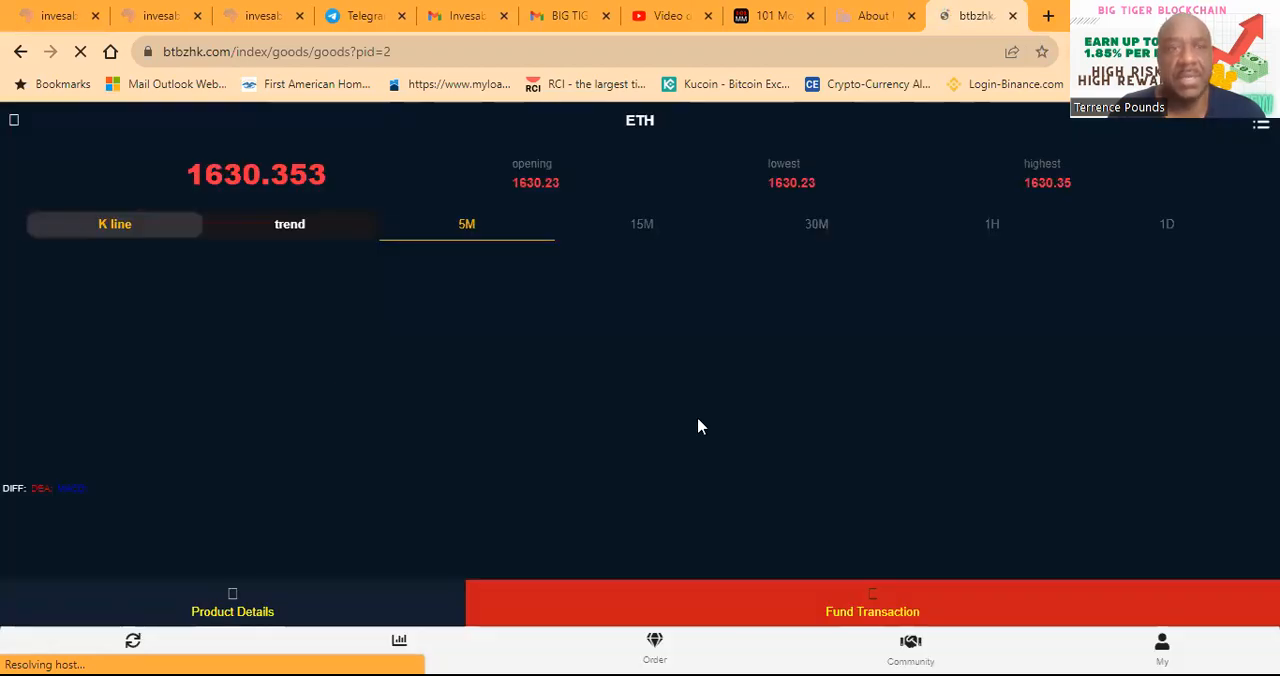
{"action": "mouse_move", "coordinate": [1116, 264]}
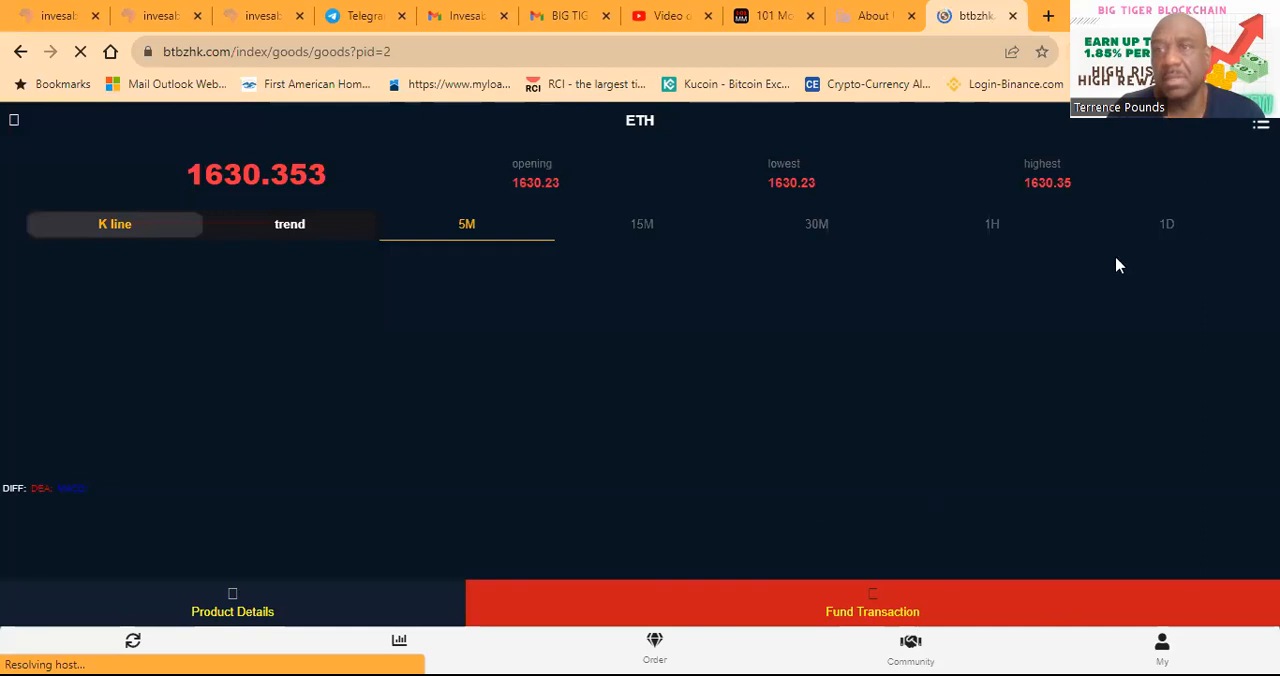
{"action": "mouse_move", "coordinate": [894, 276]}
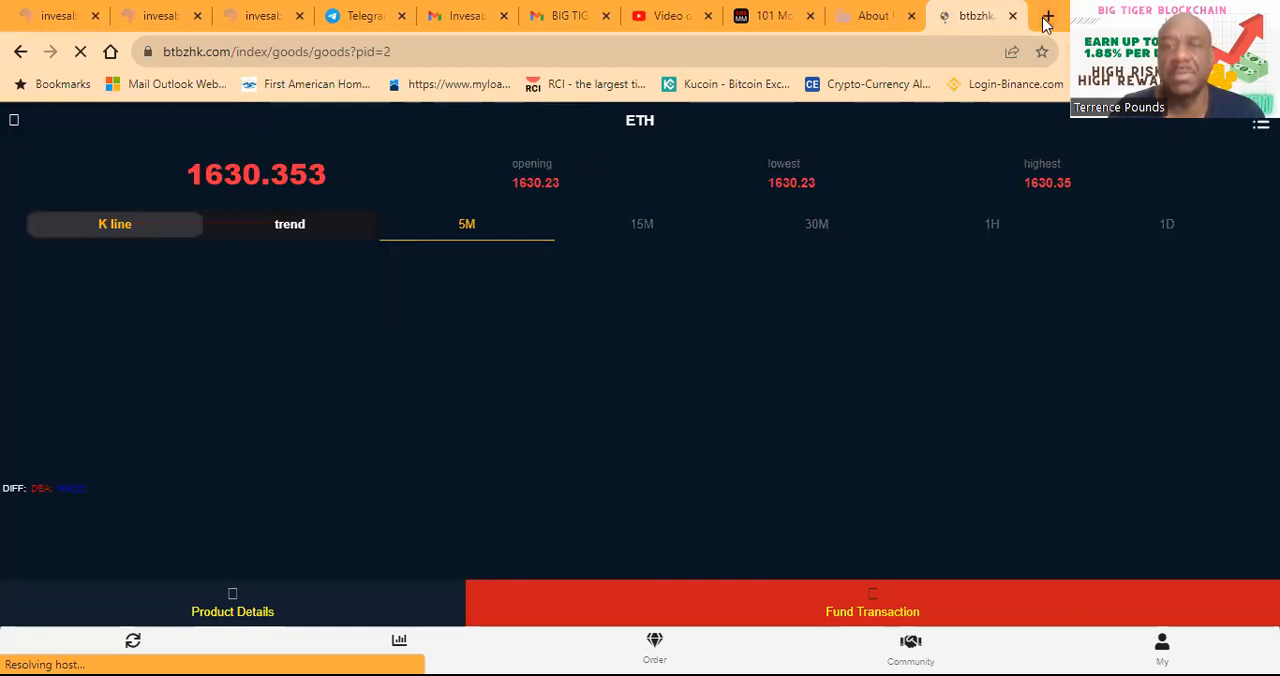
Place a Fund Transaction order for ETH at $1000 on the 15-day plan and confirm it
{"action": "left_click", "coordinate": [872, 612]}
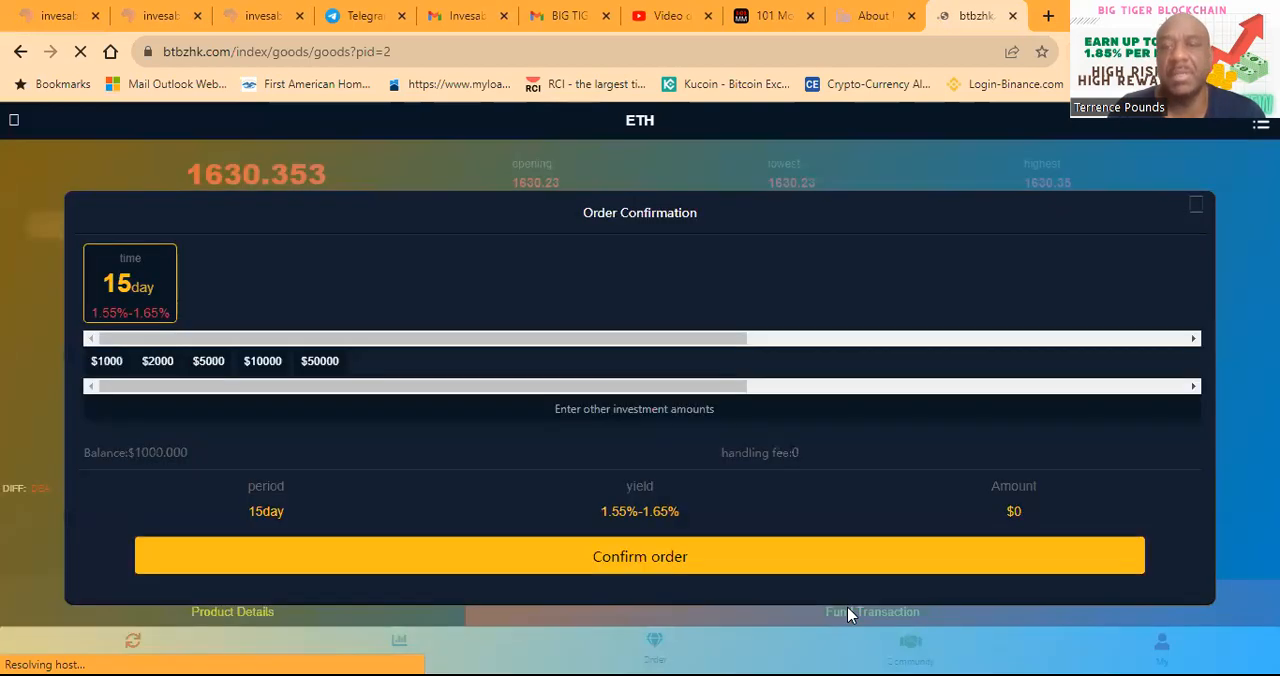
{"action": "mouse_move", "coordinate": [112, 372]}
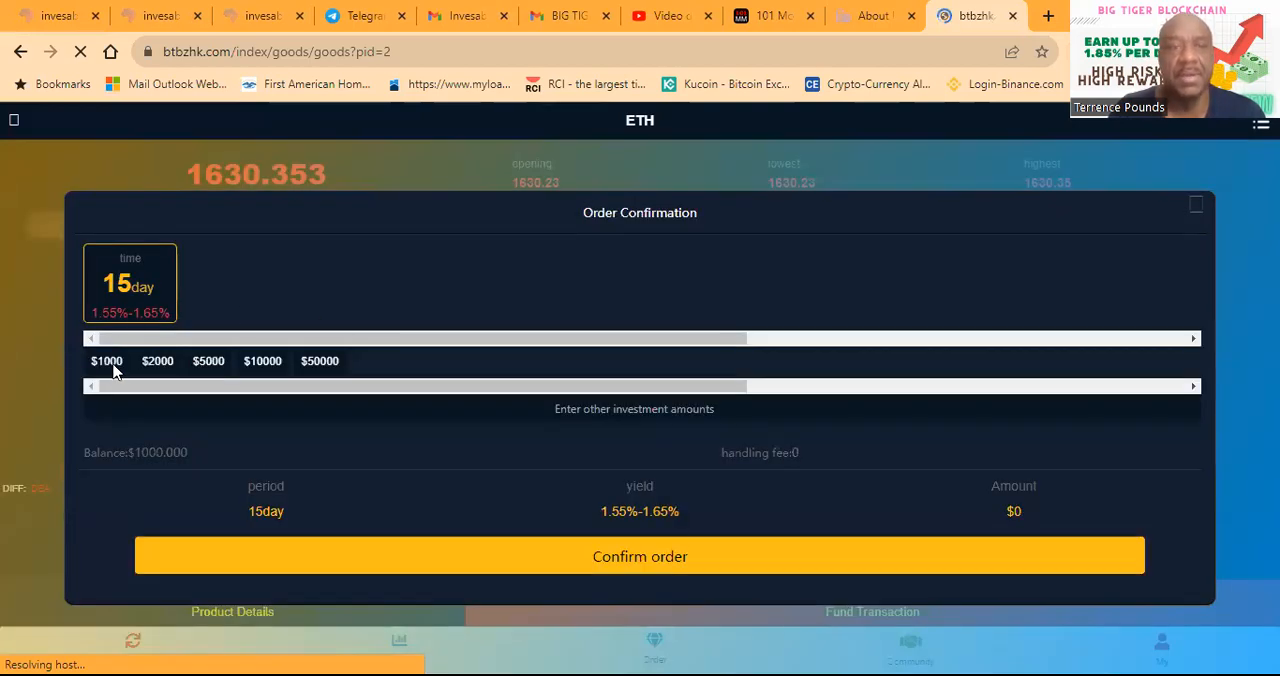
{"action": "left_click", "coordinate": [108, 362]}
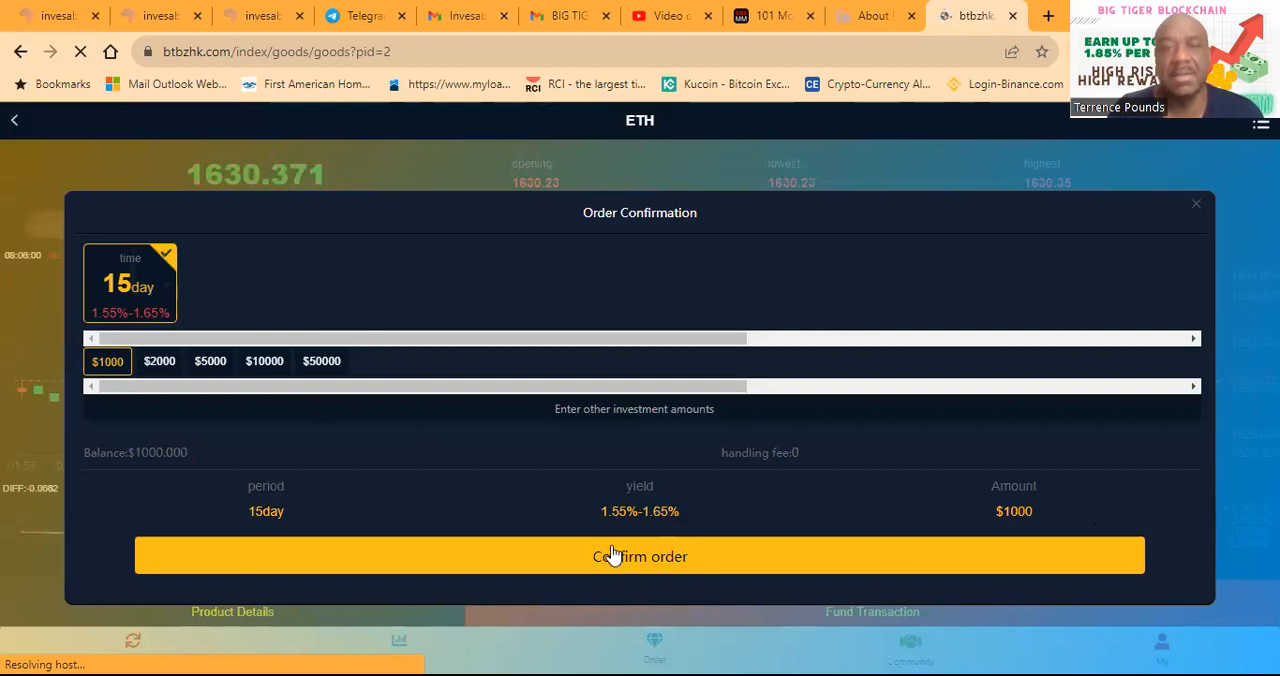
{"action": "left_click", "coordinate": [640, 556]}
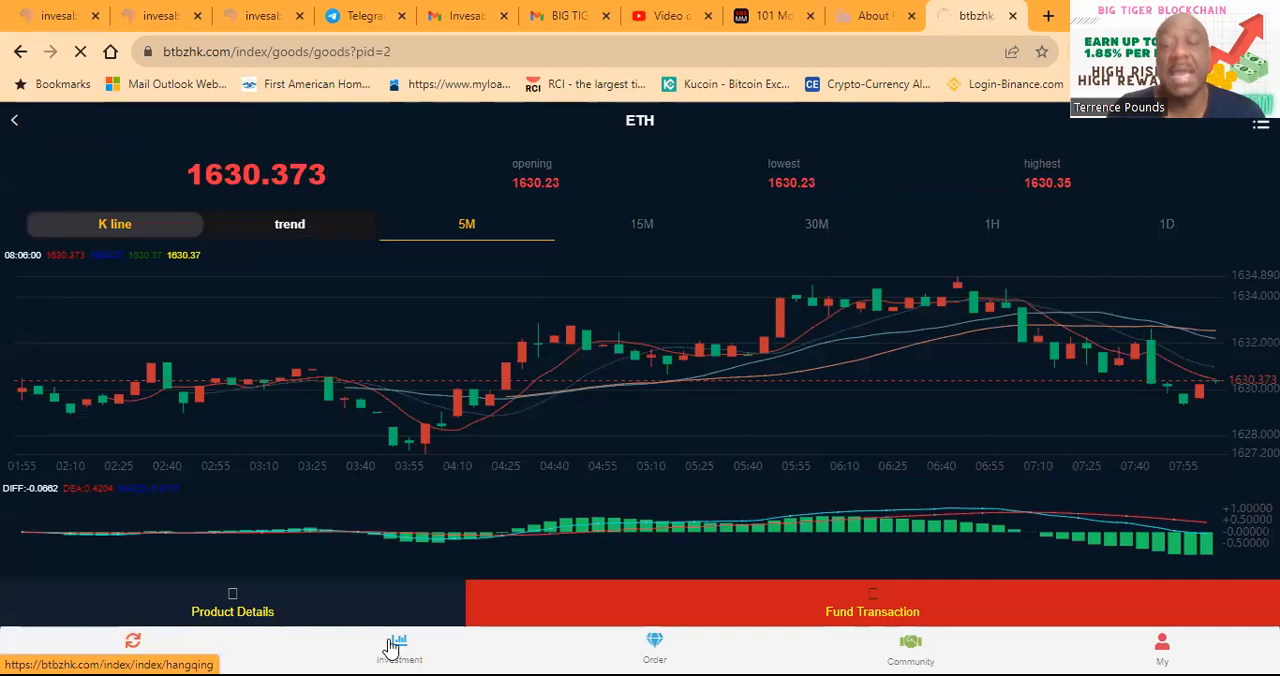
View the Investment order records listing the ETH 1000 15-day 1.62% deposit above the XRP and DOT deposits
{"action": "left_click", "coordinate": [392, 644]}
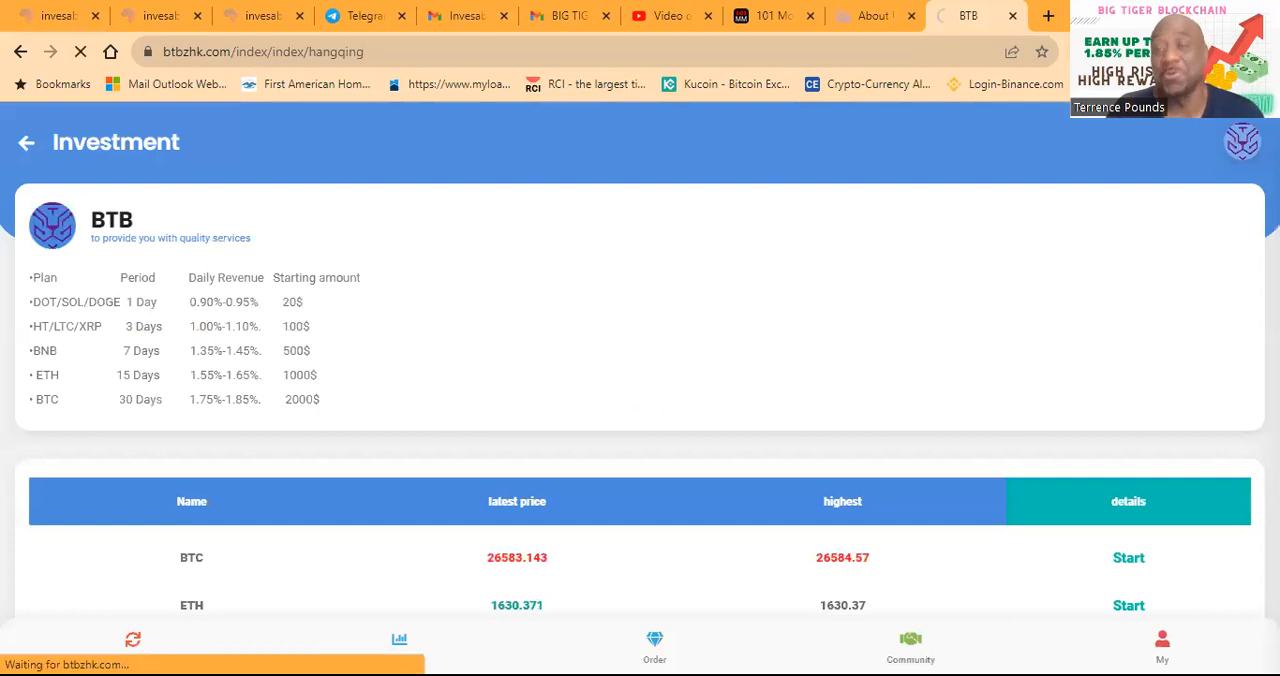
{"action": "left_click", "coordinate": [654, 642]}
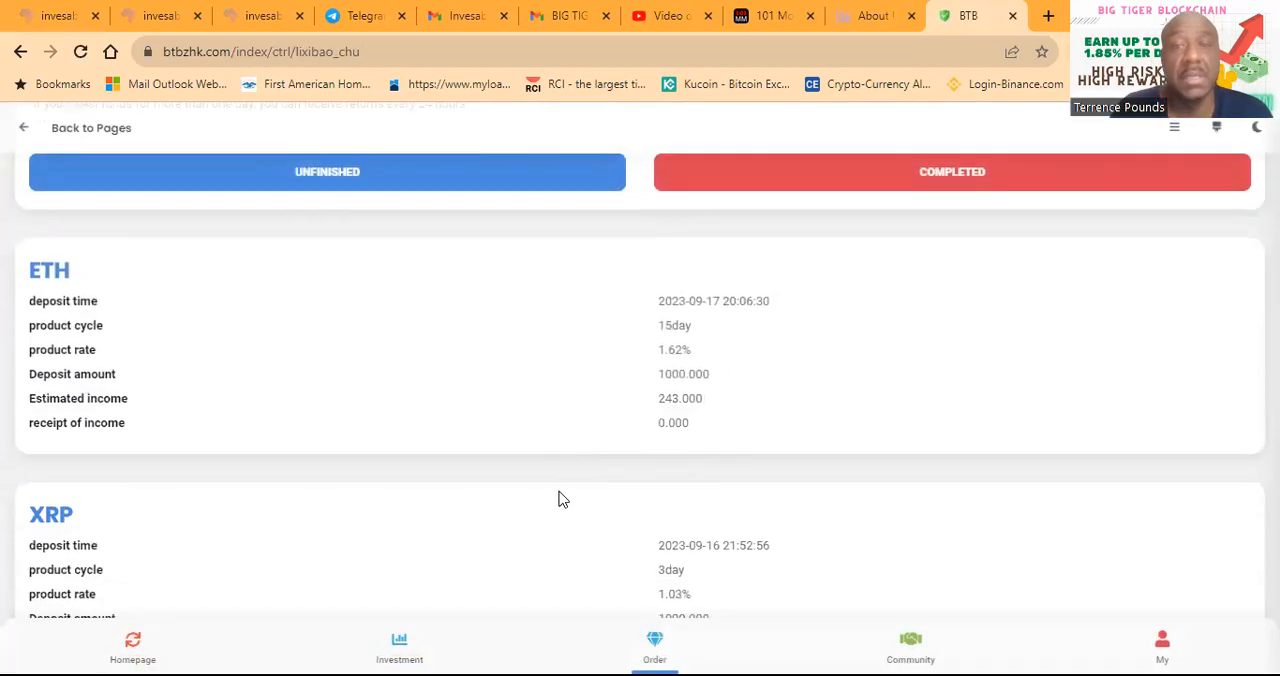
{"action": "scroll", "scroll_direction": "down", "scroll_amount": 3}
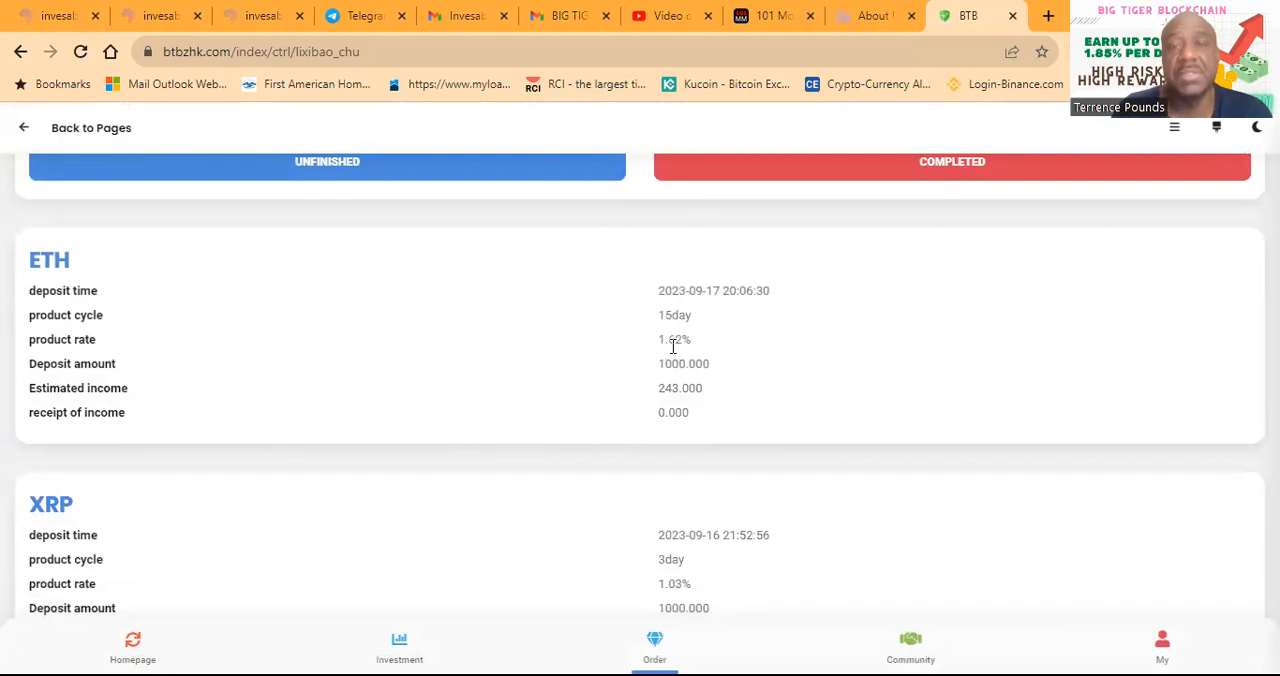
{"action": "scroll", "scroll_direction": "down", "scroll_amount": 3}
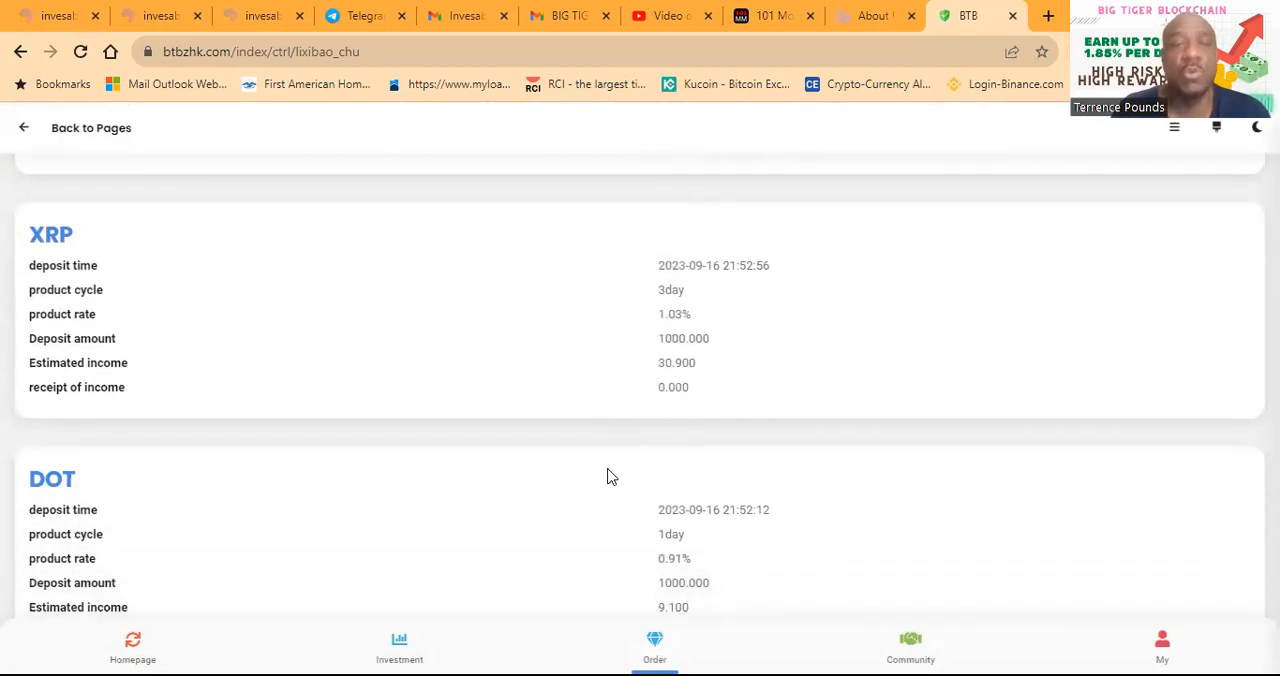
{"action": "scroll", "scroll_direction": "down", "scroll_amount": 3}
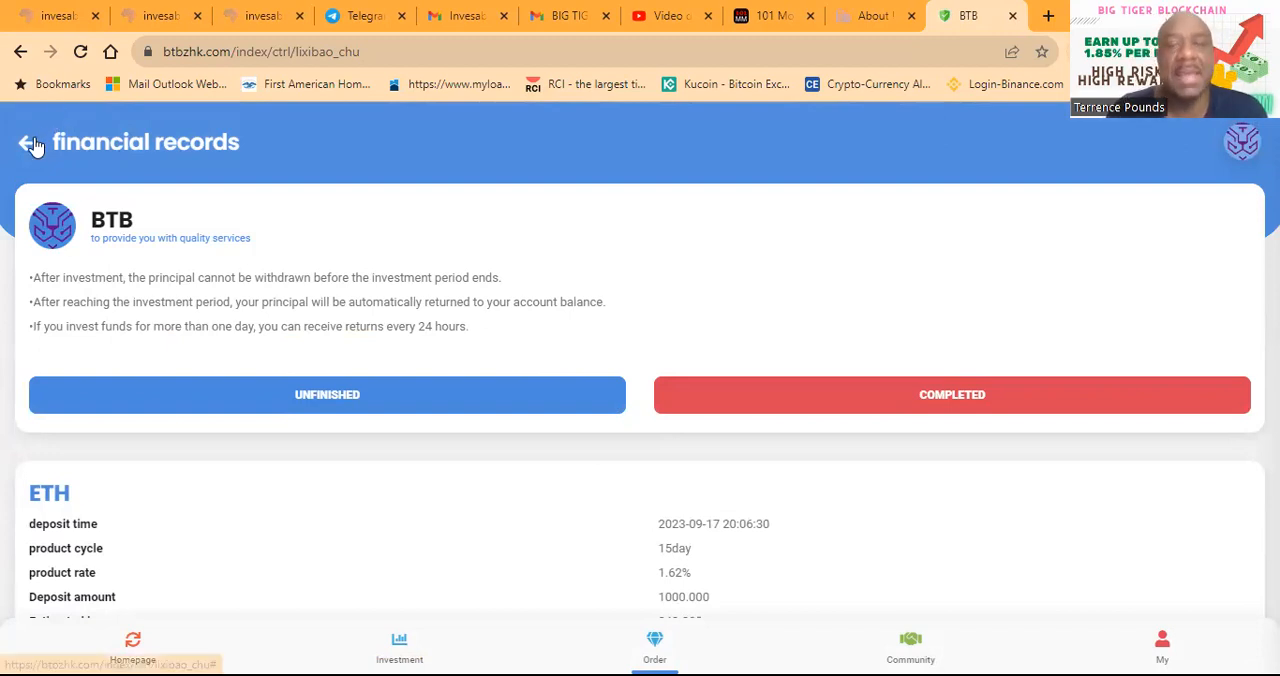
{"action": "mouse_move", "coordinate": [916, 650]}
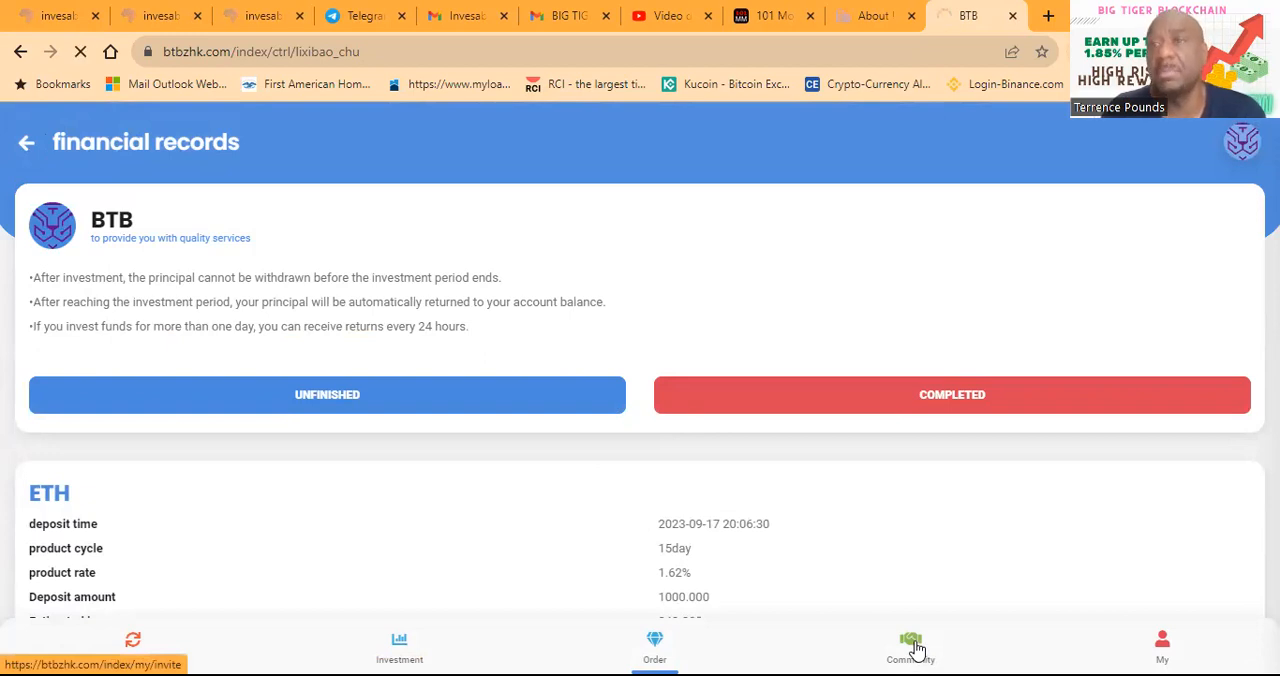
Show the Community My Team page with referral income levels and the invitation link
{"action": "left_click", "coordinate": [910, 644]}
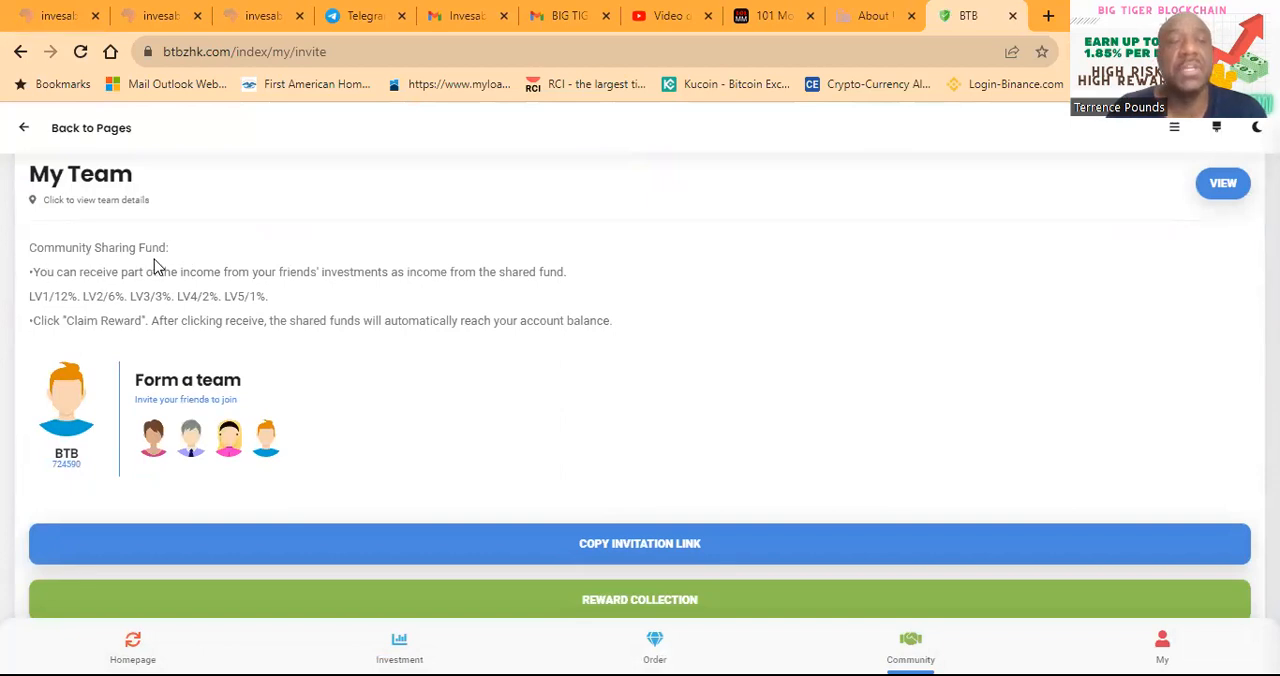
{"action": "mouse_move", "coordinate": [232, 280]}
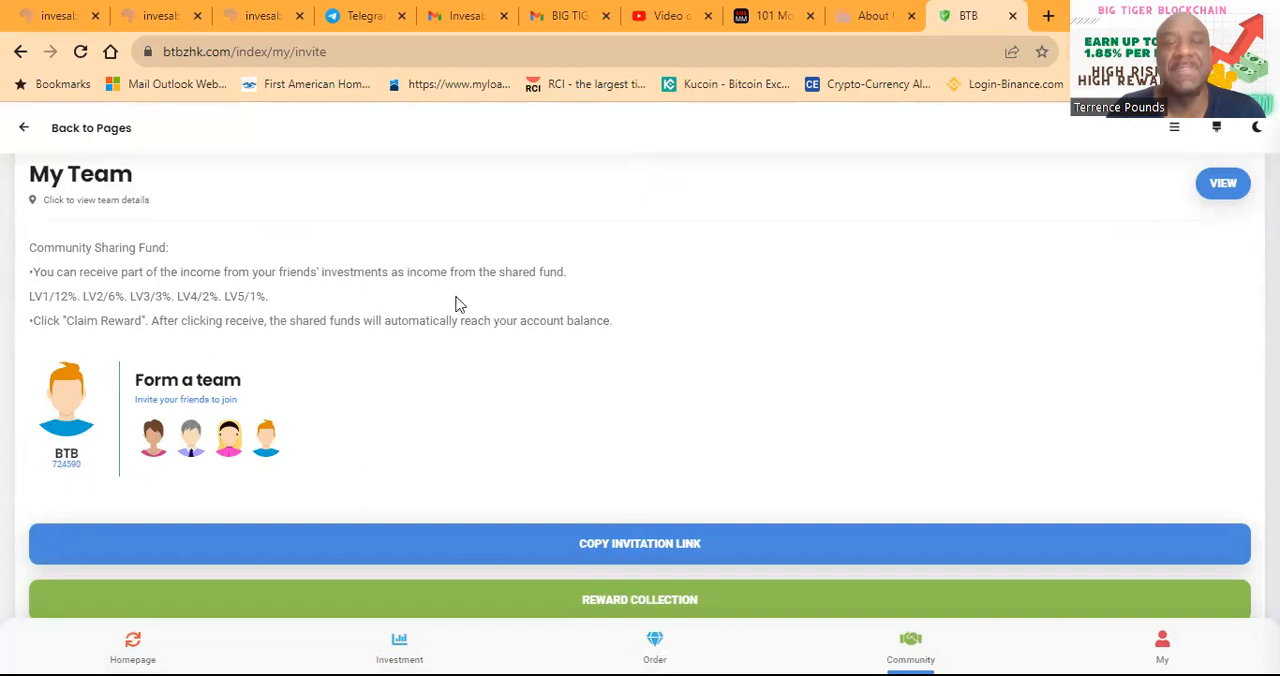
{"action": "mouse_move", "coordinate": [584, 284]}
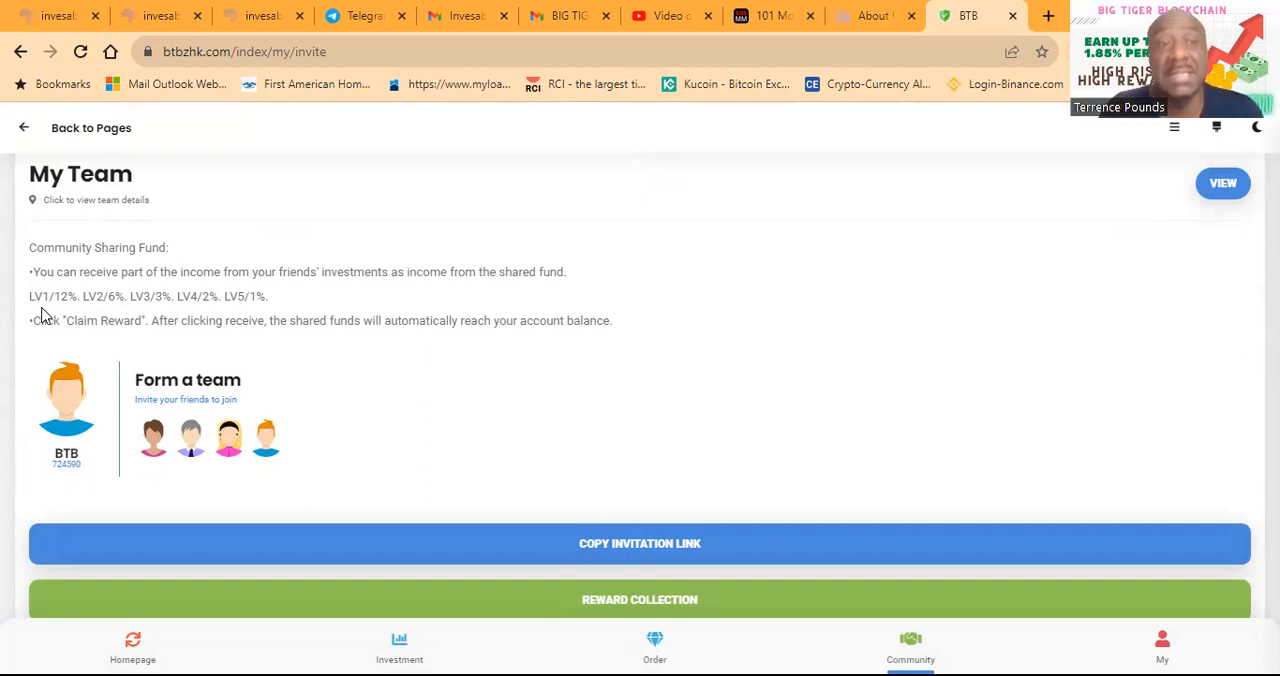
{"action": "mouse_move", "coordinate": [102, 290]}
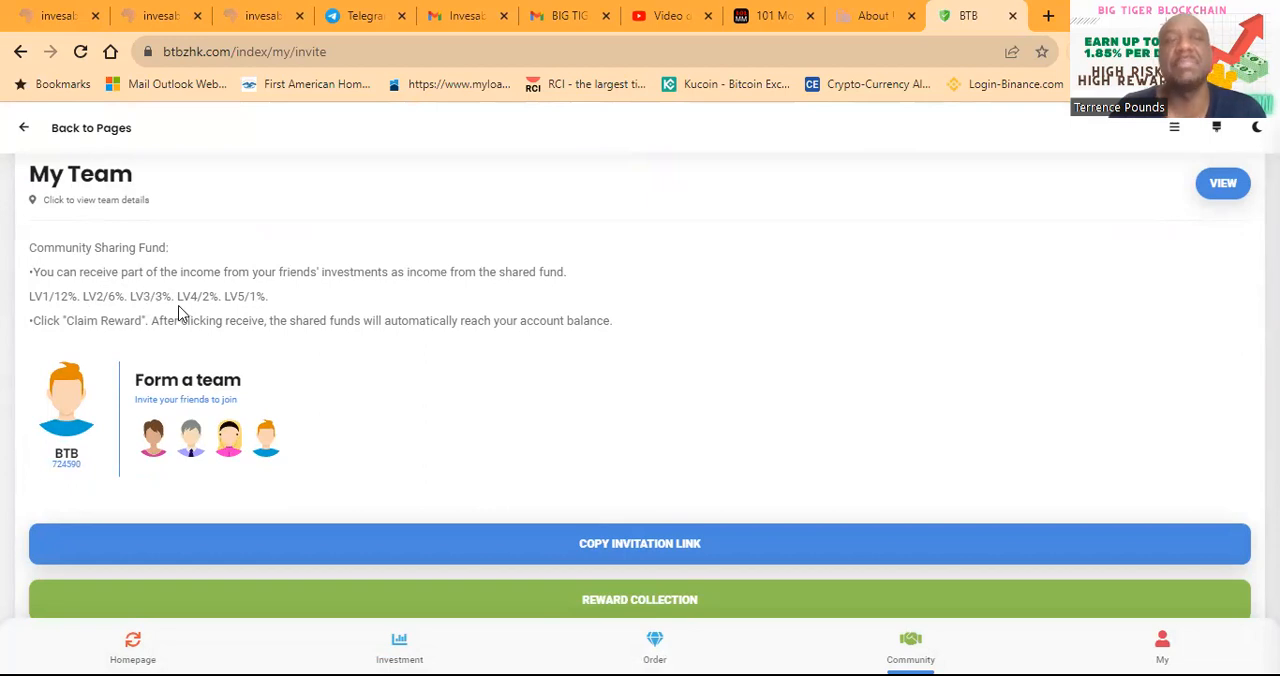
{"action": "mouse_move", "coordinate": [248, 310]}
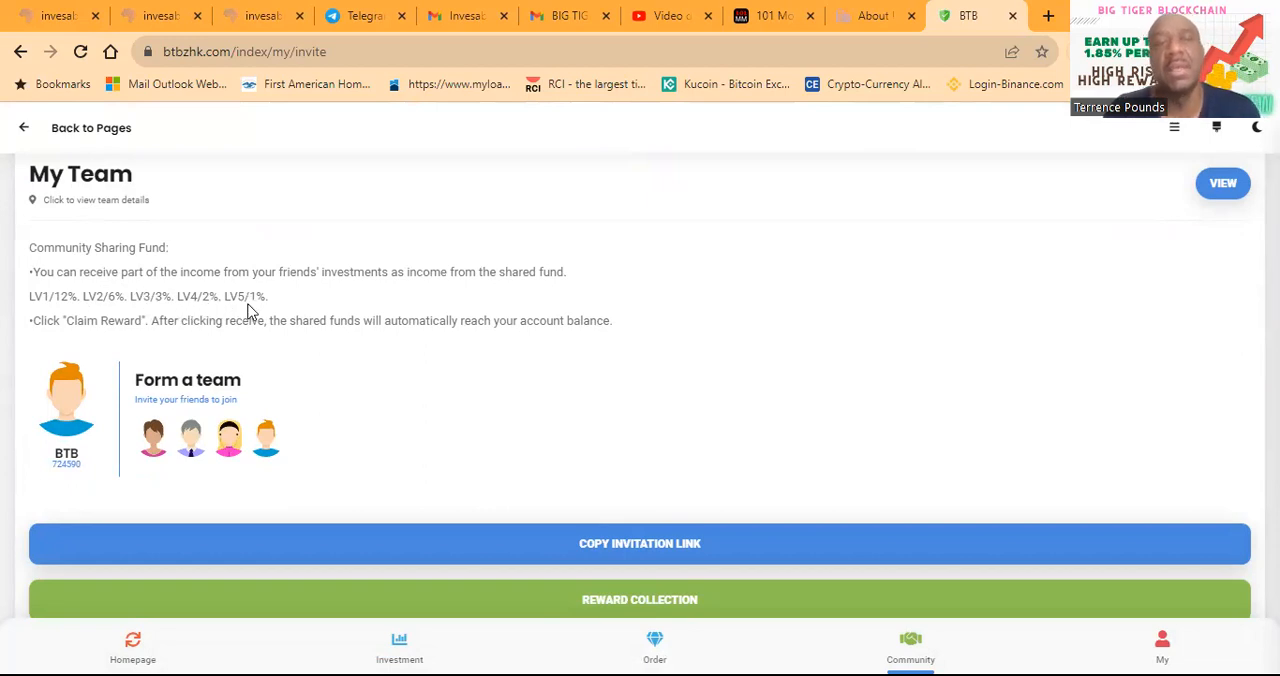
{"action": "mouse_move", "coordinate": [284, 316]}
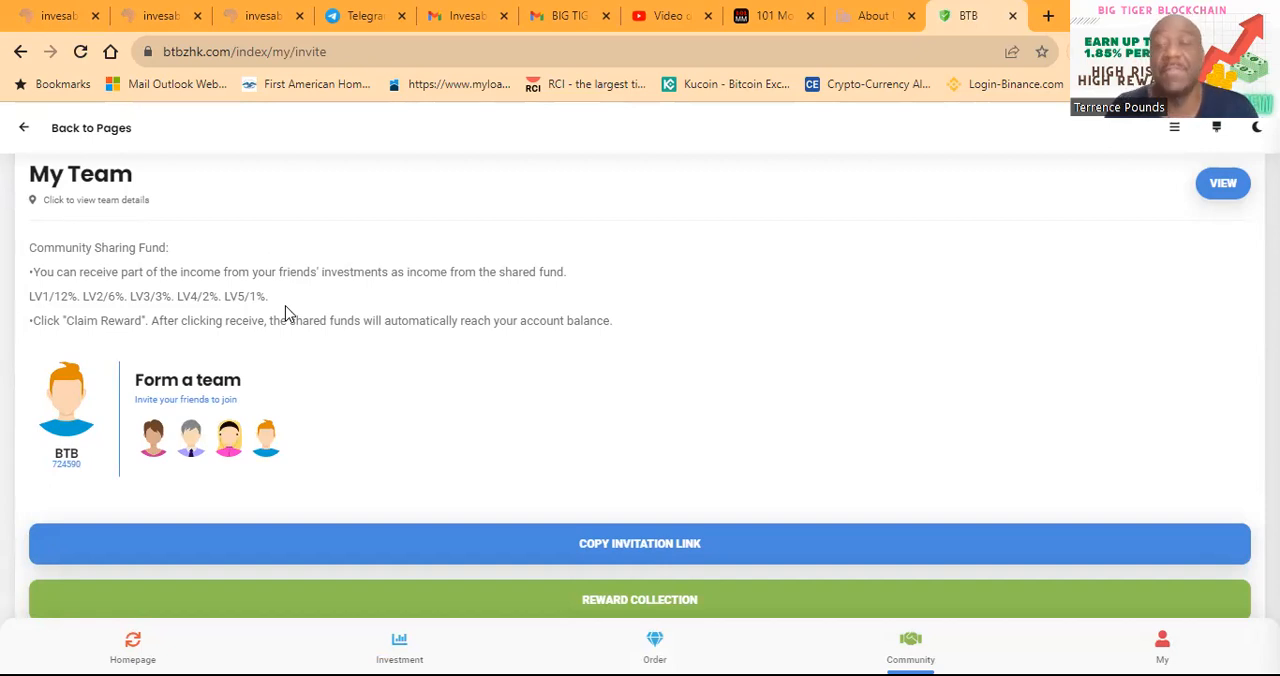
{"action": "mouse_move", "coordinate": [1204, 520]}
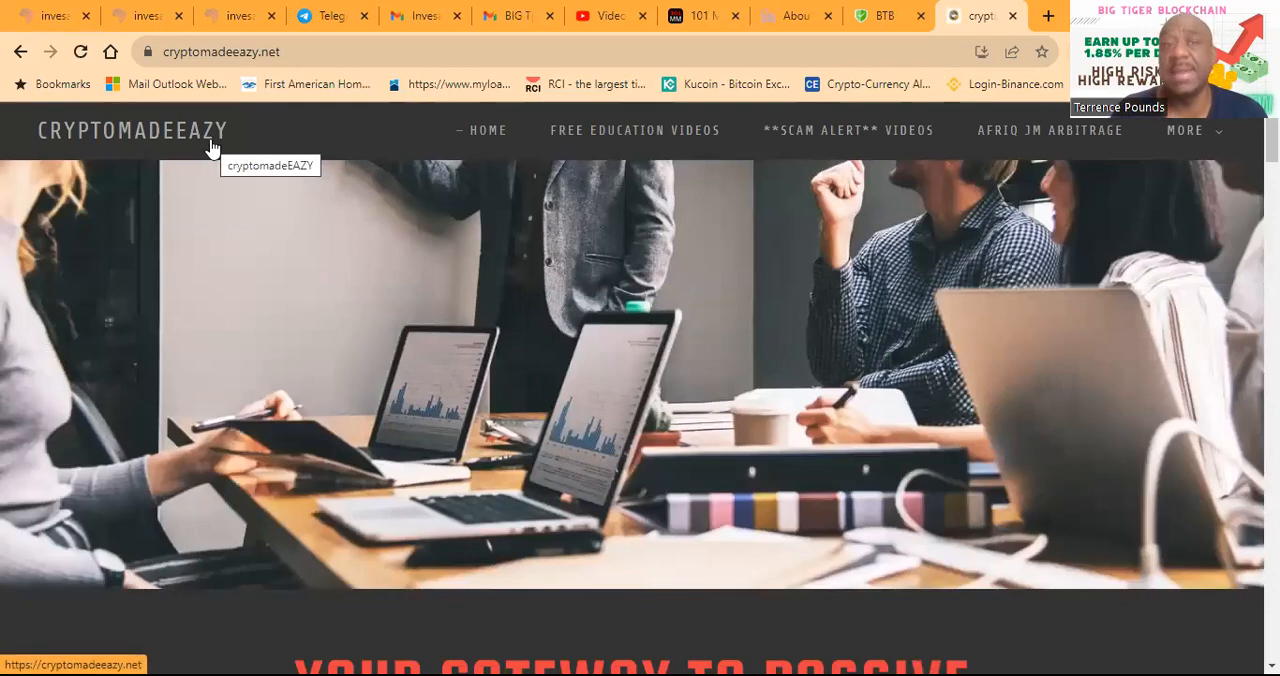
Scroll the CryptoMadeEazy homepage past the crypto and forex listings to the social links and weekly Zoom invitation
{"action": "scroll", "scroll_direction": "down", "scroll_amount": 3}
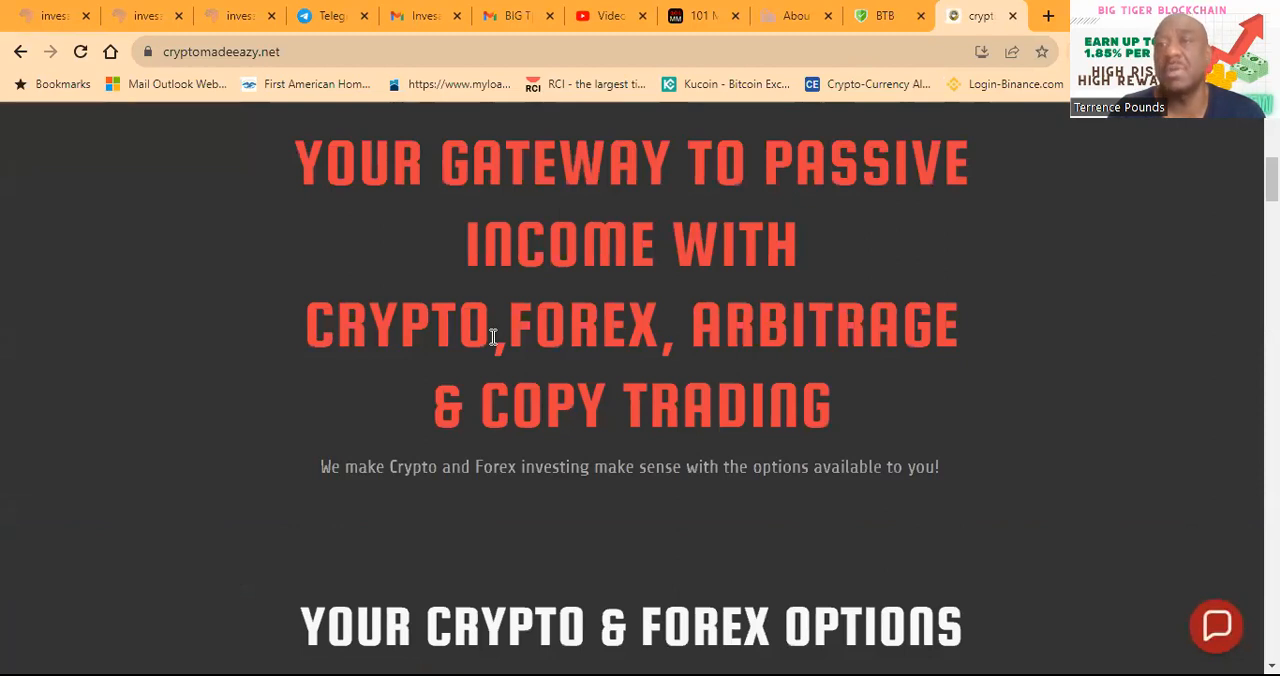
{"action": "scroll", "scroll_direction": "down", "scroll_amount": 3}
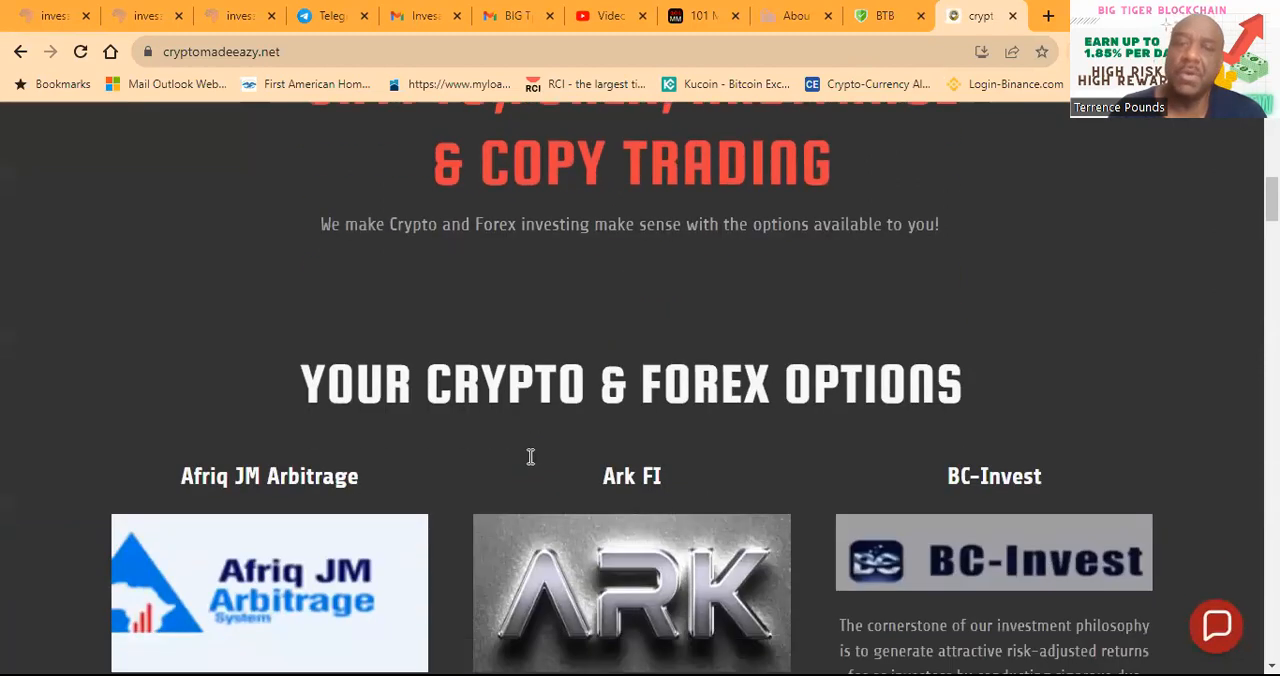
{"action": "scroll", "scroll_direction": "down", "scroll_amount": 3}
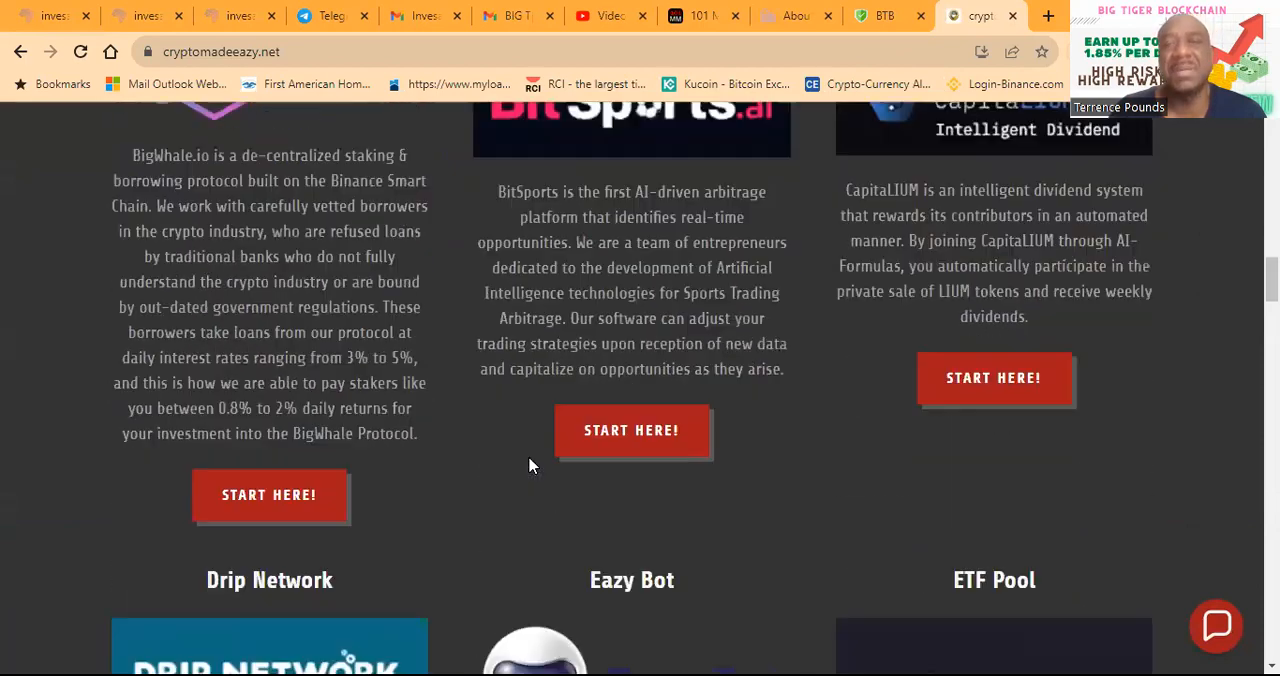
{"action": "scroll", "scroll_direction": "down", "scroll_amount": 3}
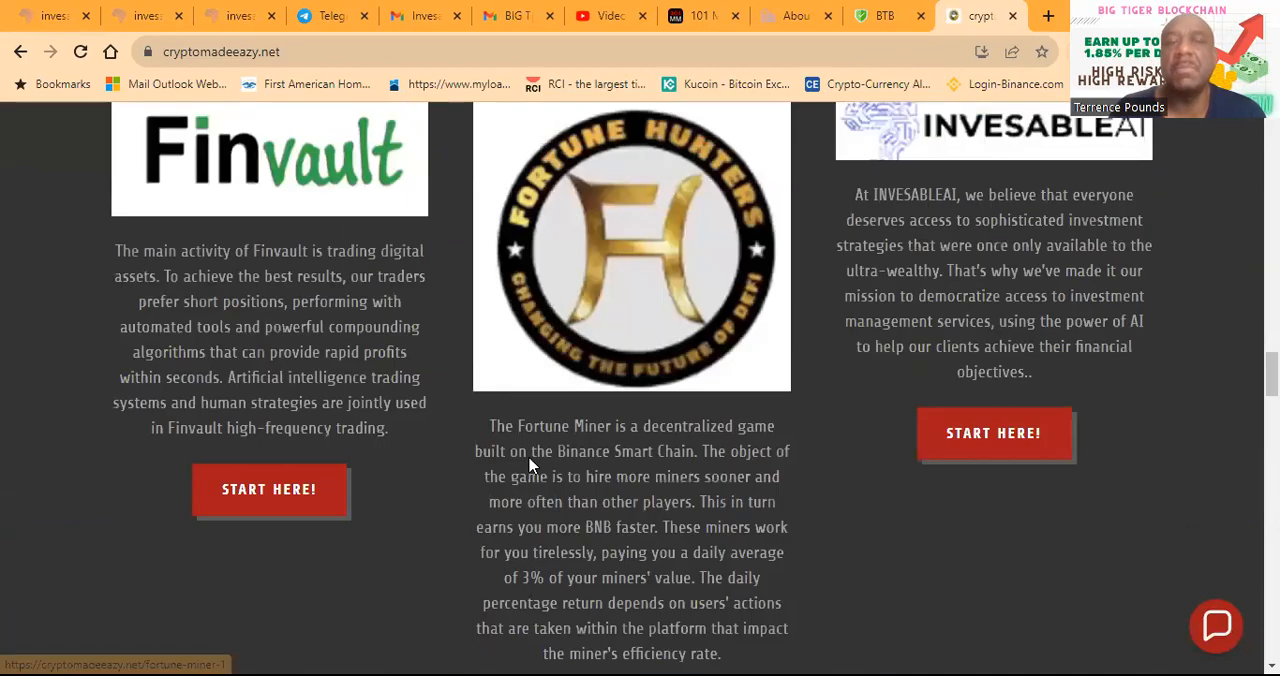
{"action": "scroll", "scroll_direction": "down", "scroll_amount": 3}
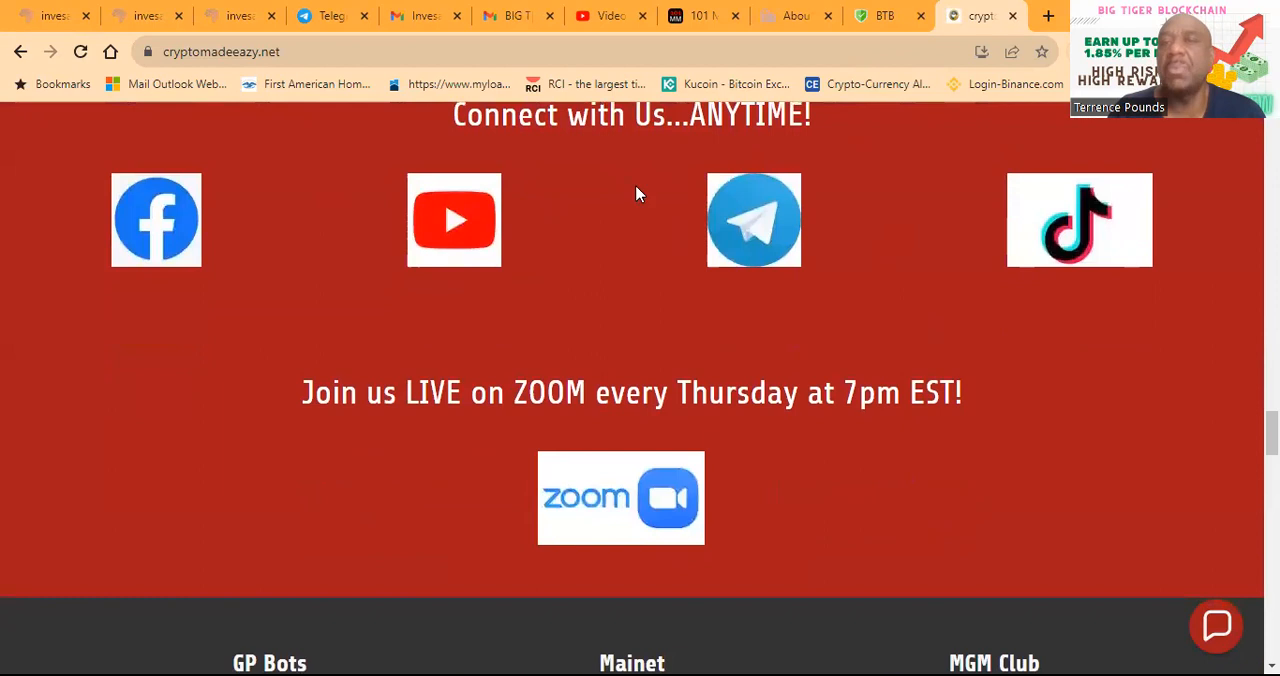
{"action": "mouse_move", "coordinate": [738, 300]}
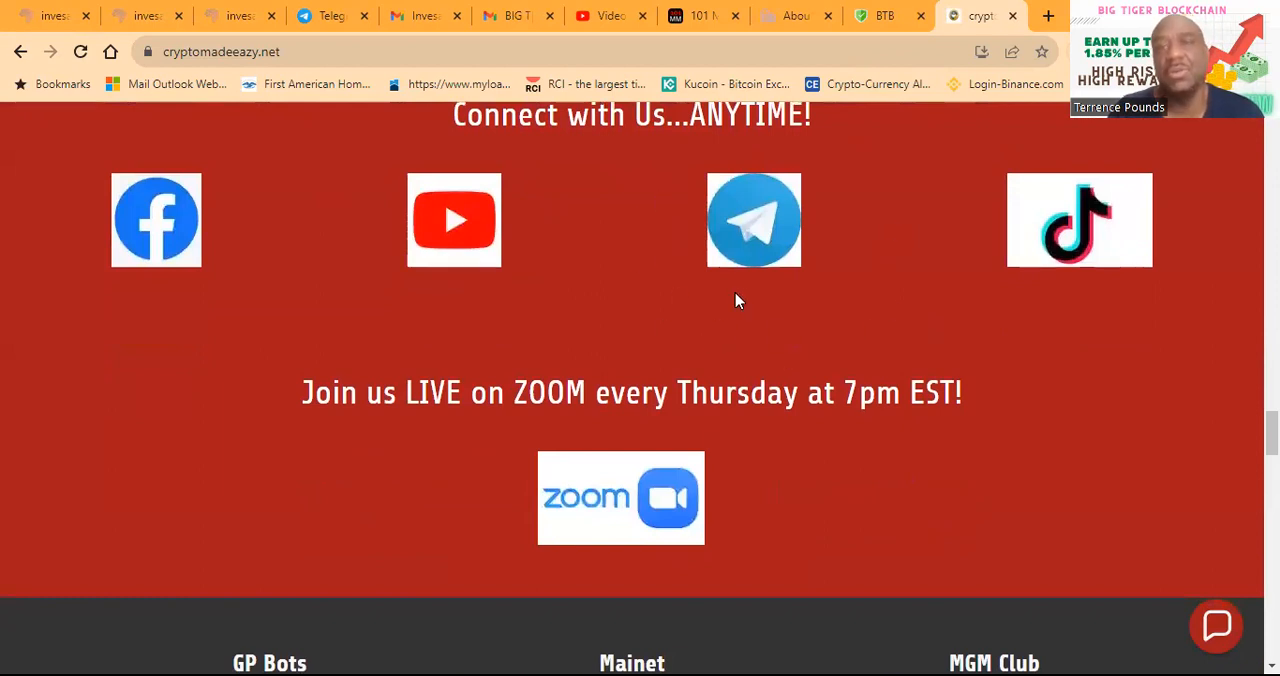
{"action": "mouse_move", "coordinate": [760, 364]}
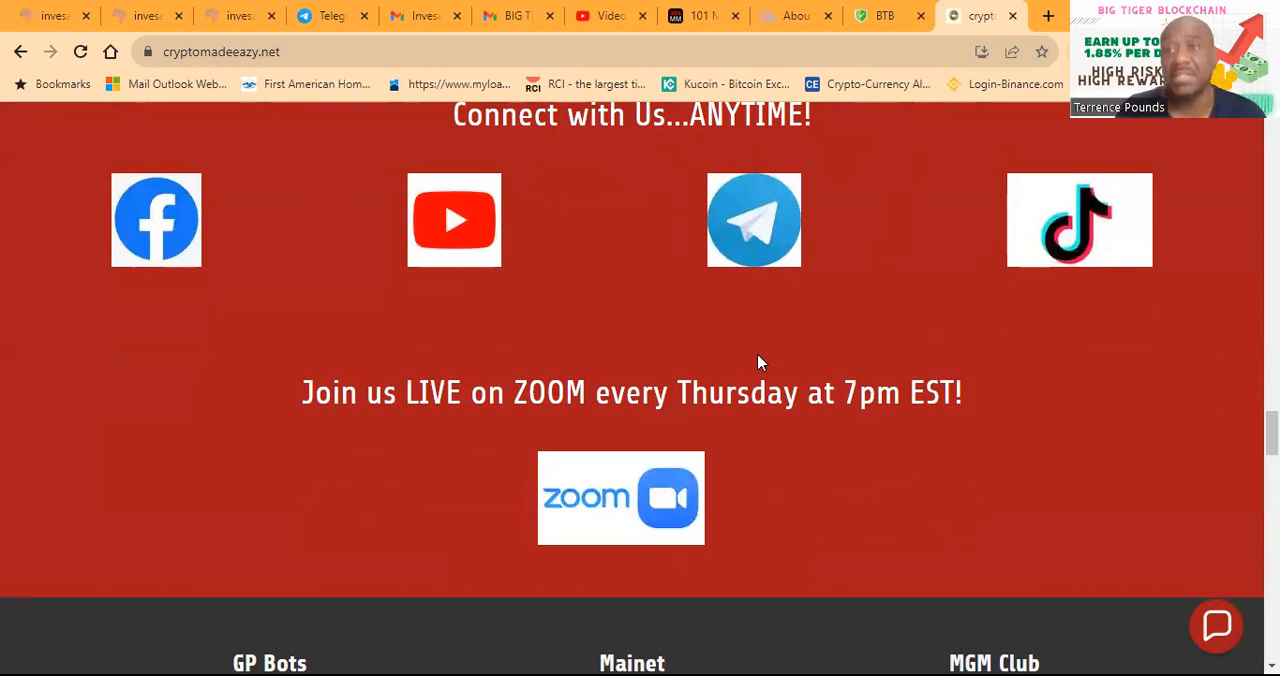
{"action": "mouse_move", "coordinate": [22, 218]}
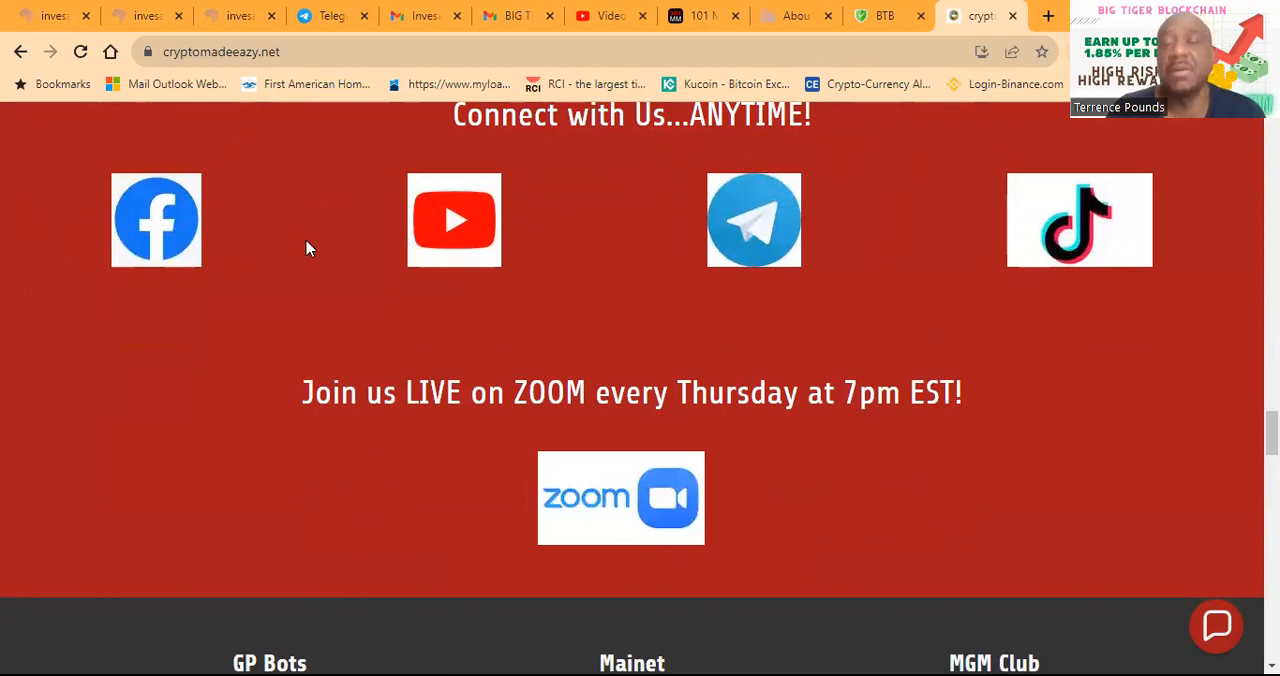
{"action": "mouse_move", "coordinate": [452, 336]}
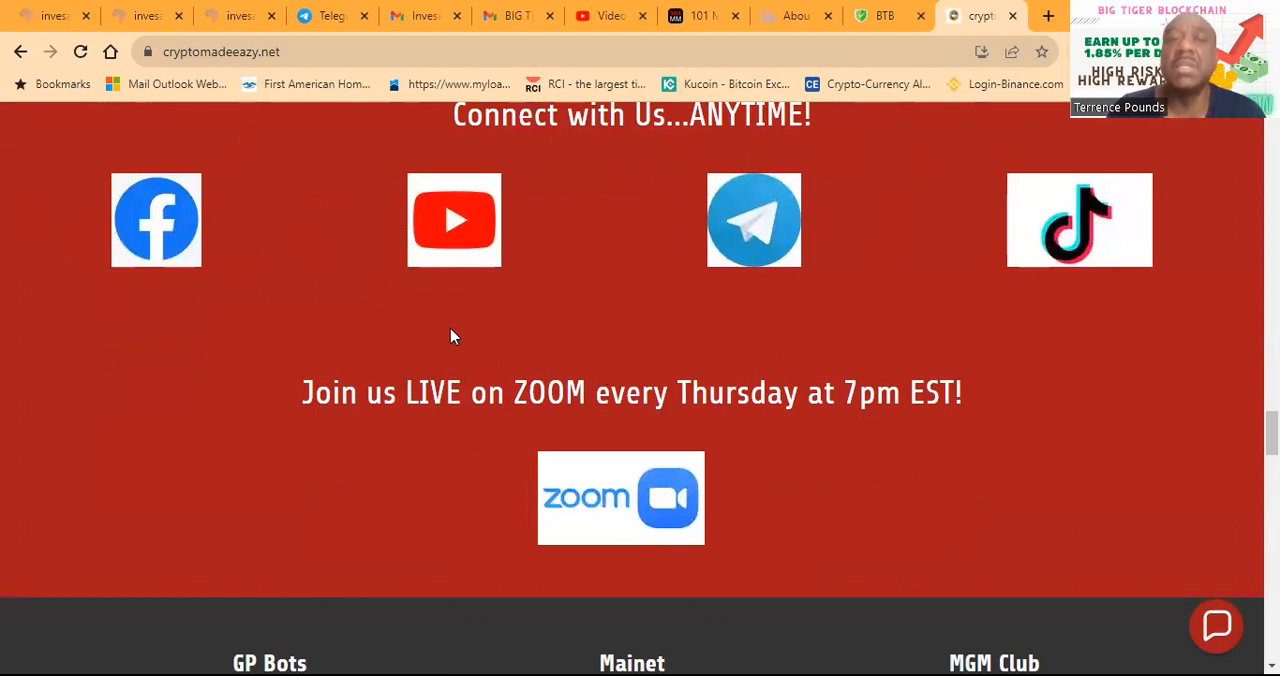
{"action": "mouse_move", "coordinate": [414, 376]}
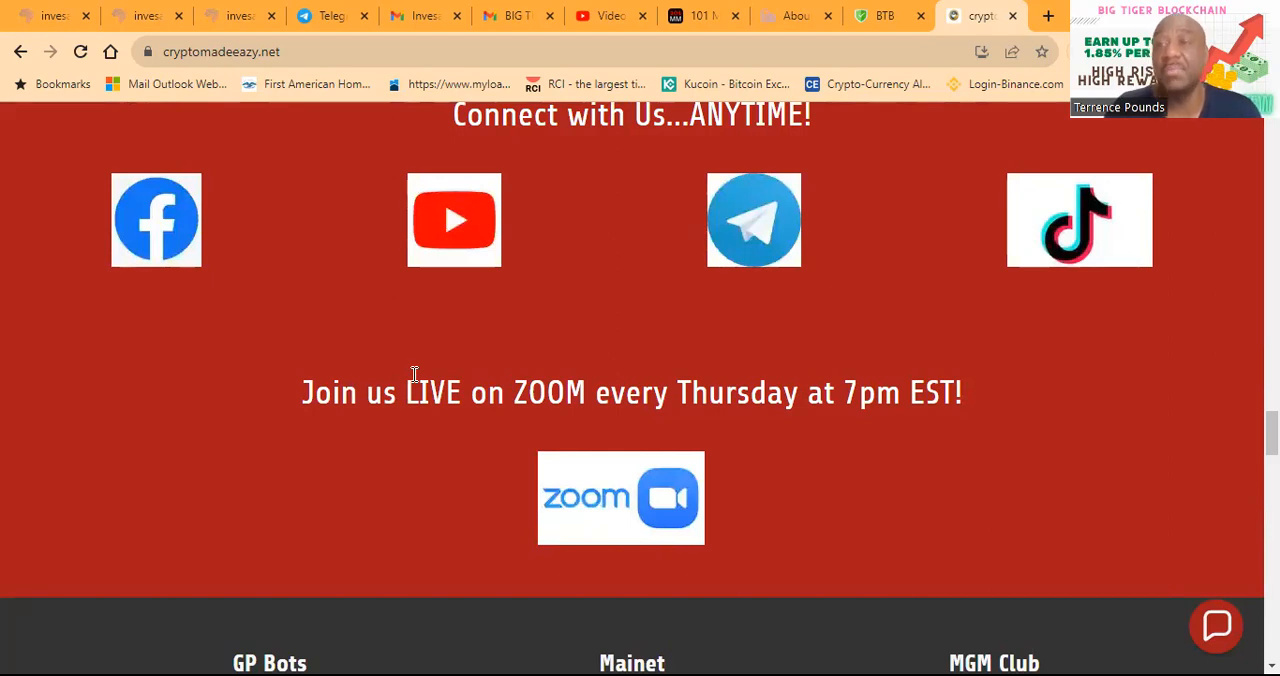
{"action": "mouse_move", "coordinate": [280, 198]}
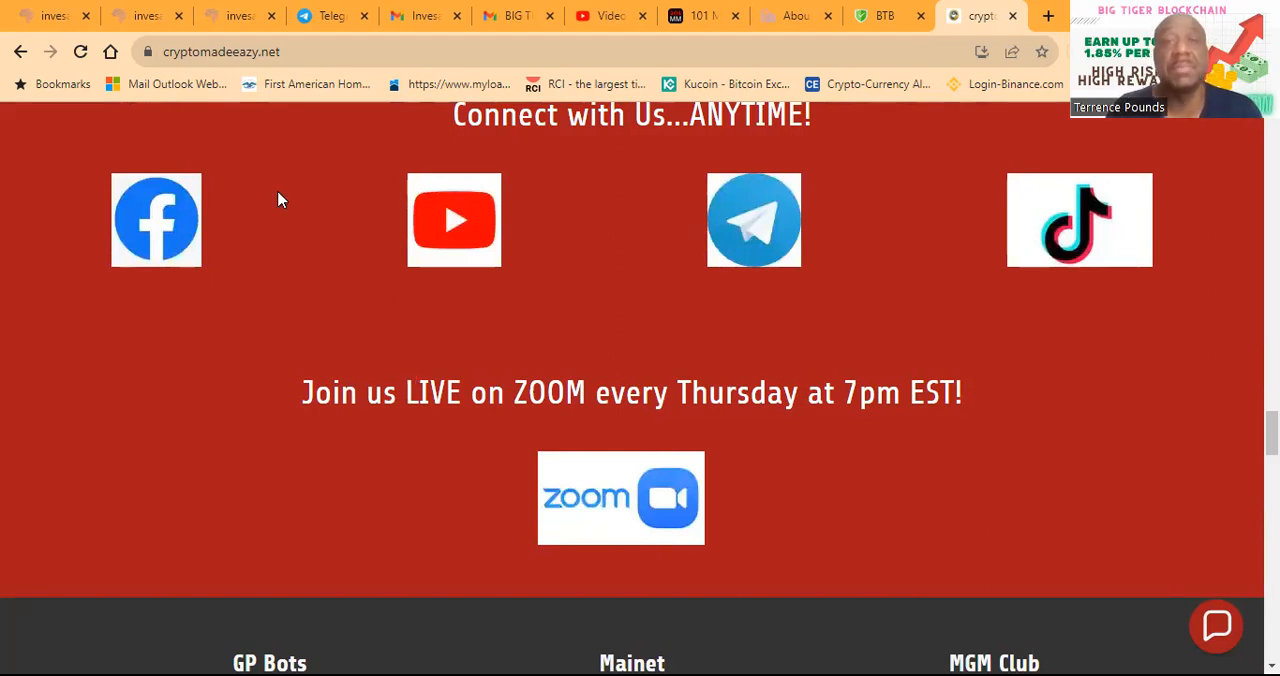